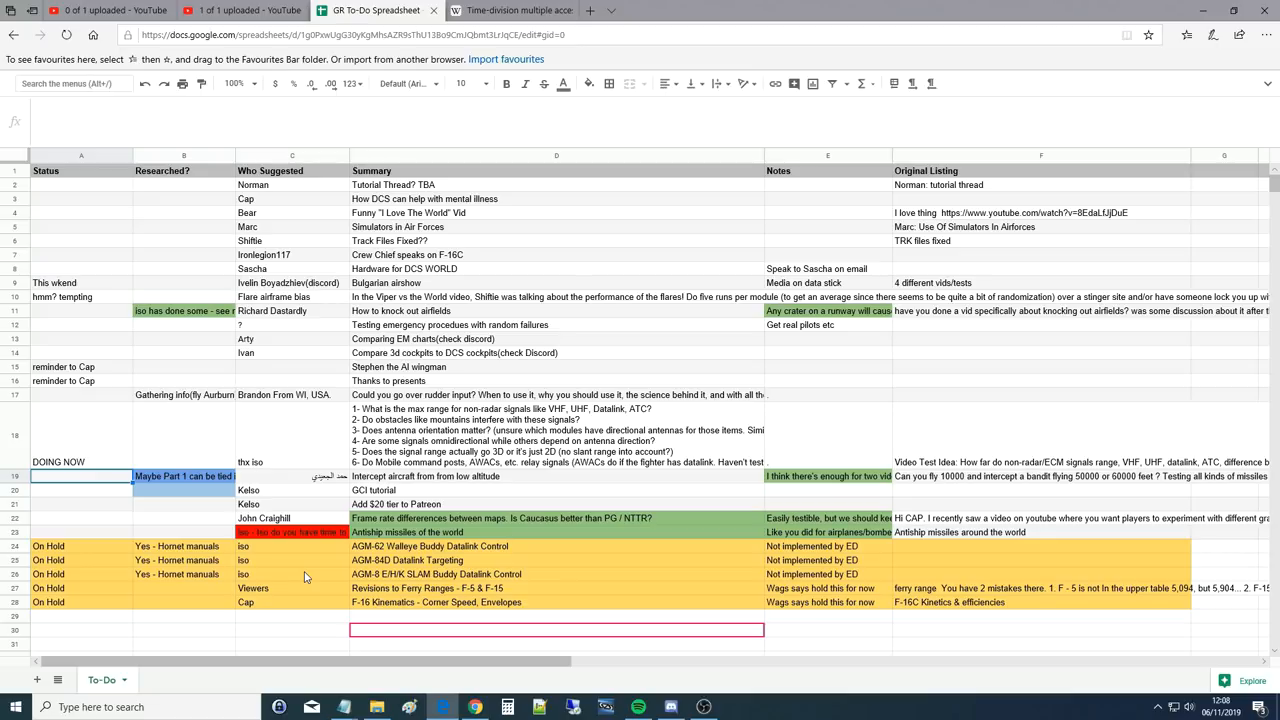
Open the DOING NOW Summary cell D18 for editing, leaving its six research questions unchanged.
left_click(81, 461)
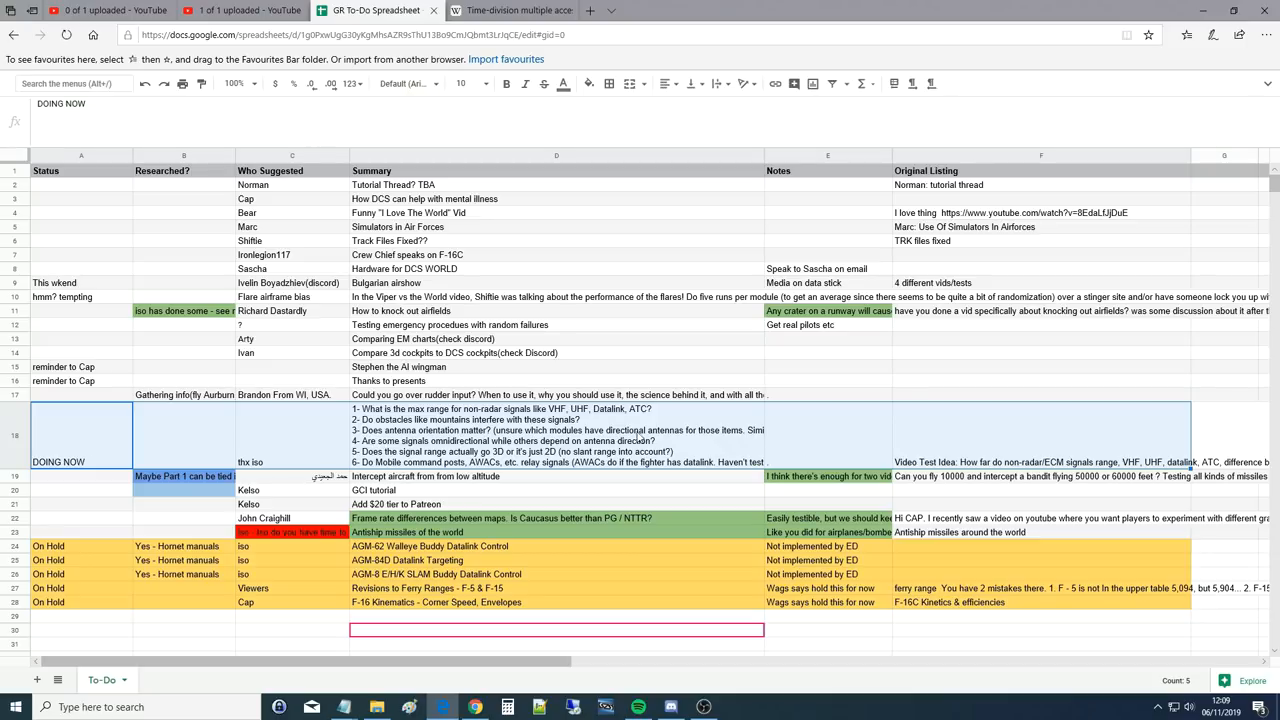
left_click(556, 435)
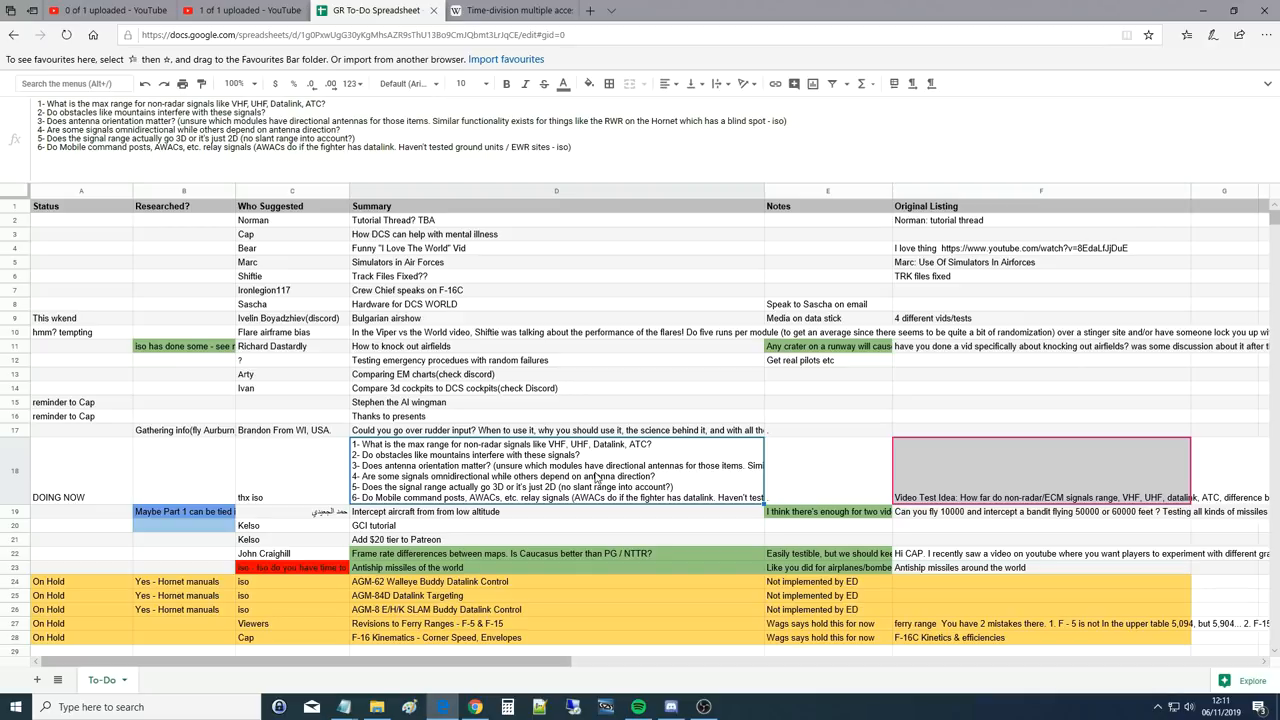
mouse_move(390, 452)
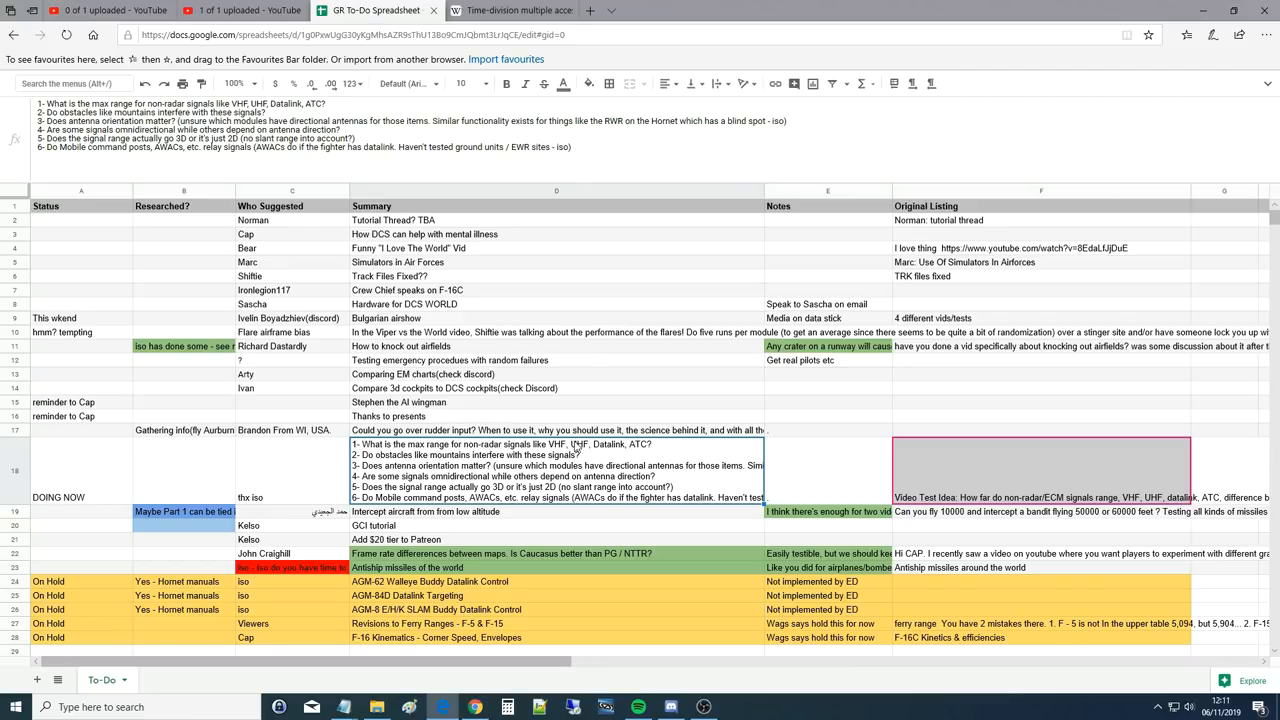
mouse_move(637, 453)
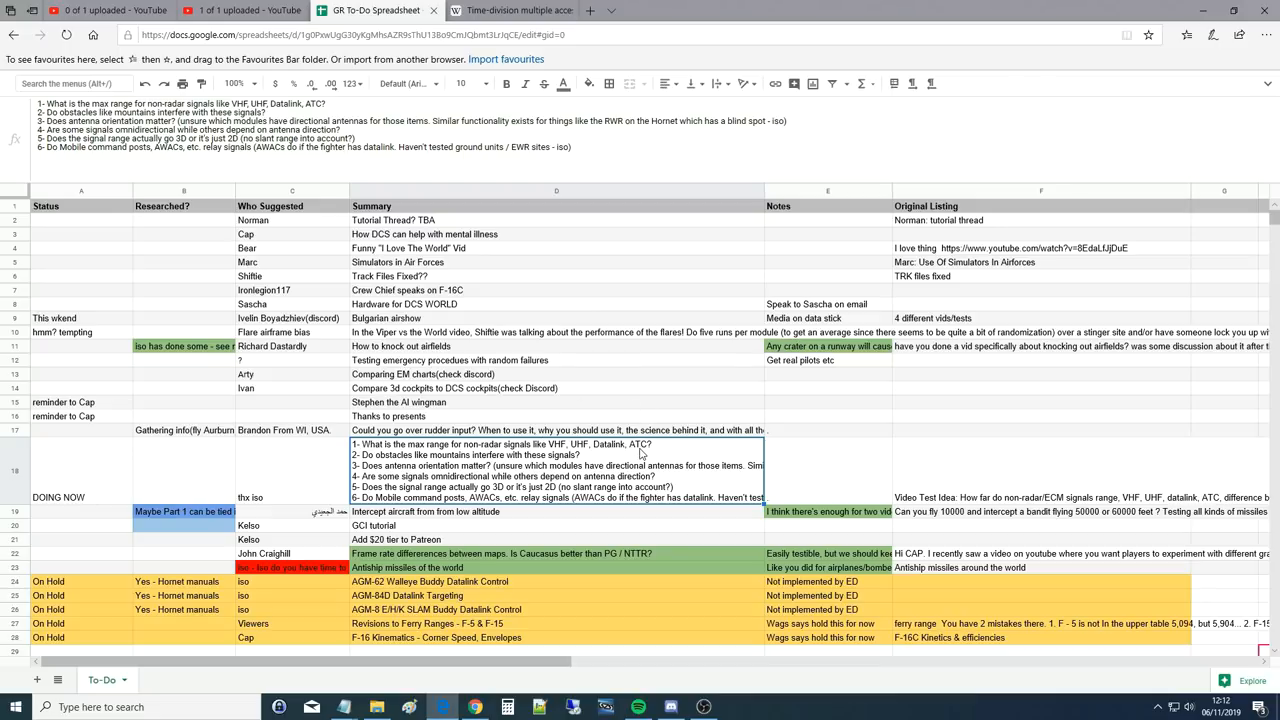
mouse_move(556, 449)
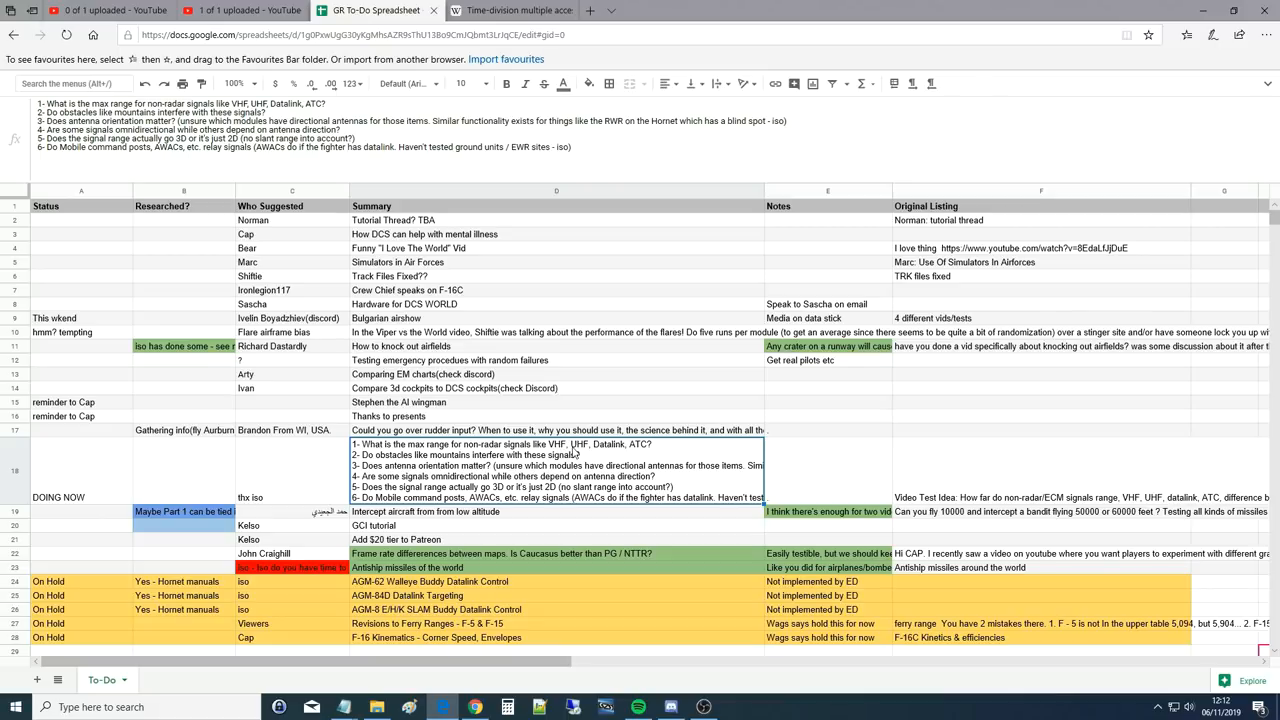
mouse_move(644, 453)
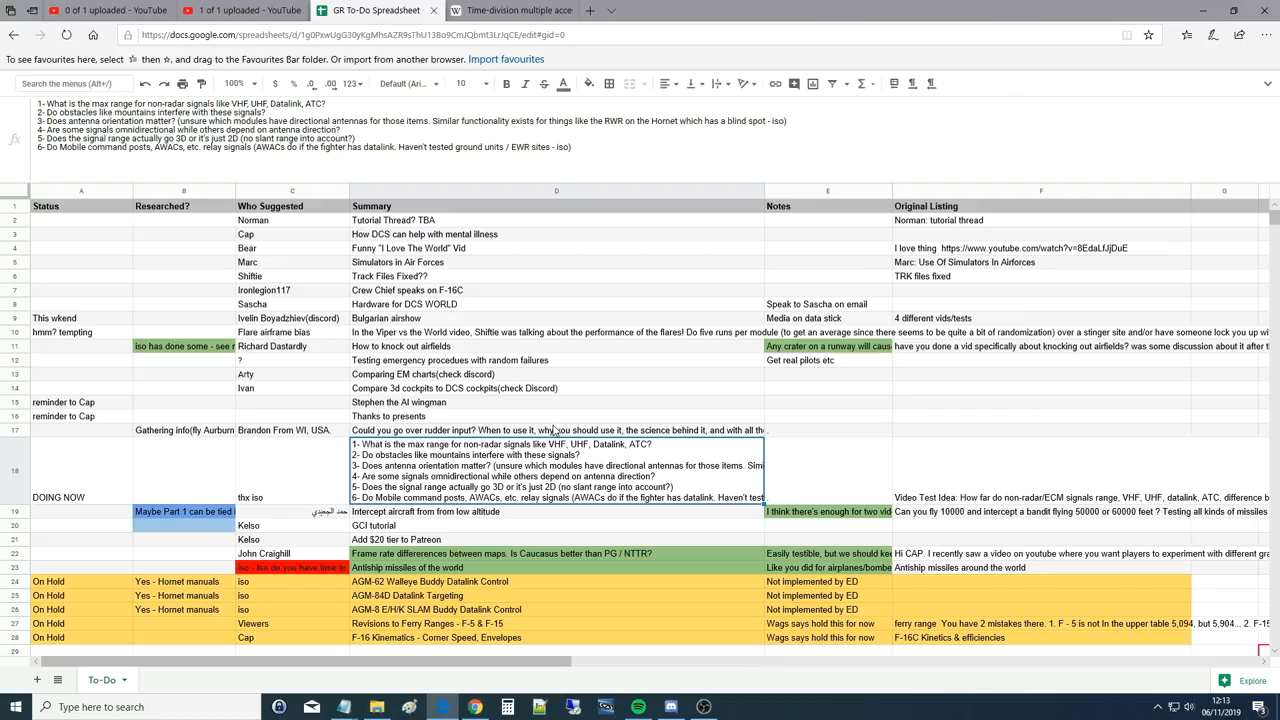
mouse_move(558, 448)
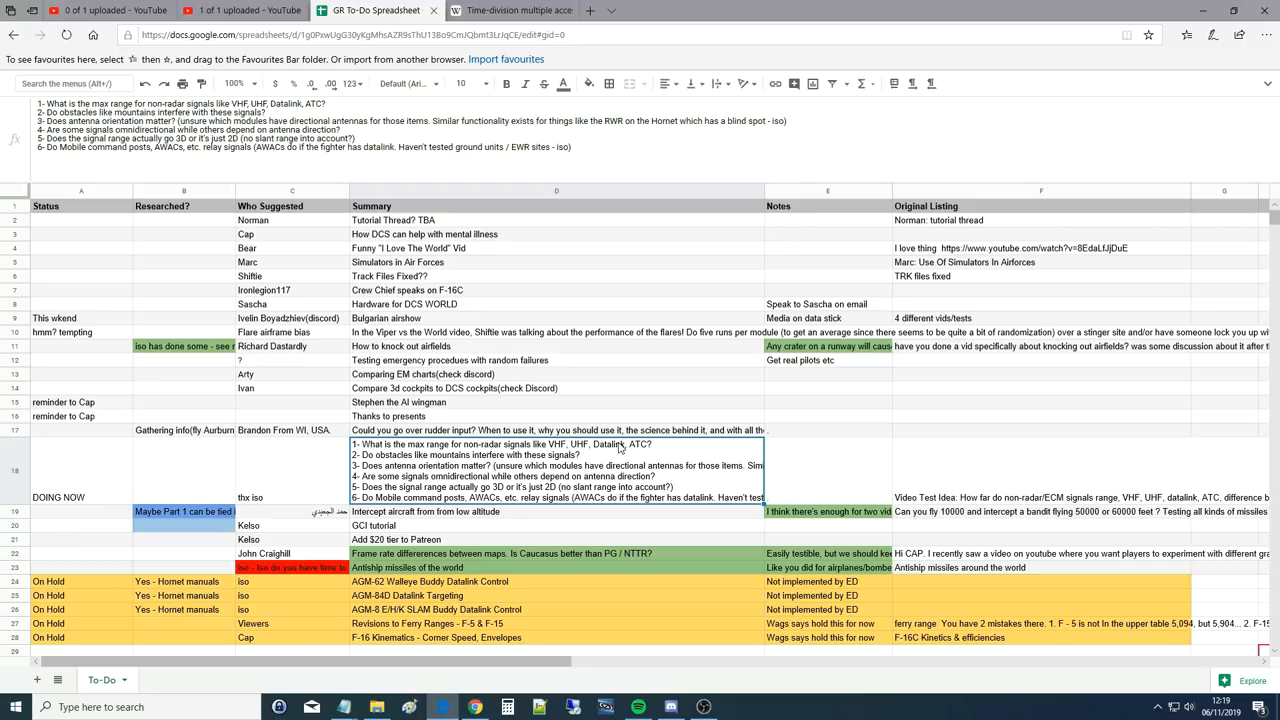
mouse_move(567, 451)
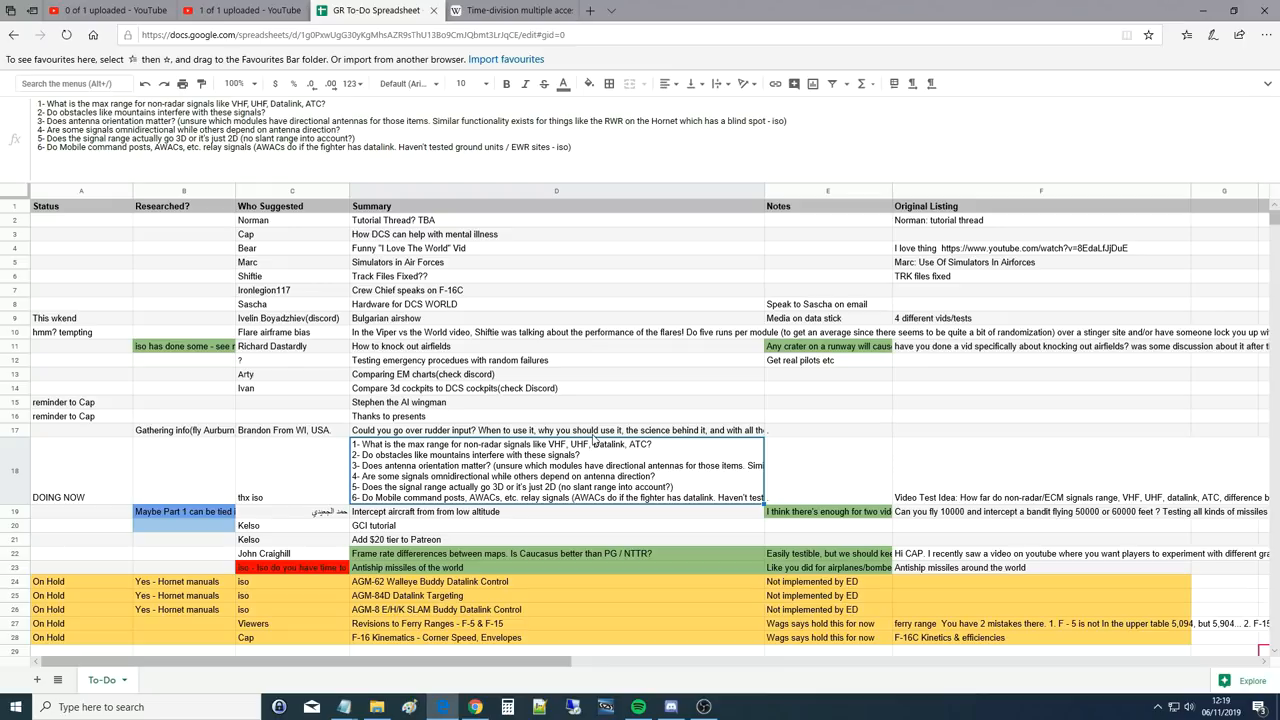
mouse_move(608, 448)
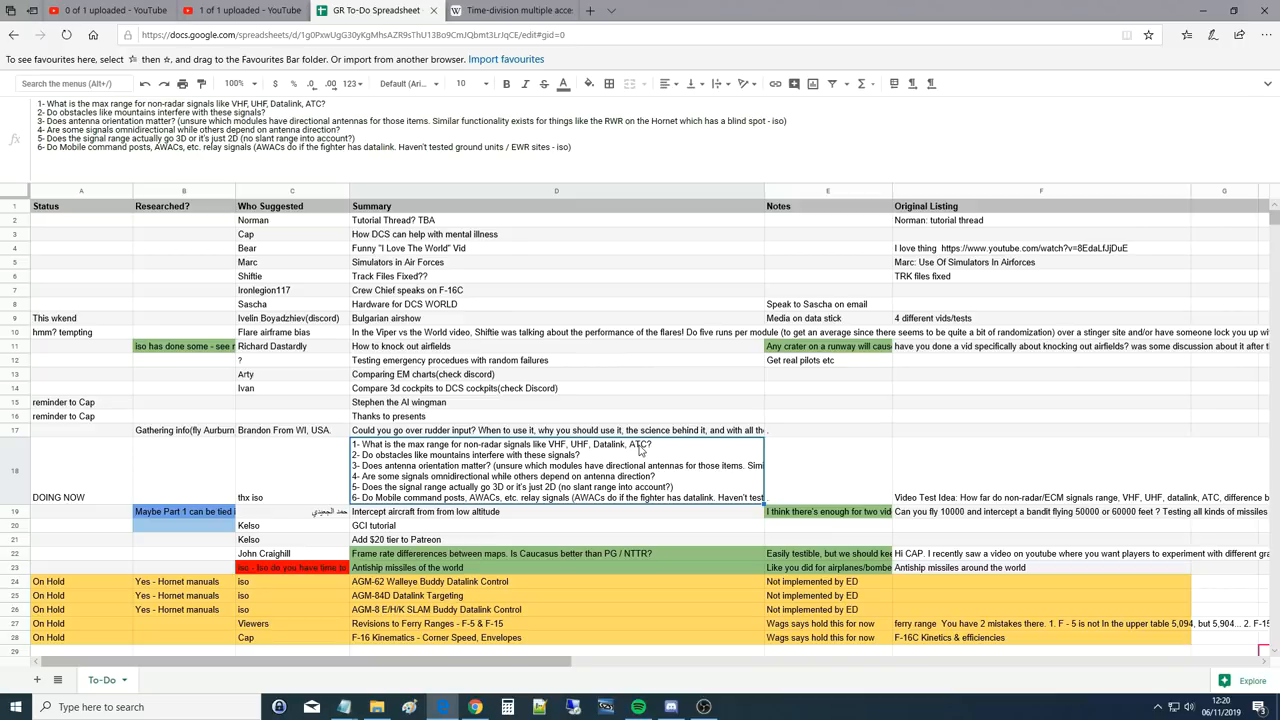
mouse_move(600, 450)
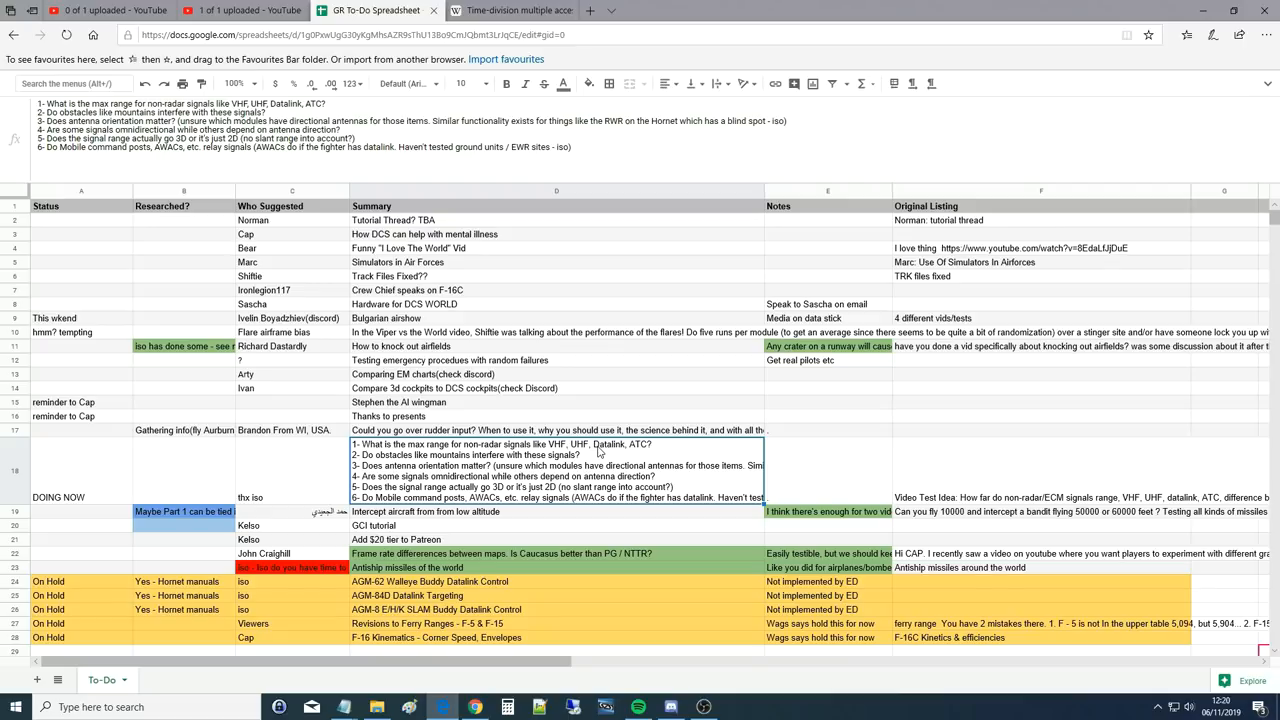
mouse_move(610, 452)
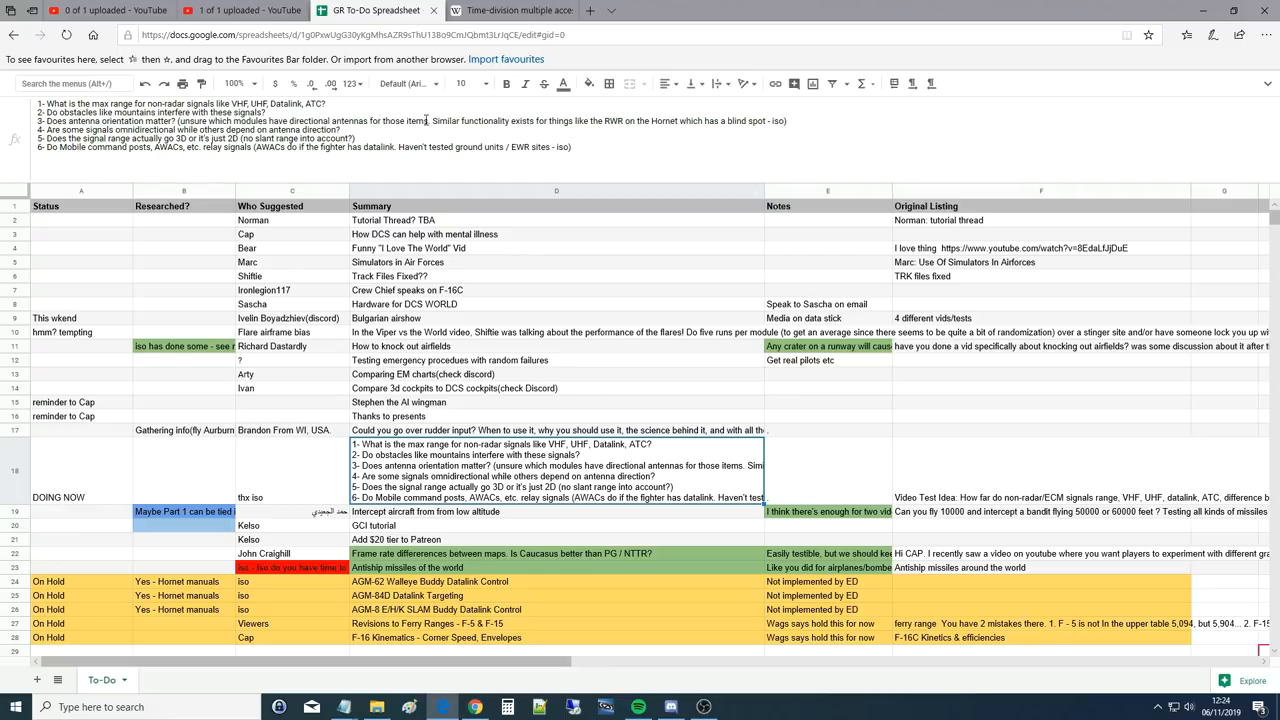
mouse_move(663, 121)
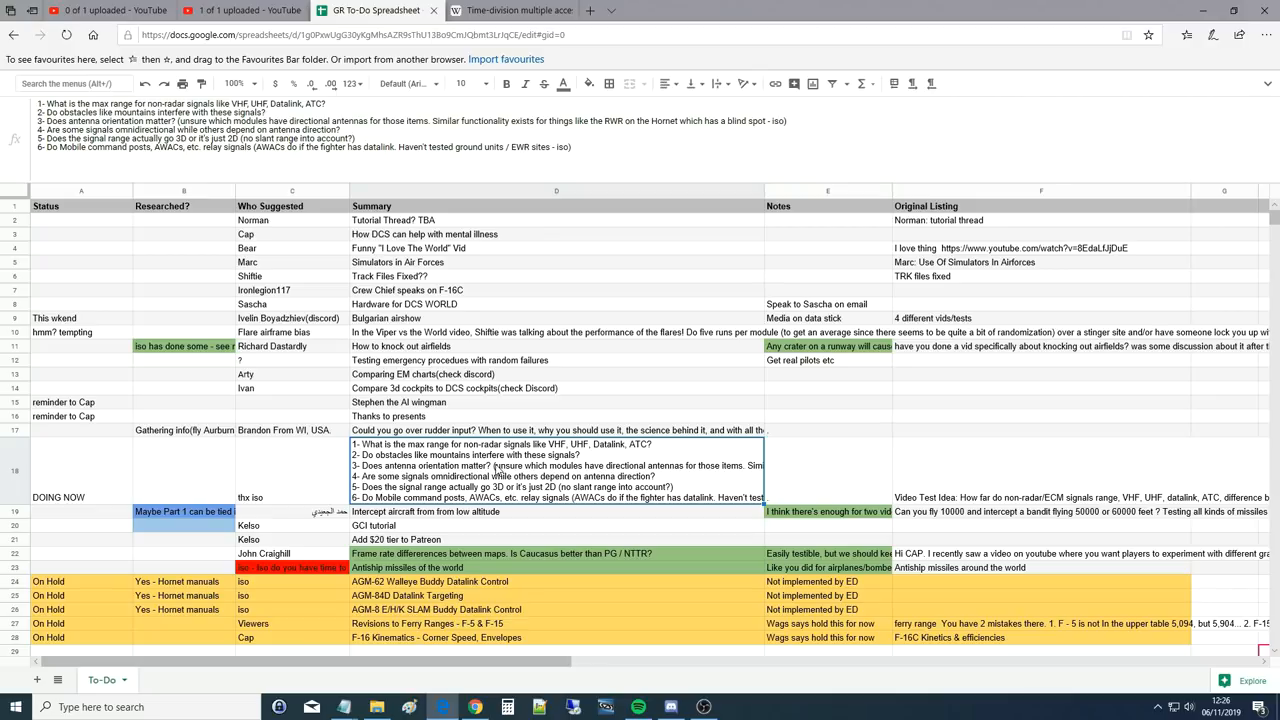
mouse_move(497, 478)
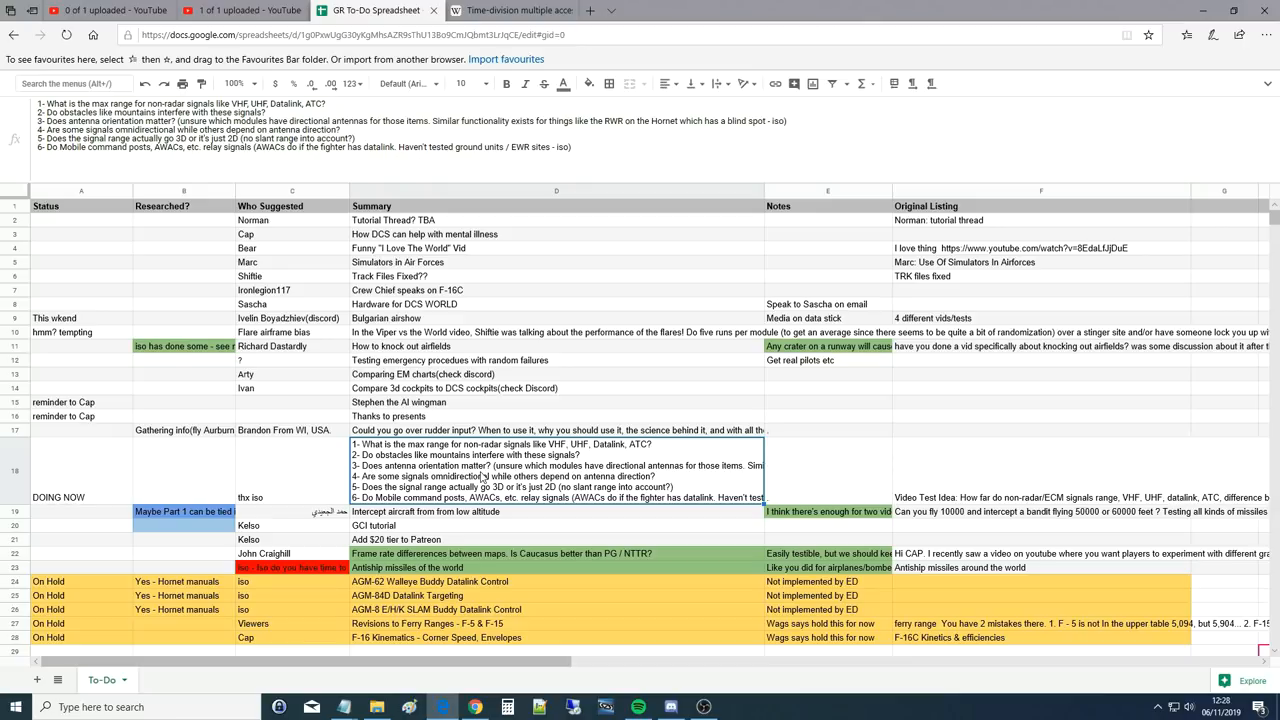
mouse_move(550, 498)
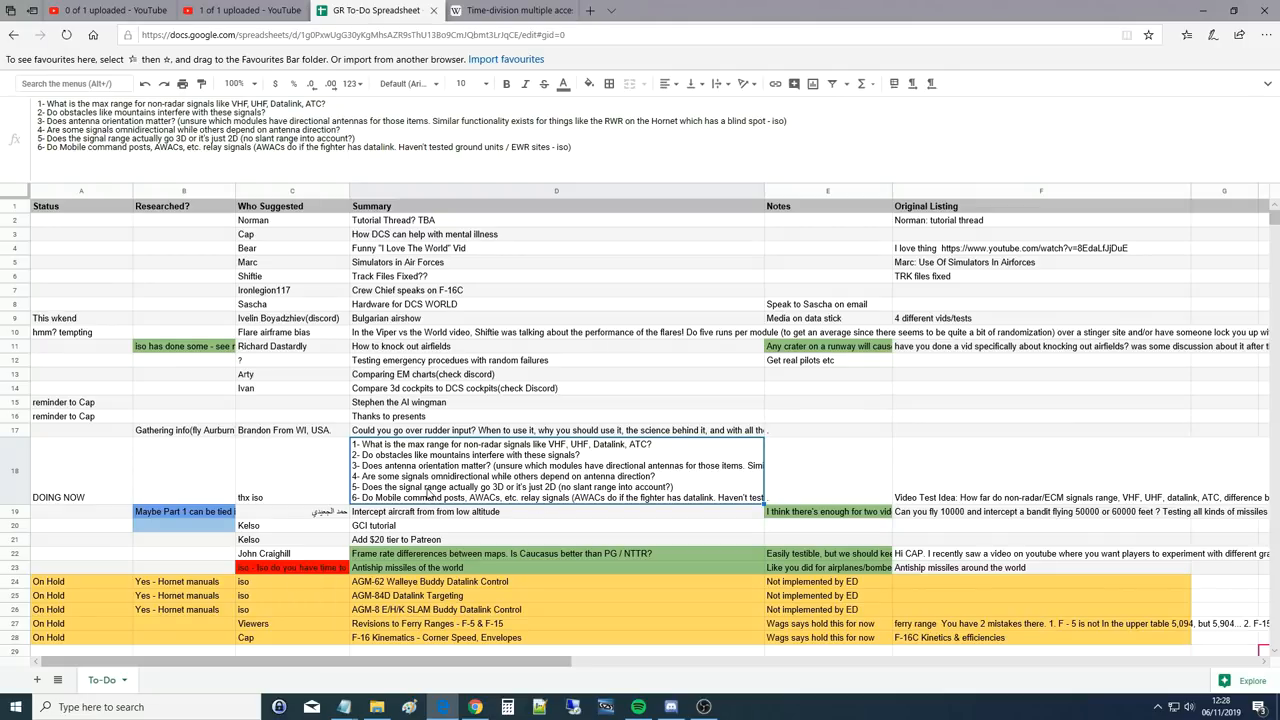
left_click(556, 470)
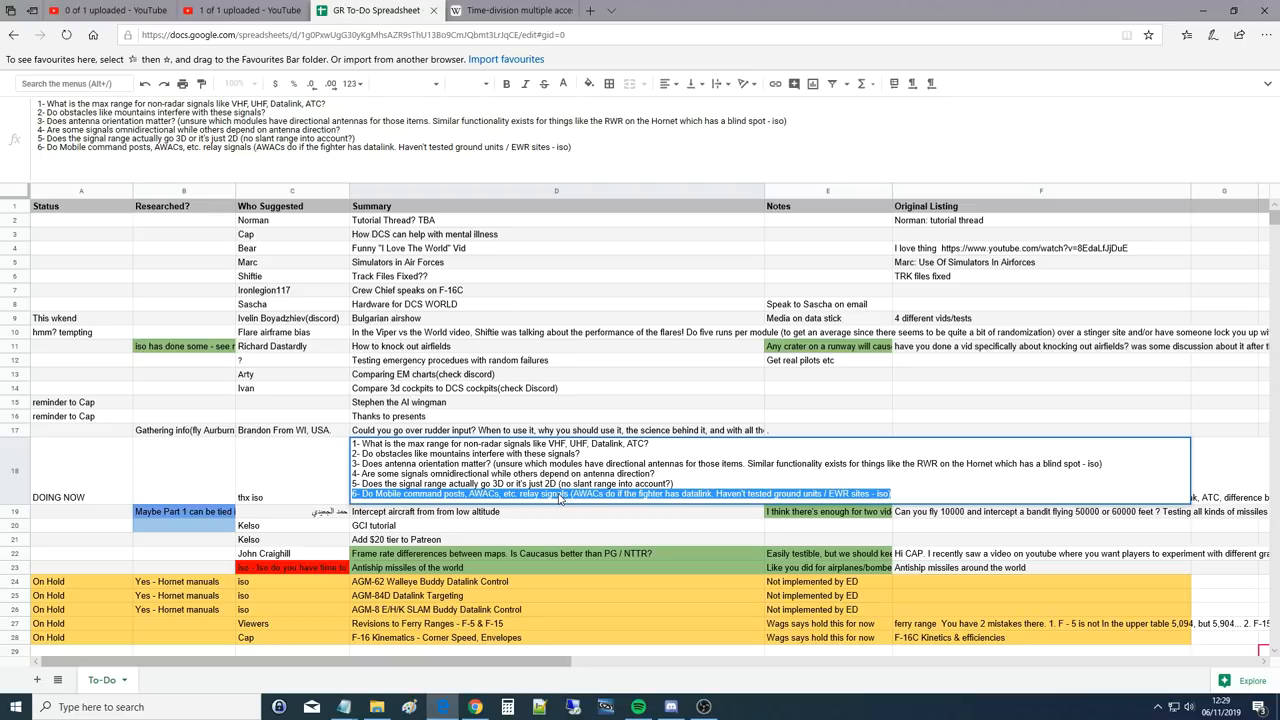
mouse_move(559, 500)
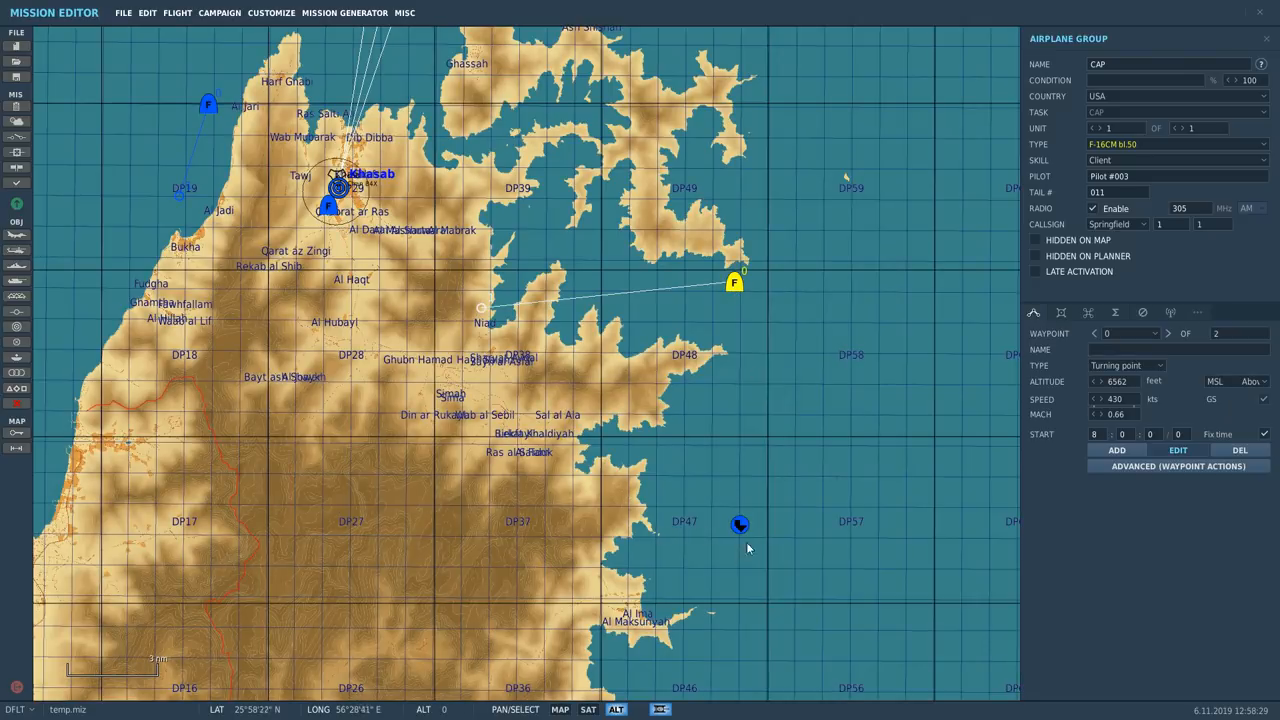
Zoom the map out and select the CAP F-16 group to show its 305 MHz radio settings.
left_click(740, 524)
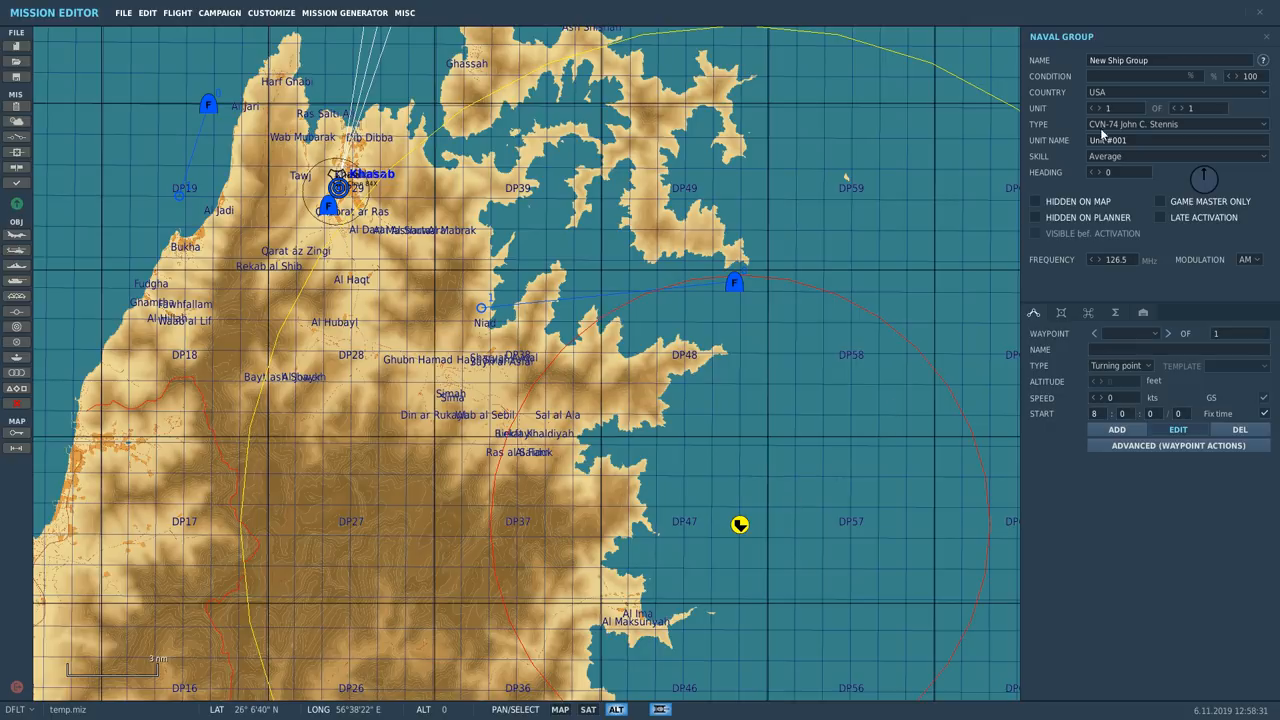
mouse_move(740, 524)
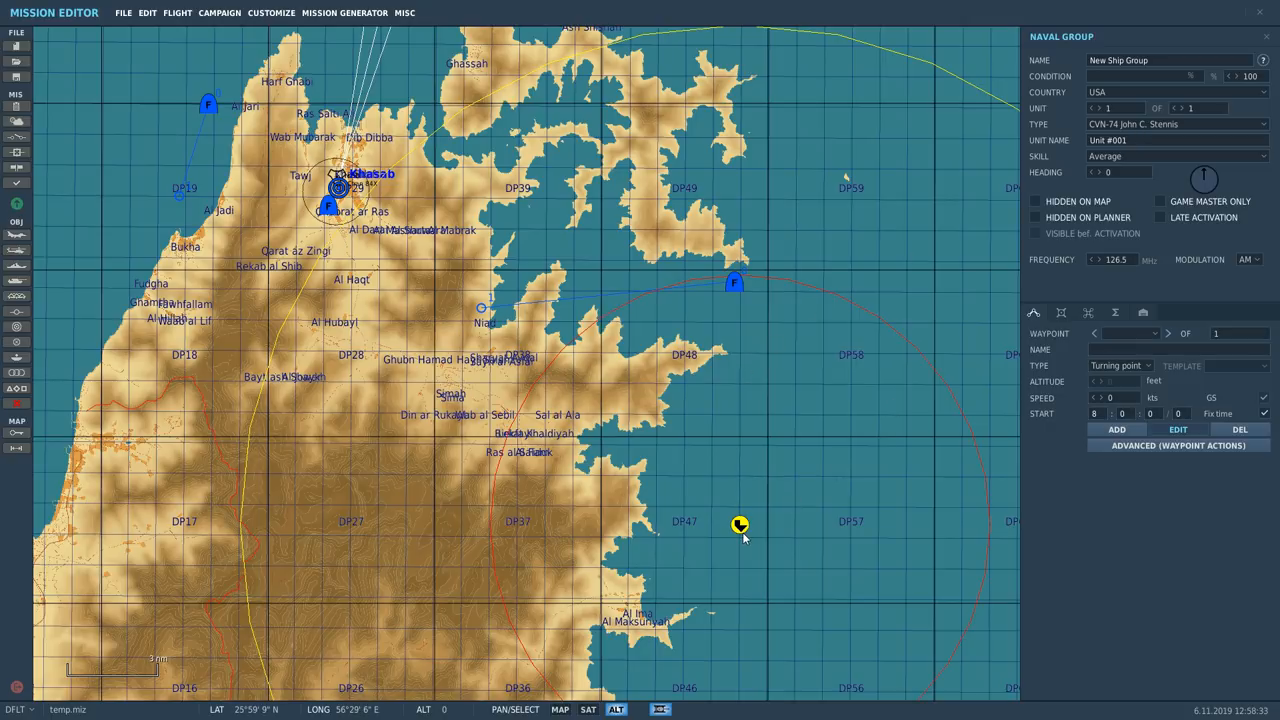
mouse_move(726, 518)
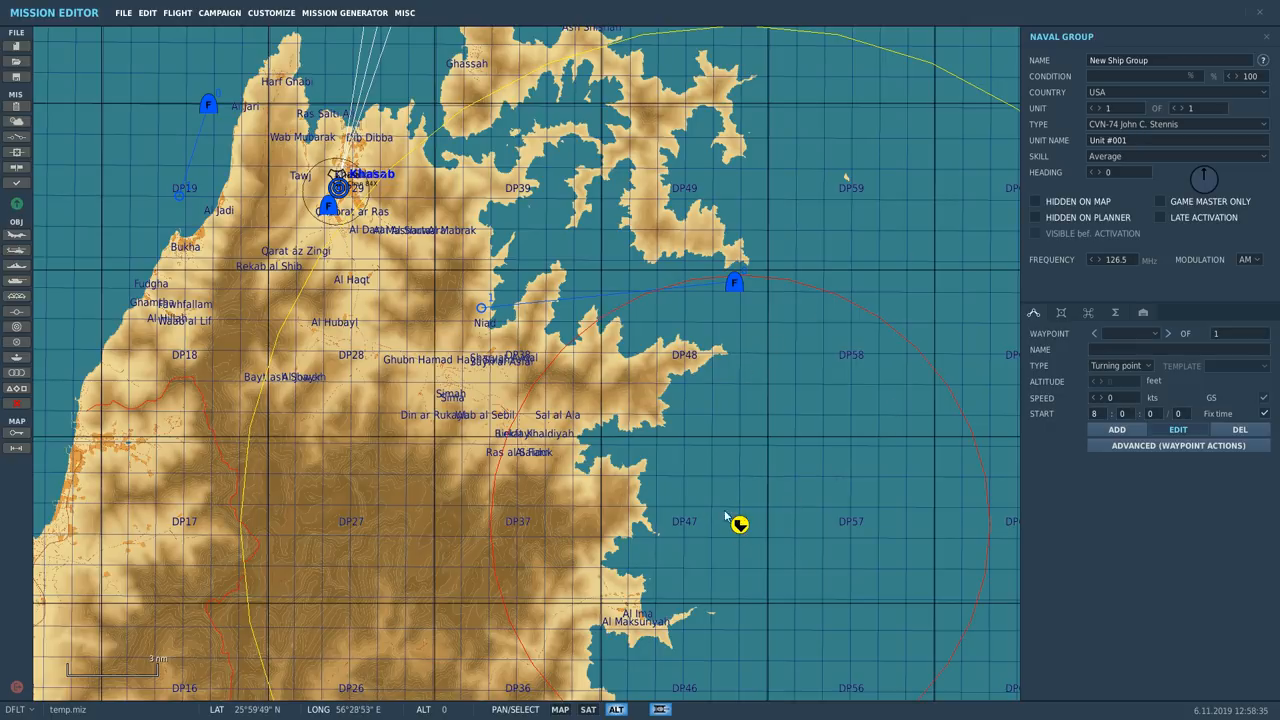
scroll("down", 3)
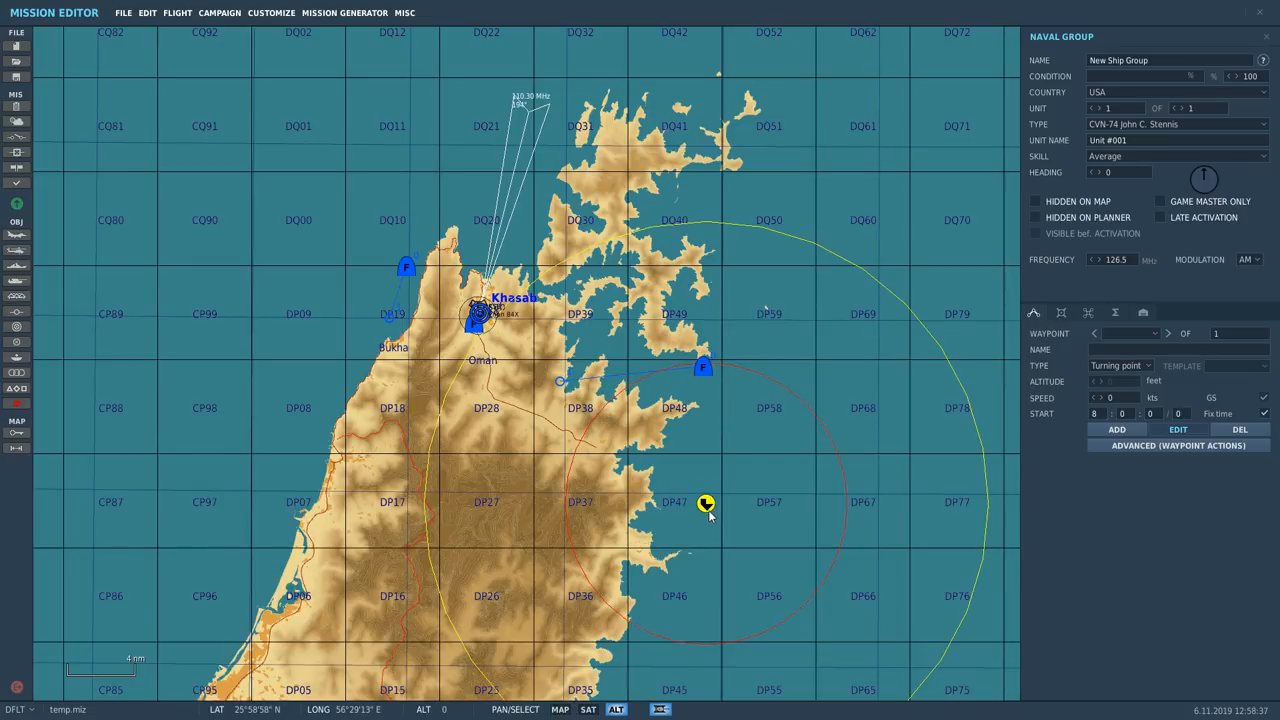
mouse_move(1000, 690)
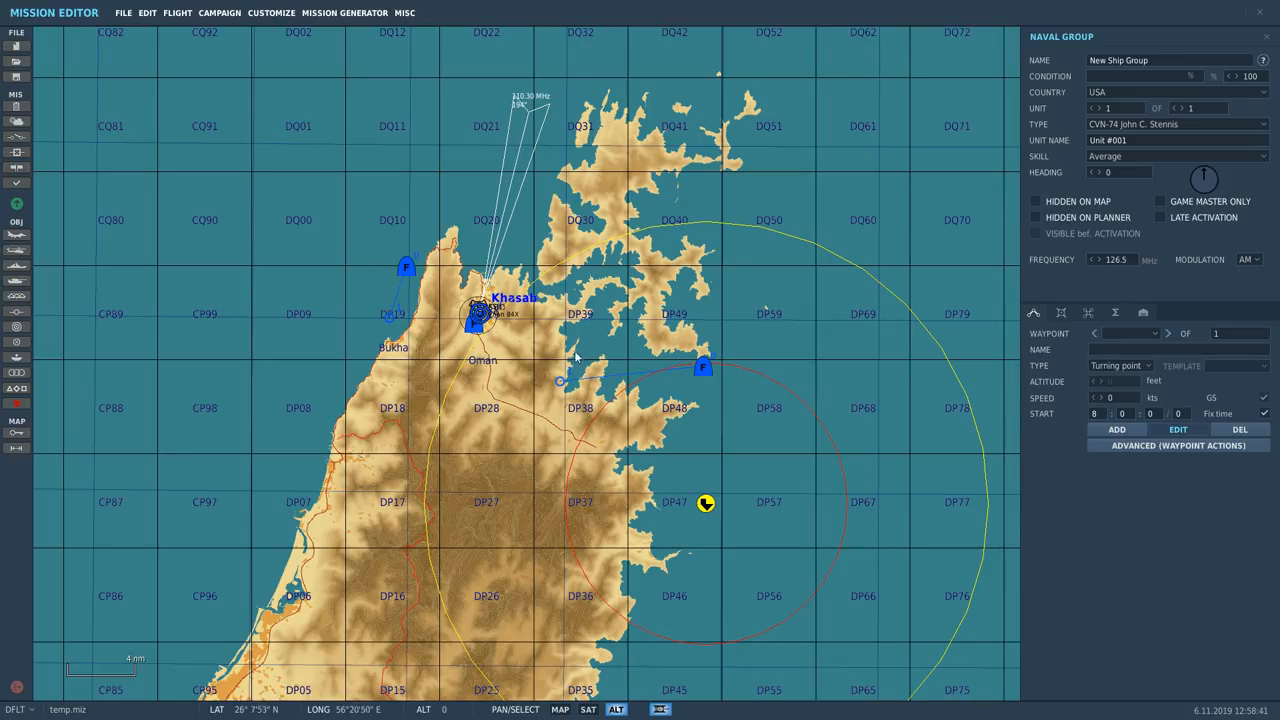
mouse_move(453, 388)
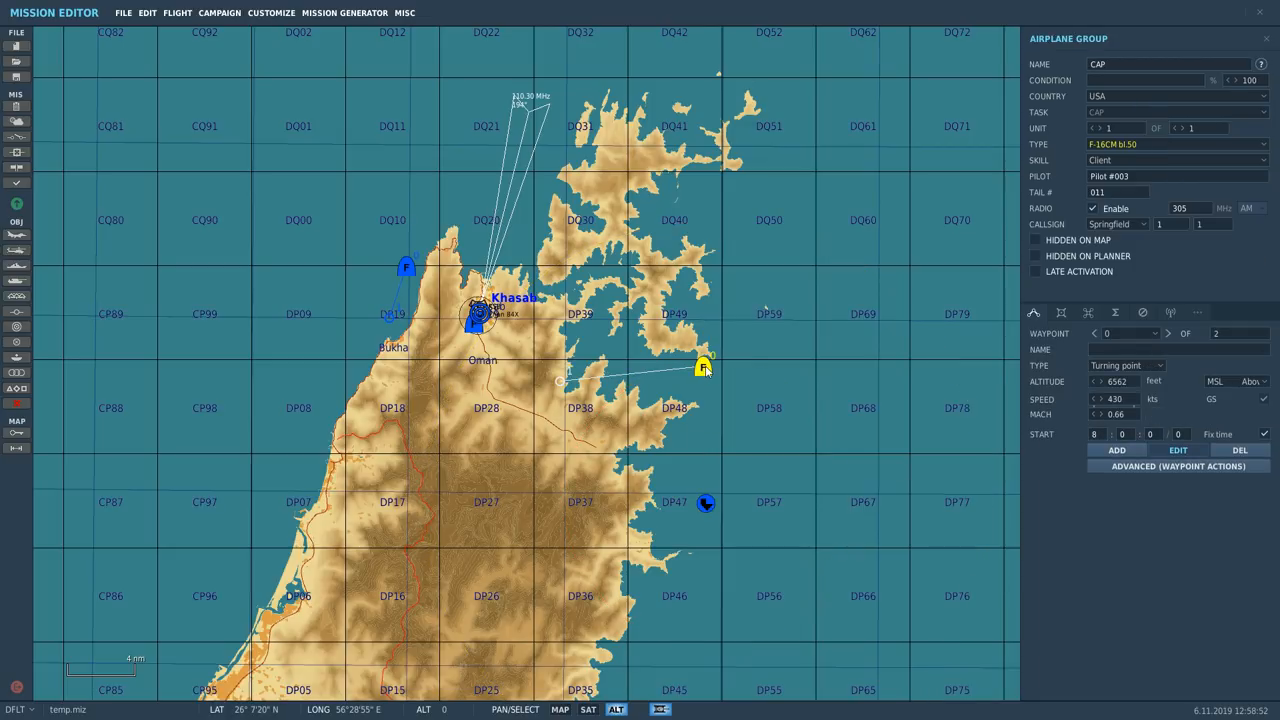
mouse_move(590, 374)
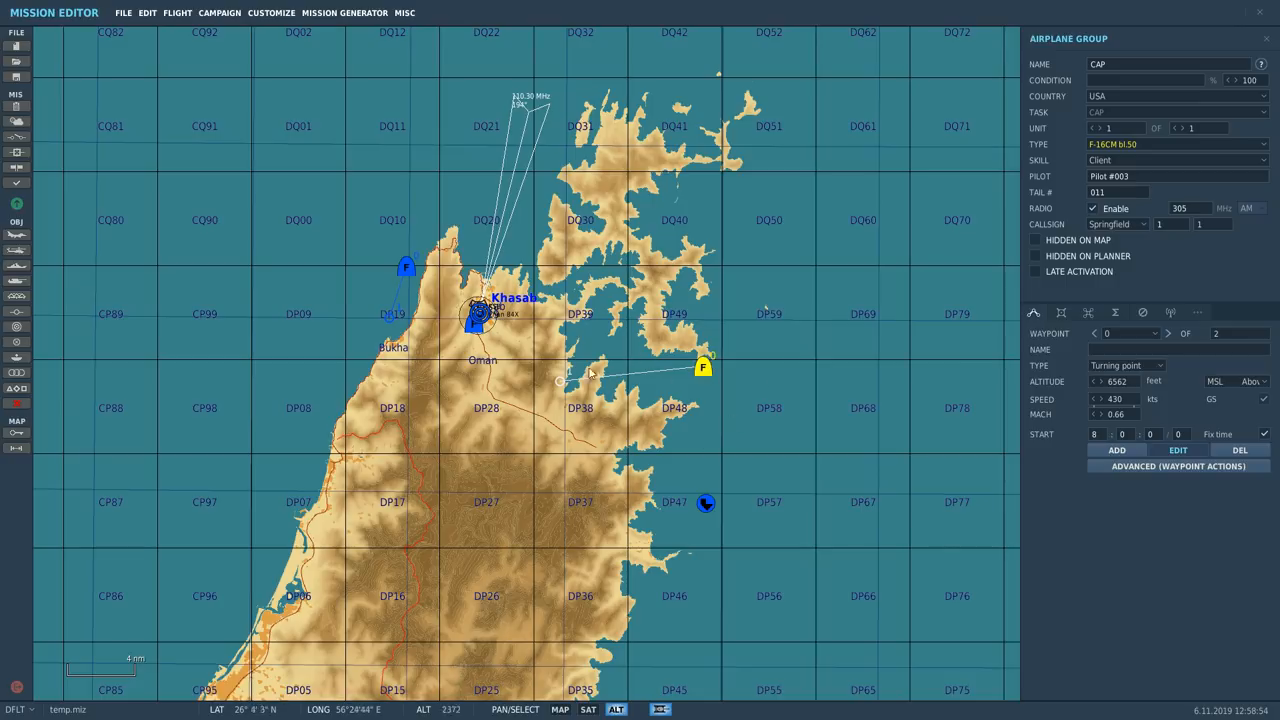
left_click(406, 267)
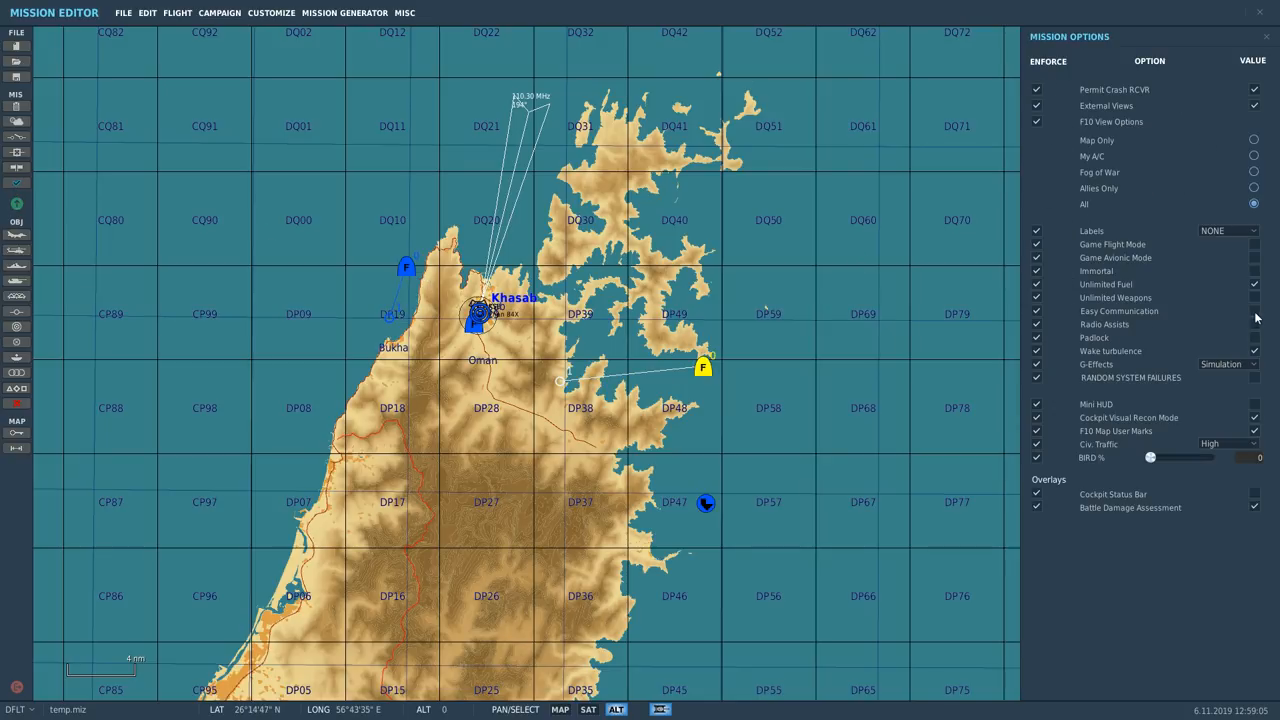
mouse_move(1138, 317)
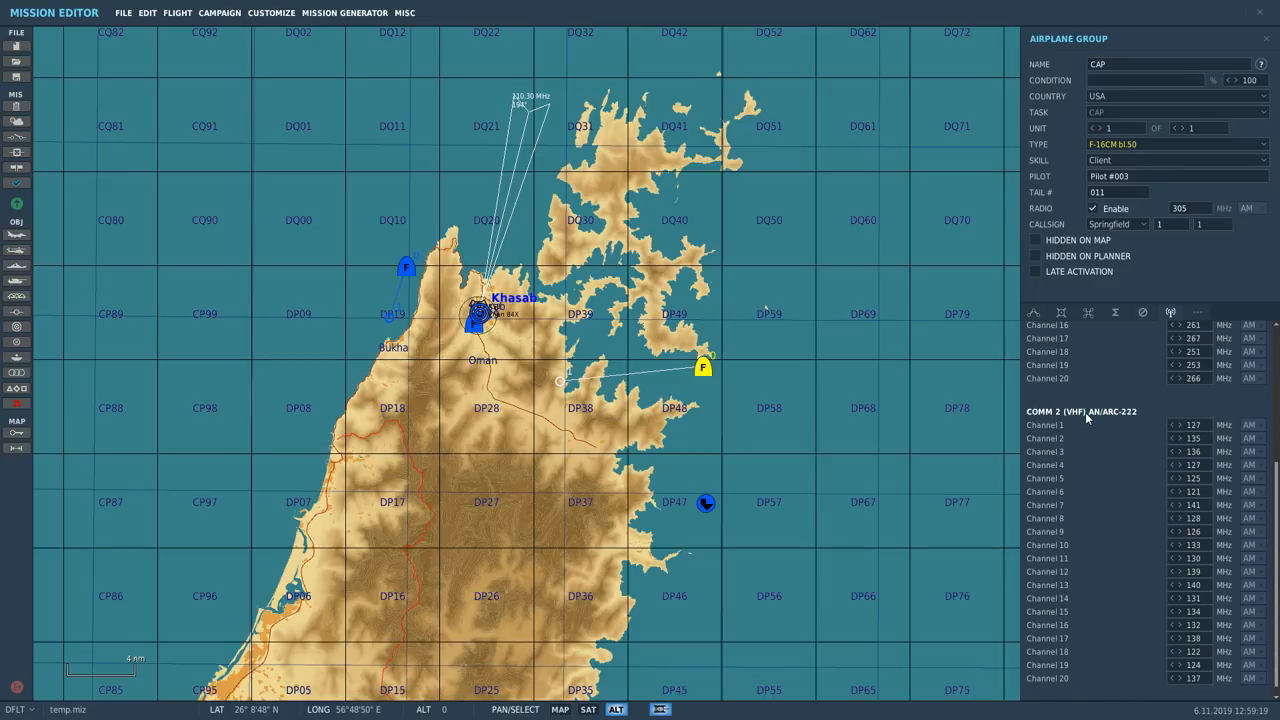
mouse_move(1122, 418)
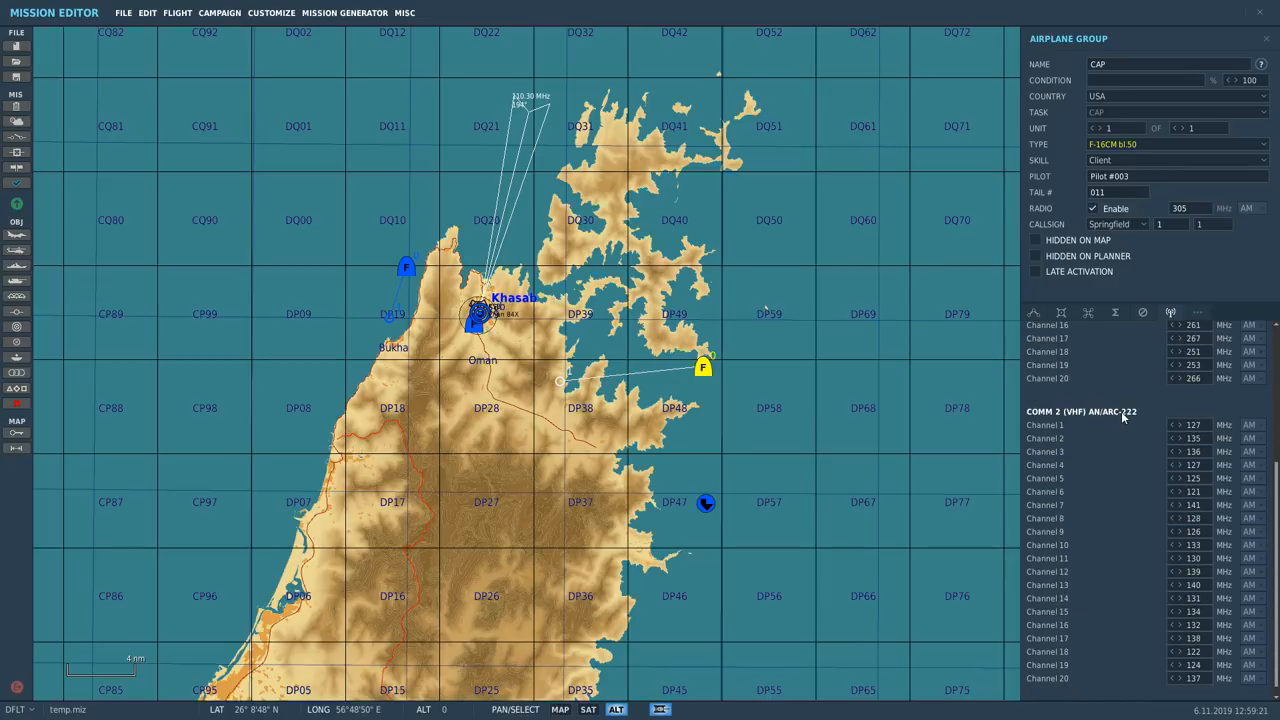
mouse_move(1104, 433)
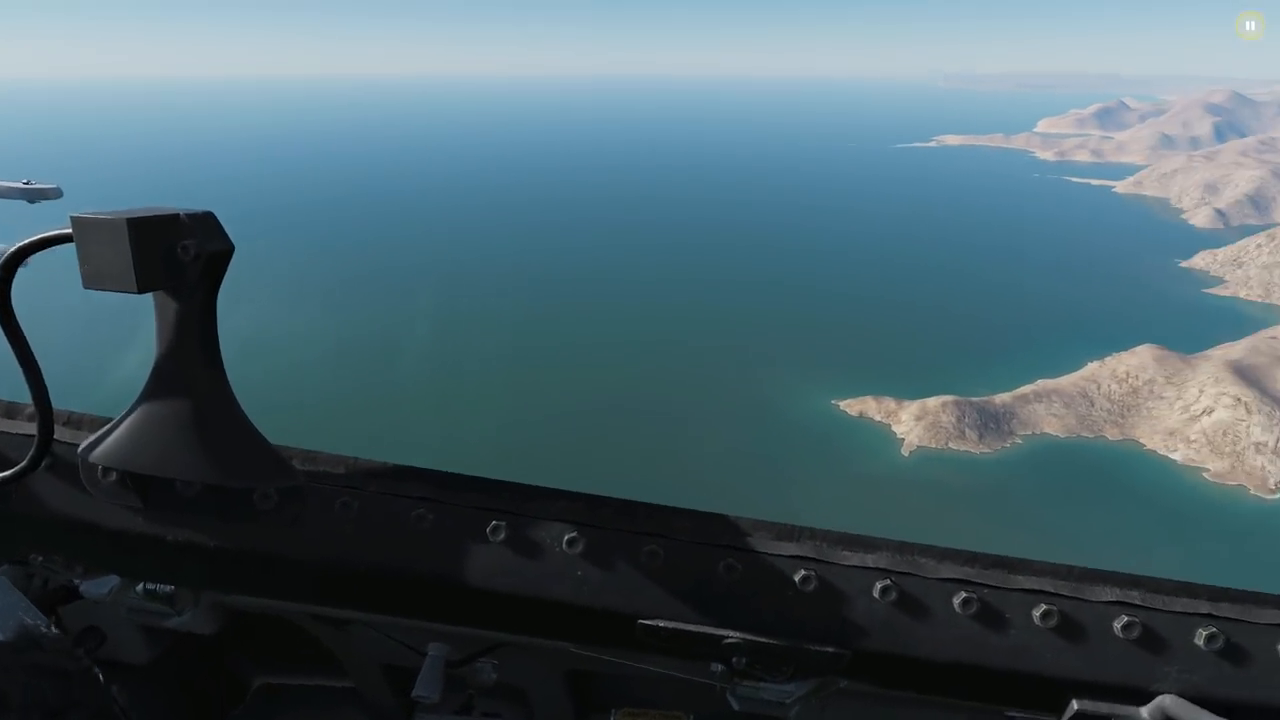
mouse_move(640, 360)
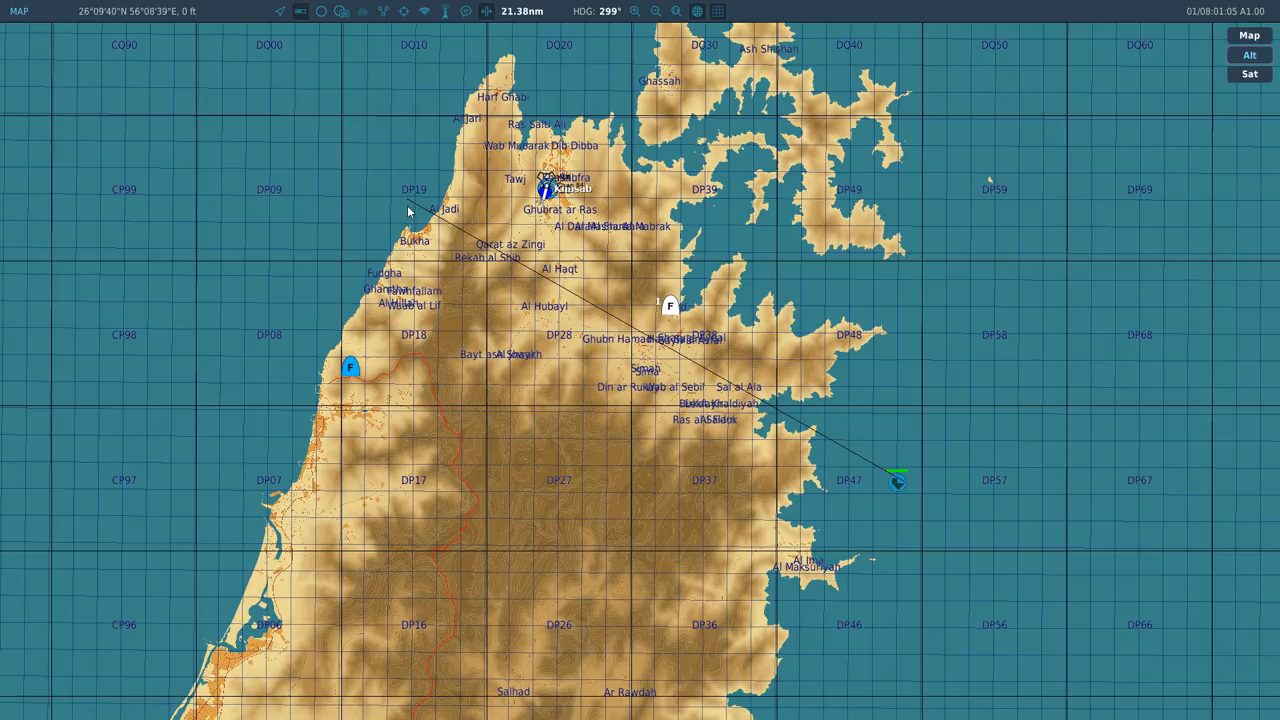
mouse_move(498, 285)
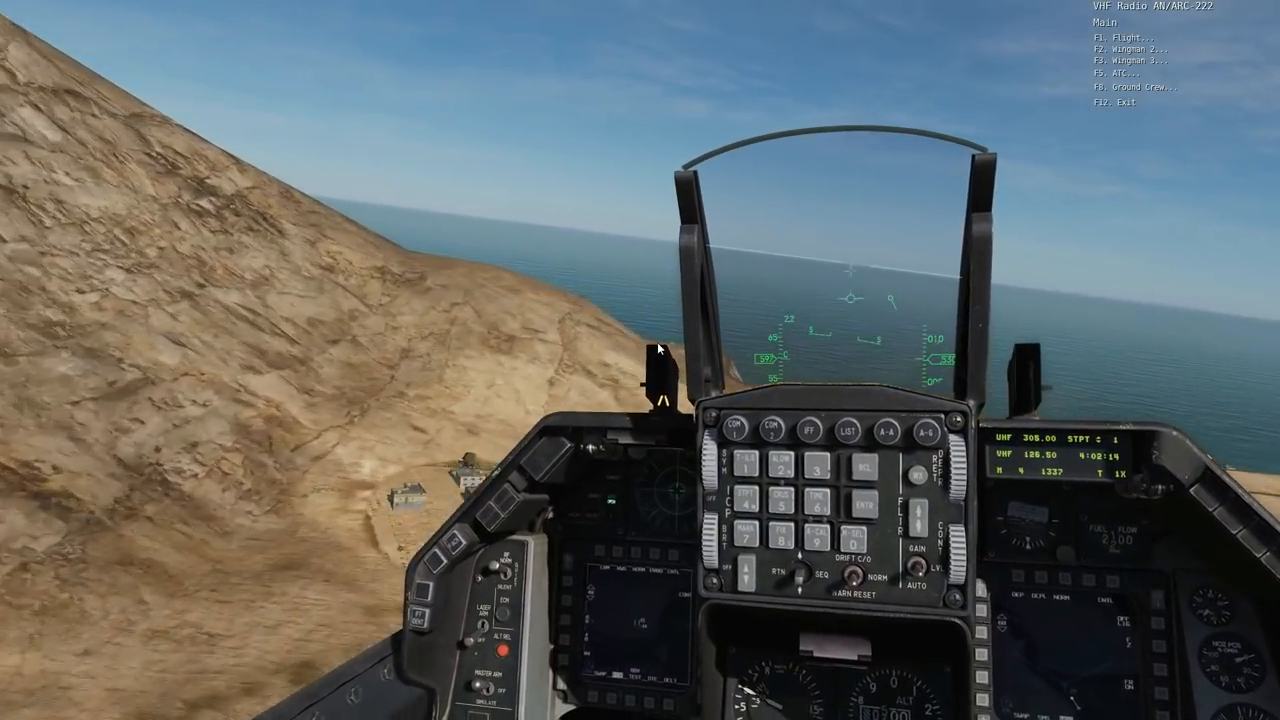
Switch the camera view with F5 during the low pass past the mountain ridge.
key("f5")
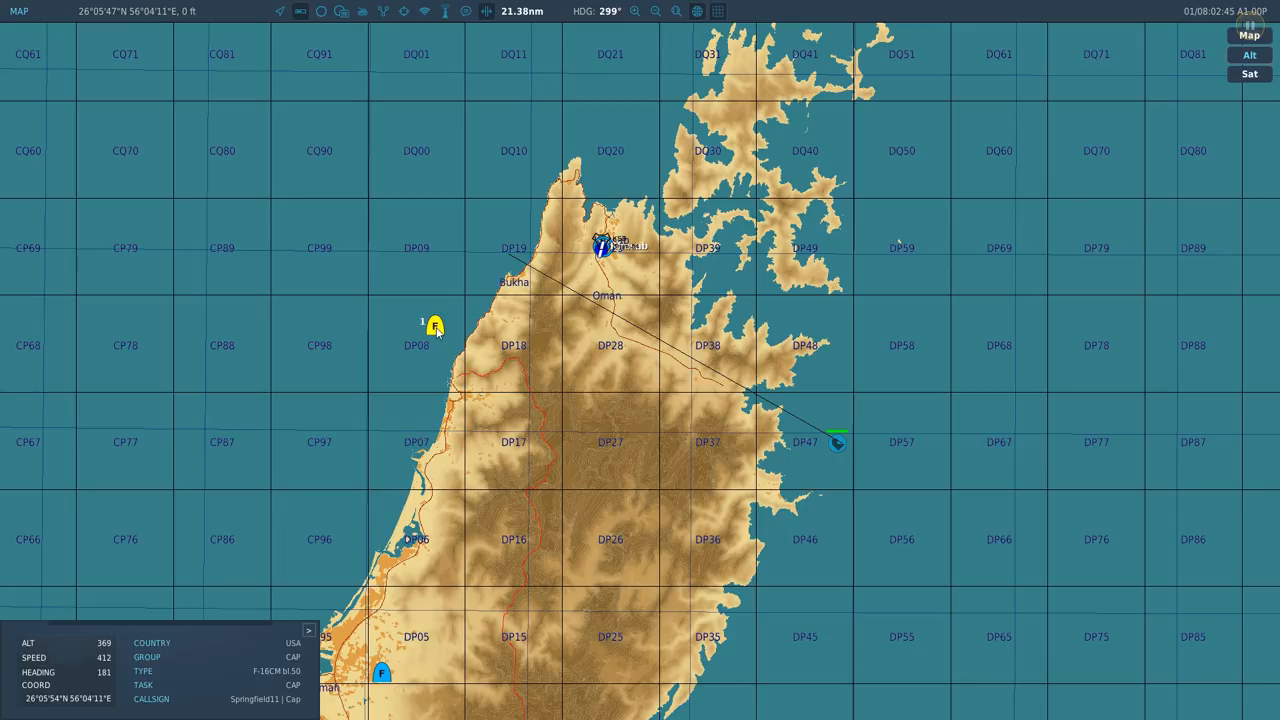
mouse_move(475, 303)
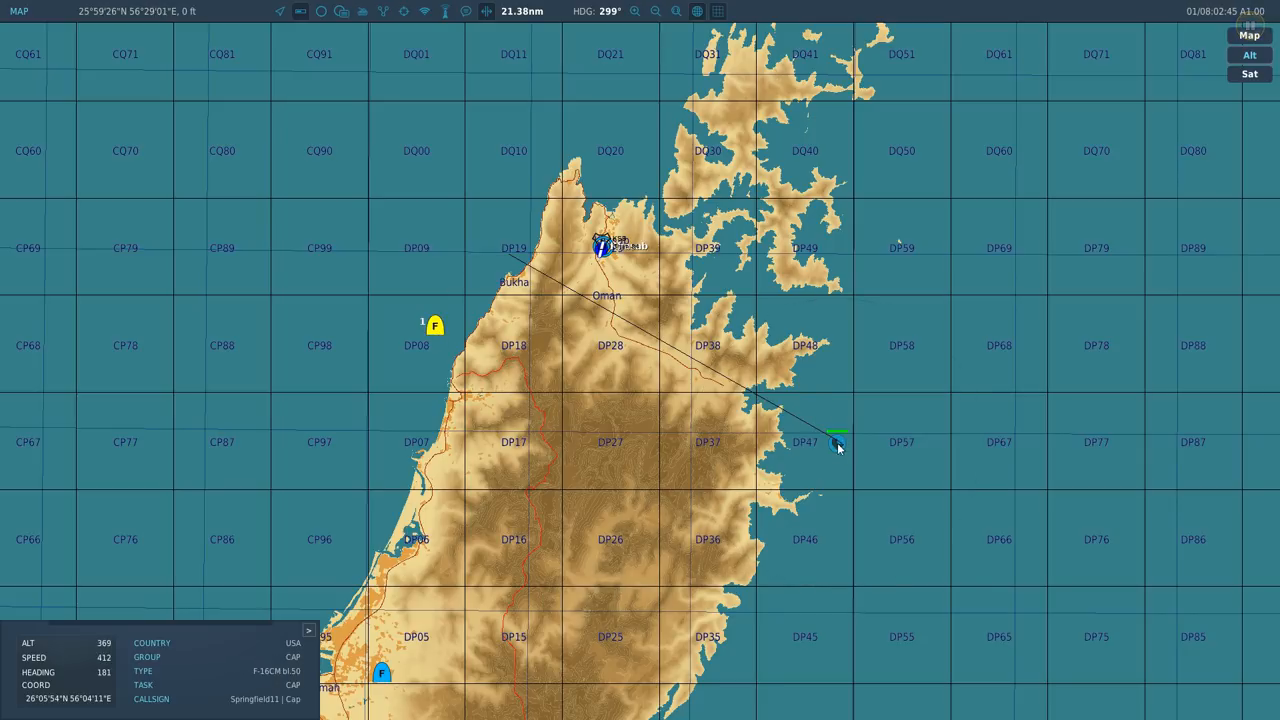
Select the F-16 on the F10 map to show its altitude and speed off the west coast.
left_click(836, 442)
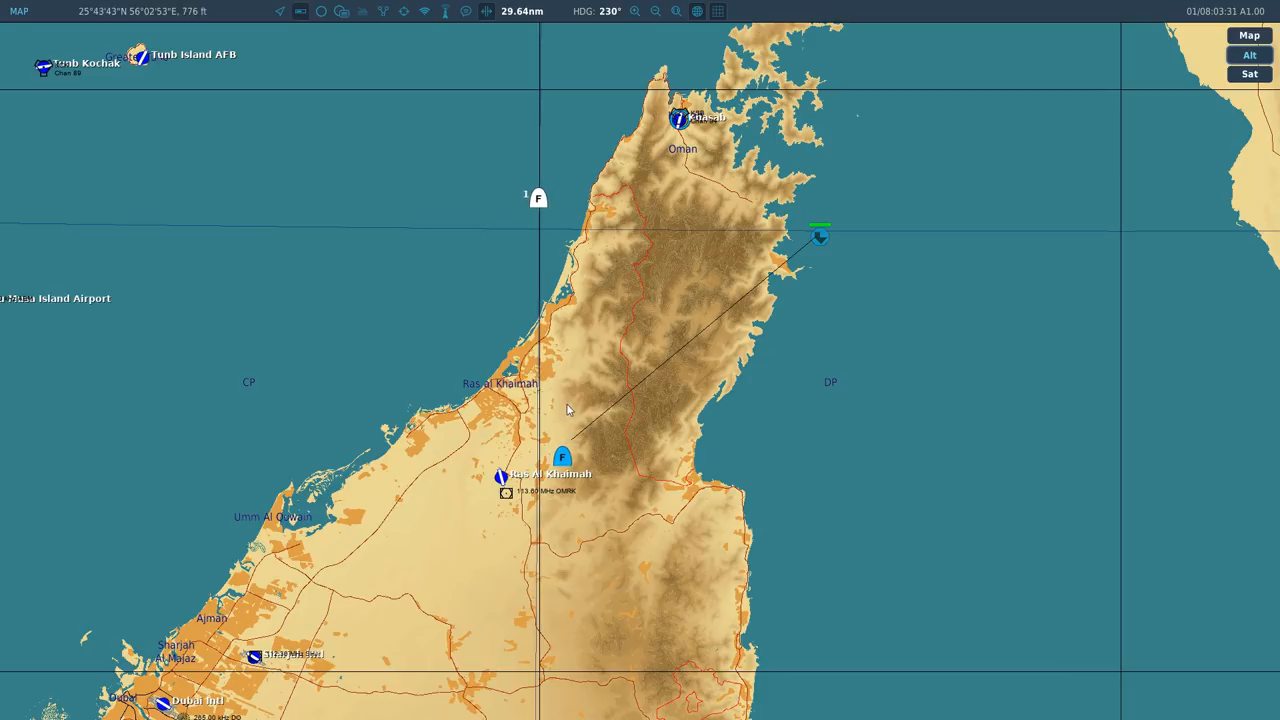
mouse_move(632, 294)
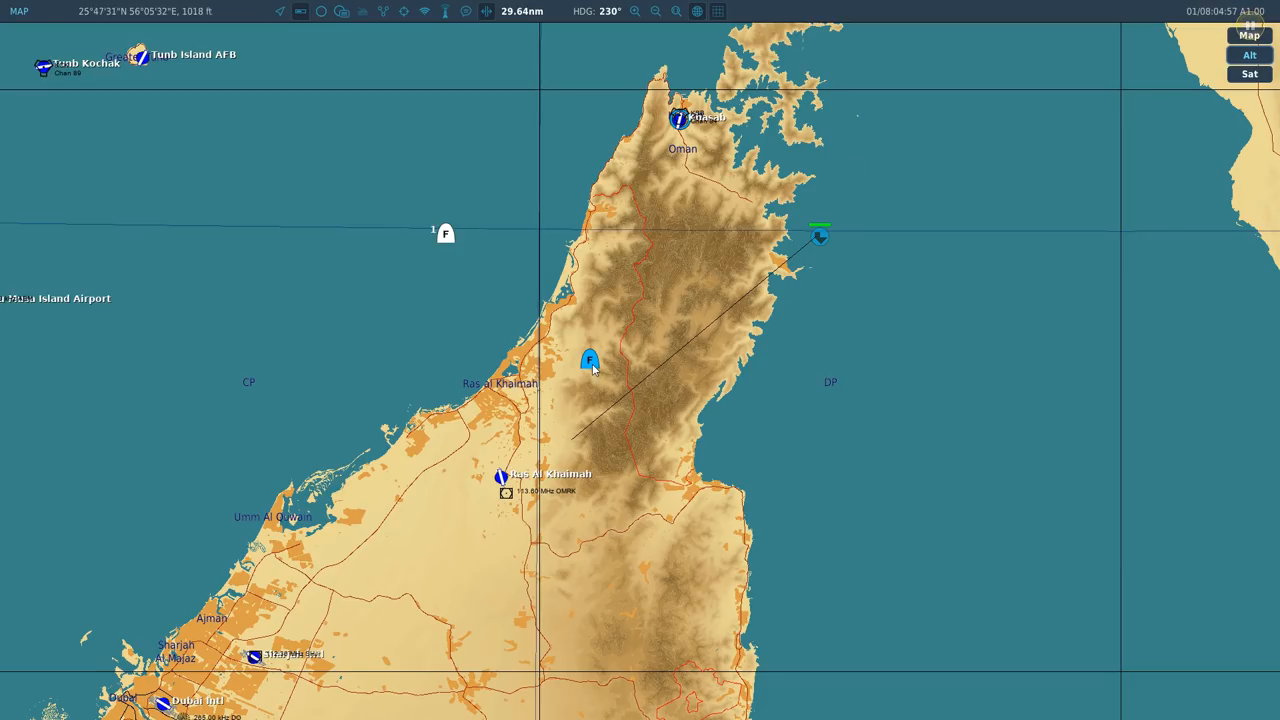
Select the F/A-18C CAP group near Ras Al Khaimah to show its 1067 ft, 624 knots details.
left_click(590, 360)
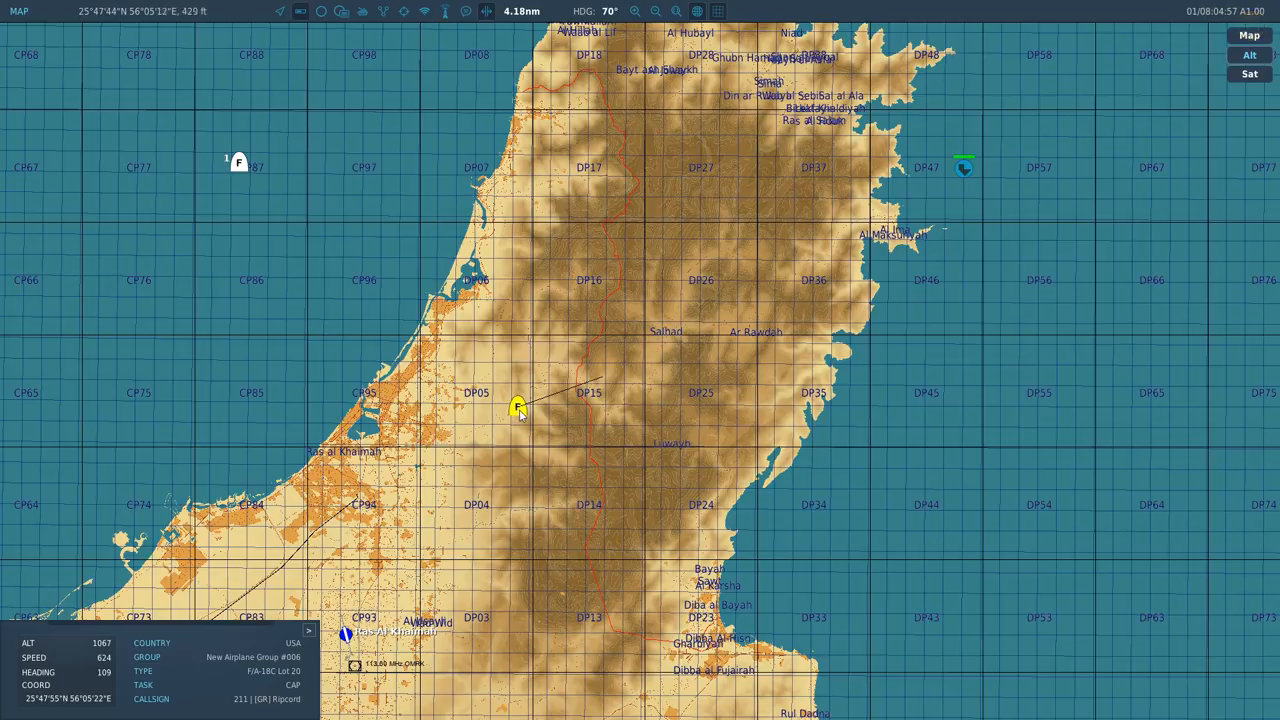
mouse_move(745, 303)
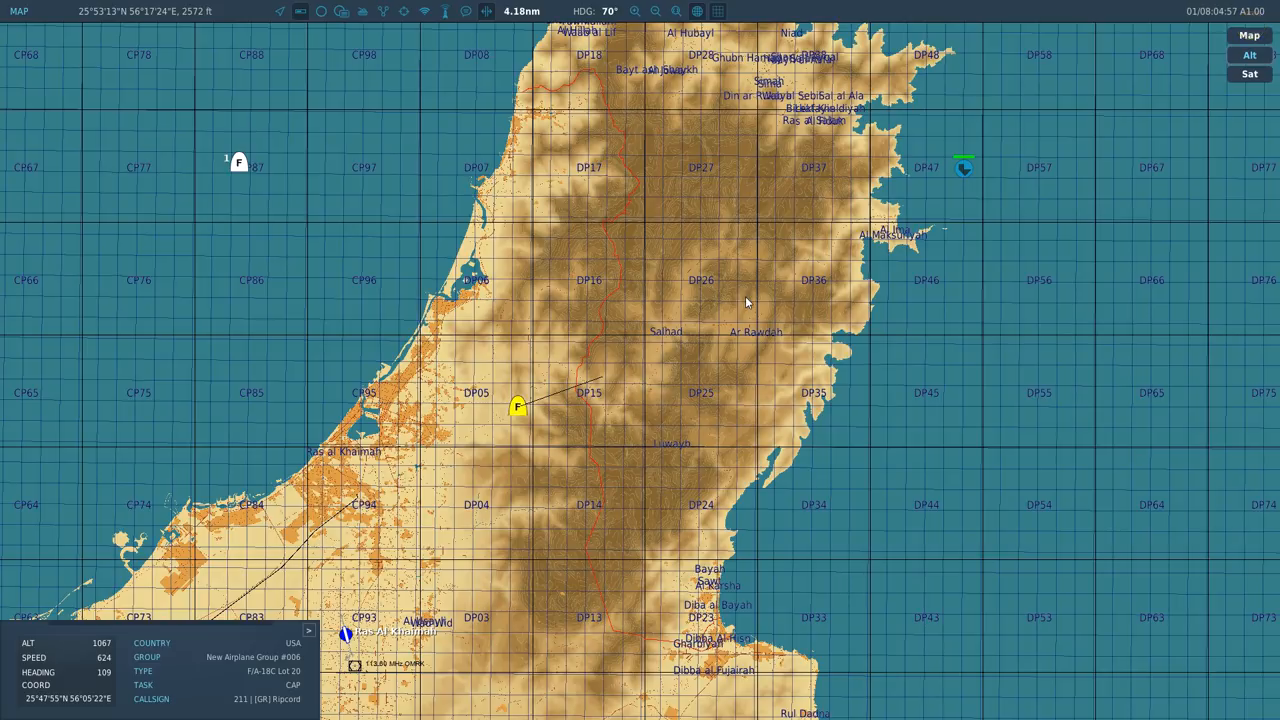
mouse_move(615, 327)
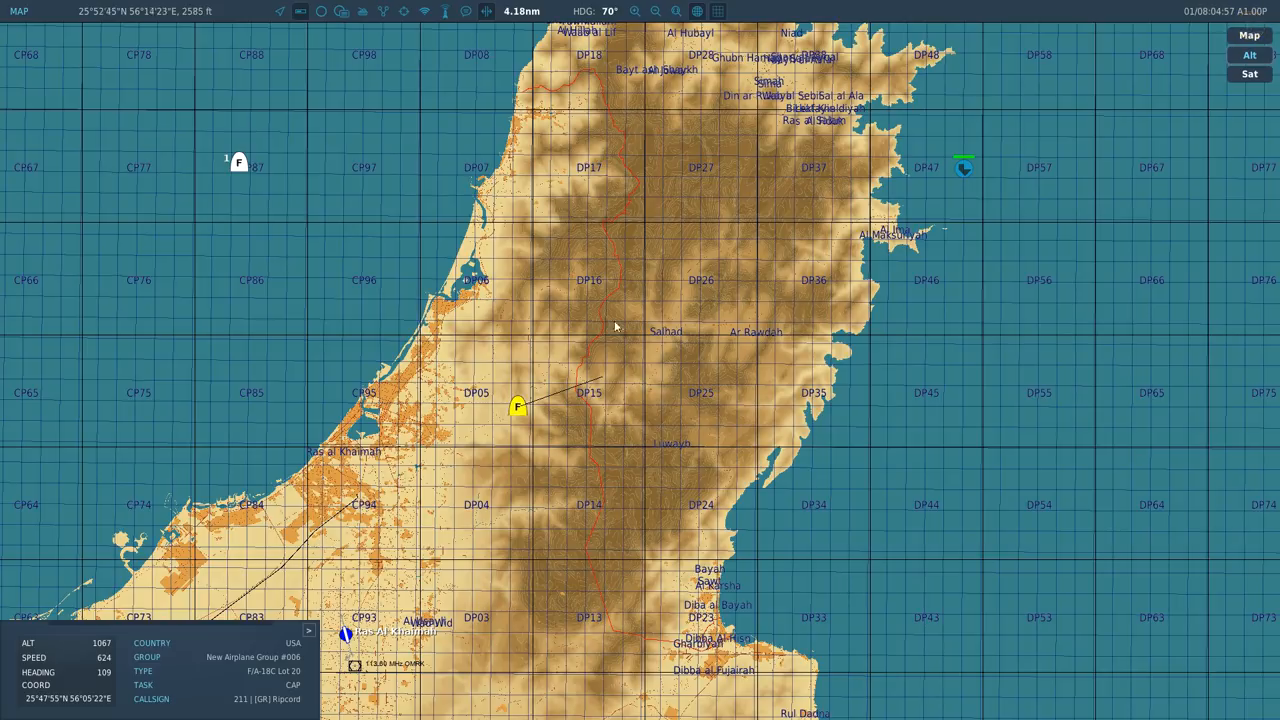
Zoom the F10 map out from the carrier toward the Gulf of Oman.
scroll("down", 3)
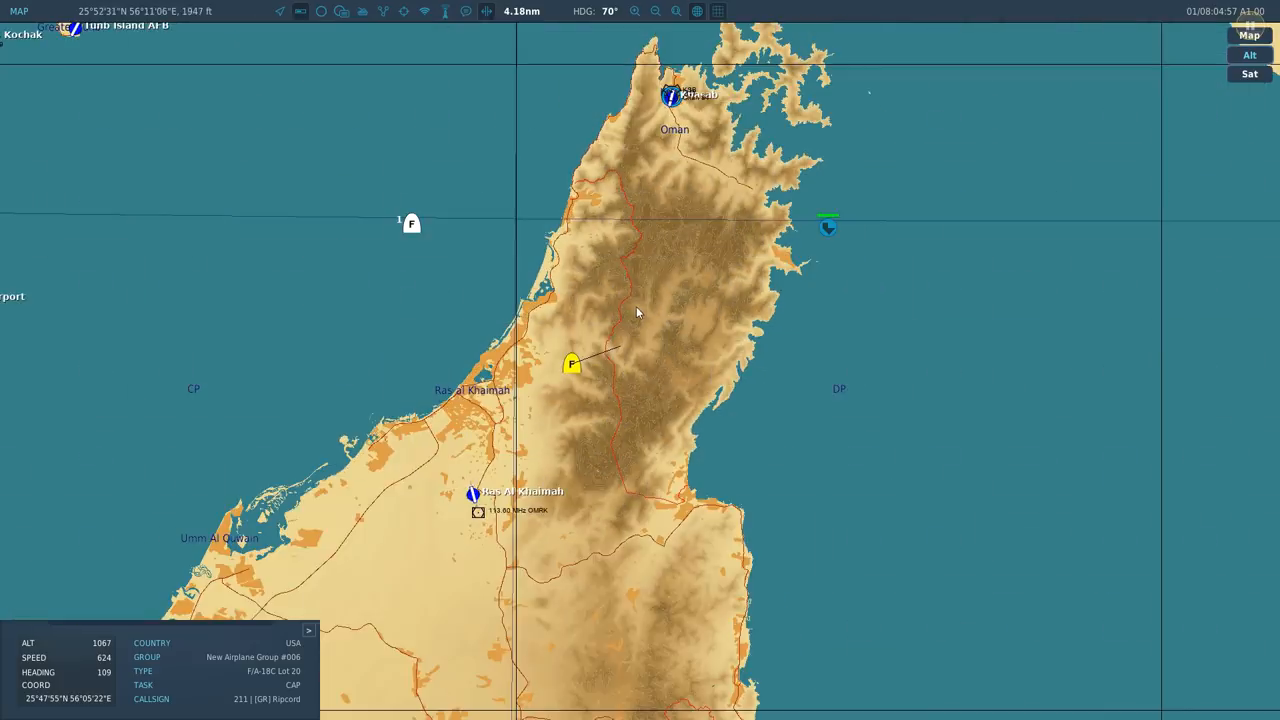
scroll("down", 3)
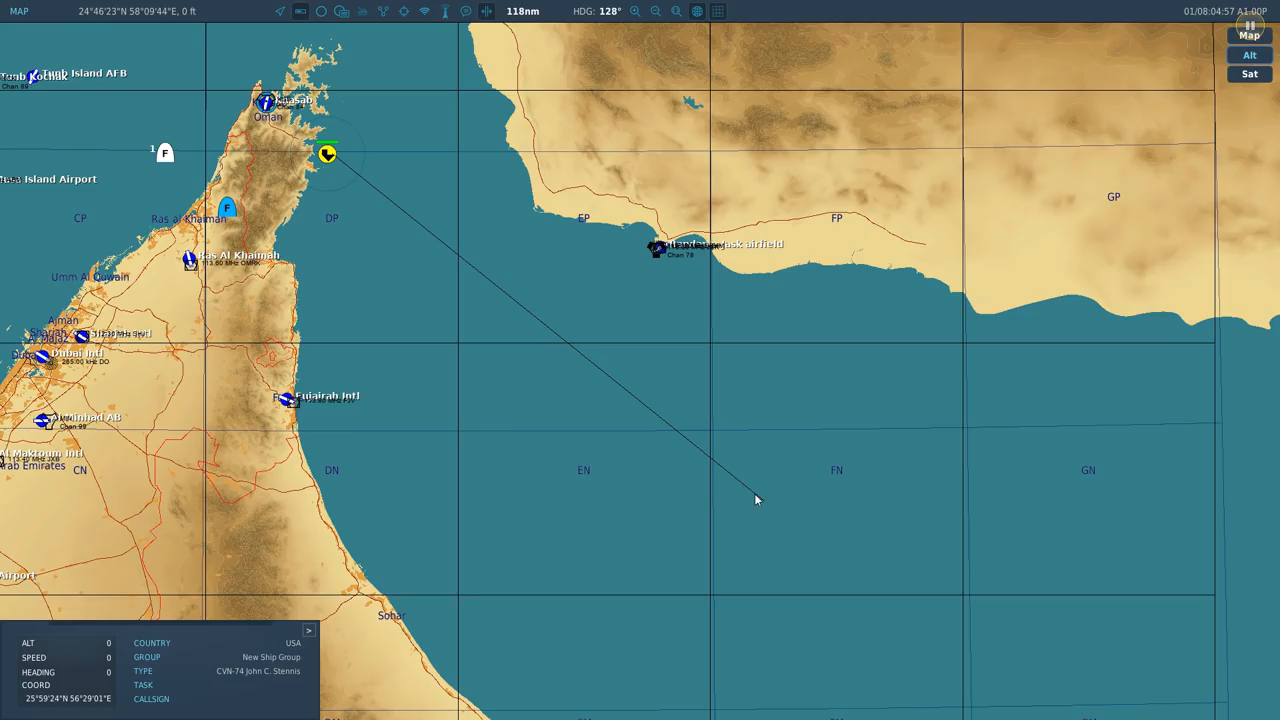
mouse_move(735, 488)
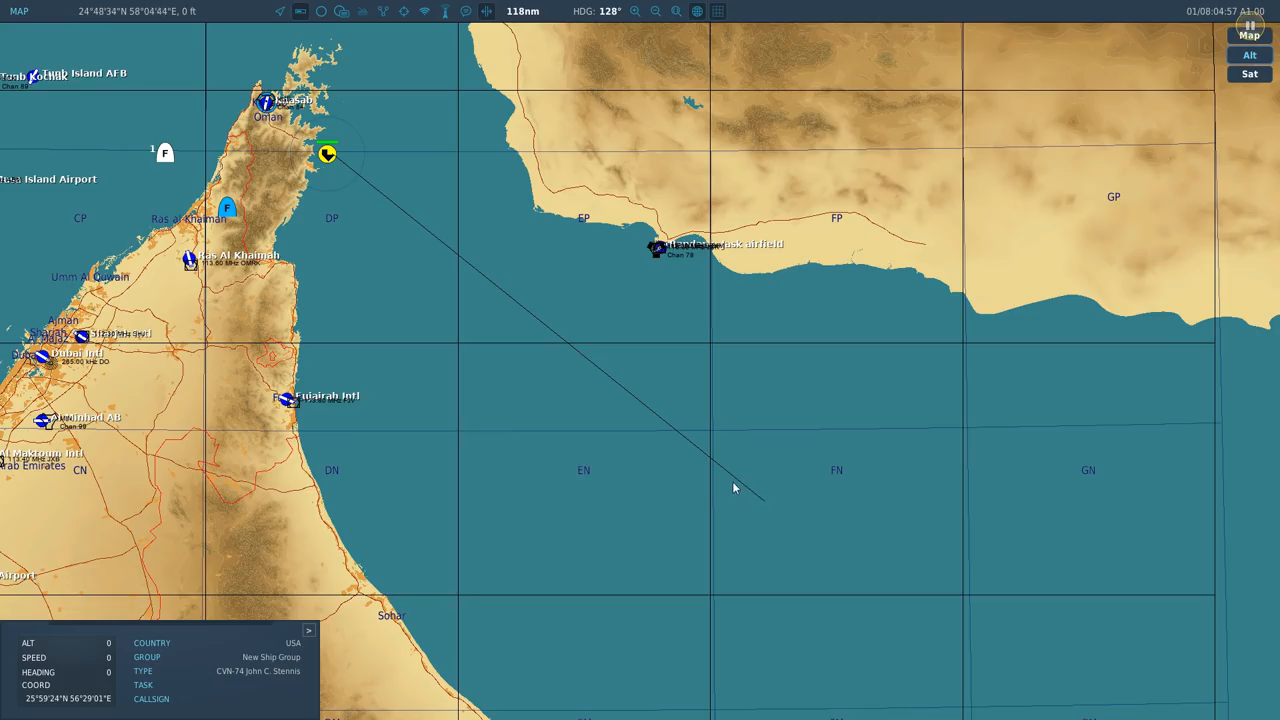
mouse_move(380, 190)
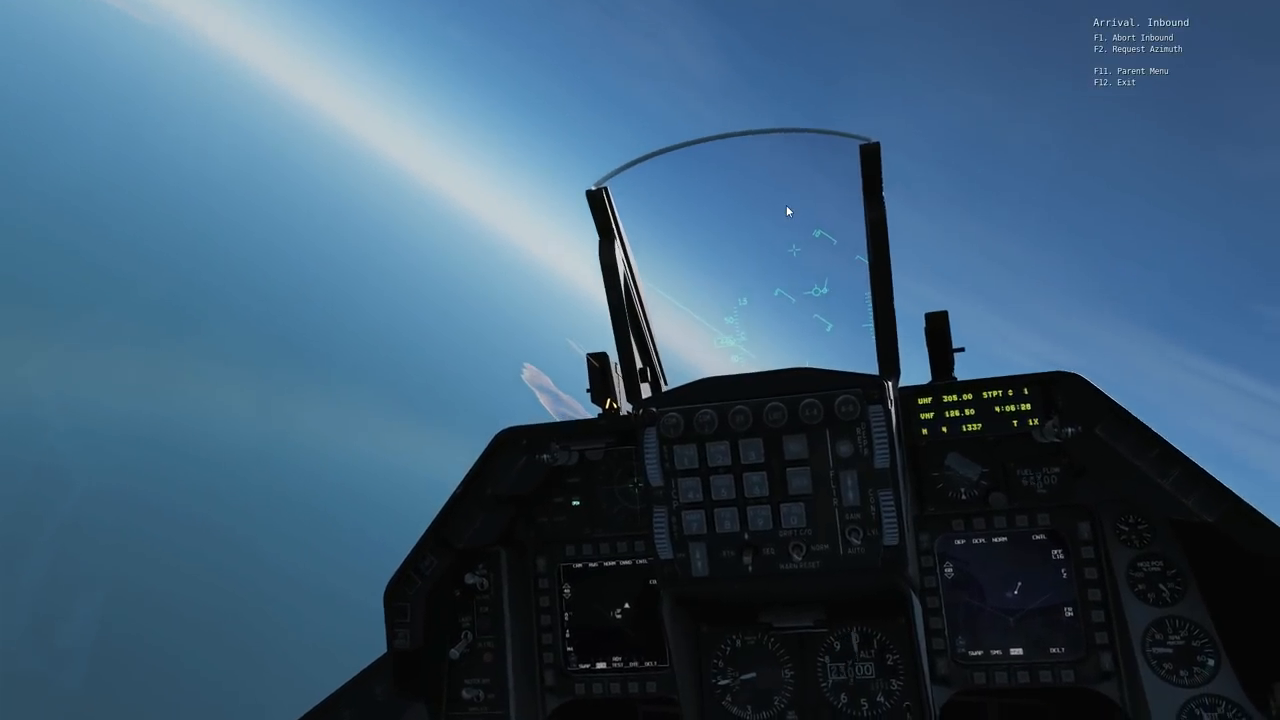
Return to the main radio comms menu with F11, then switch the view with F5.
key("F11")
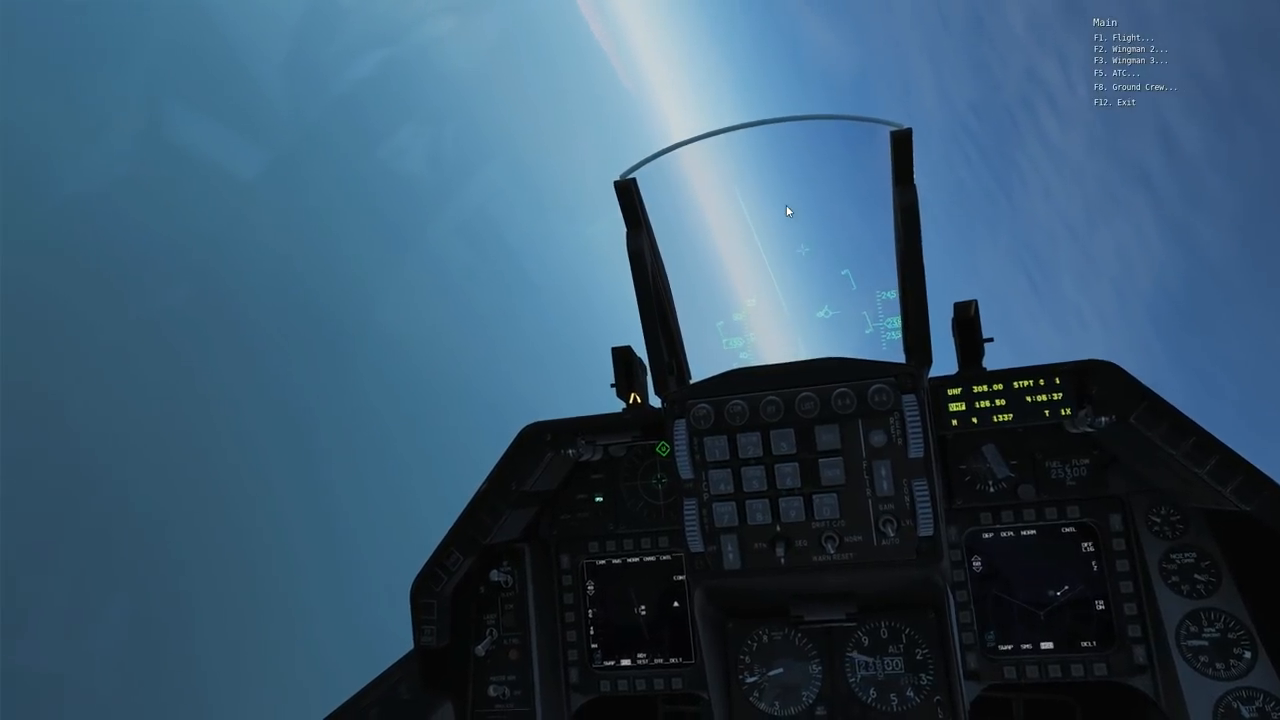
key("f5")
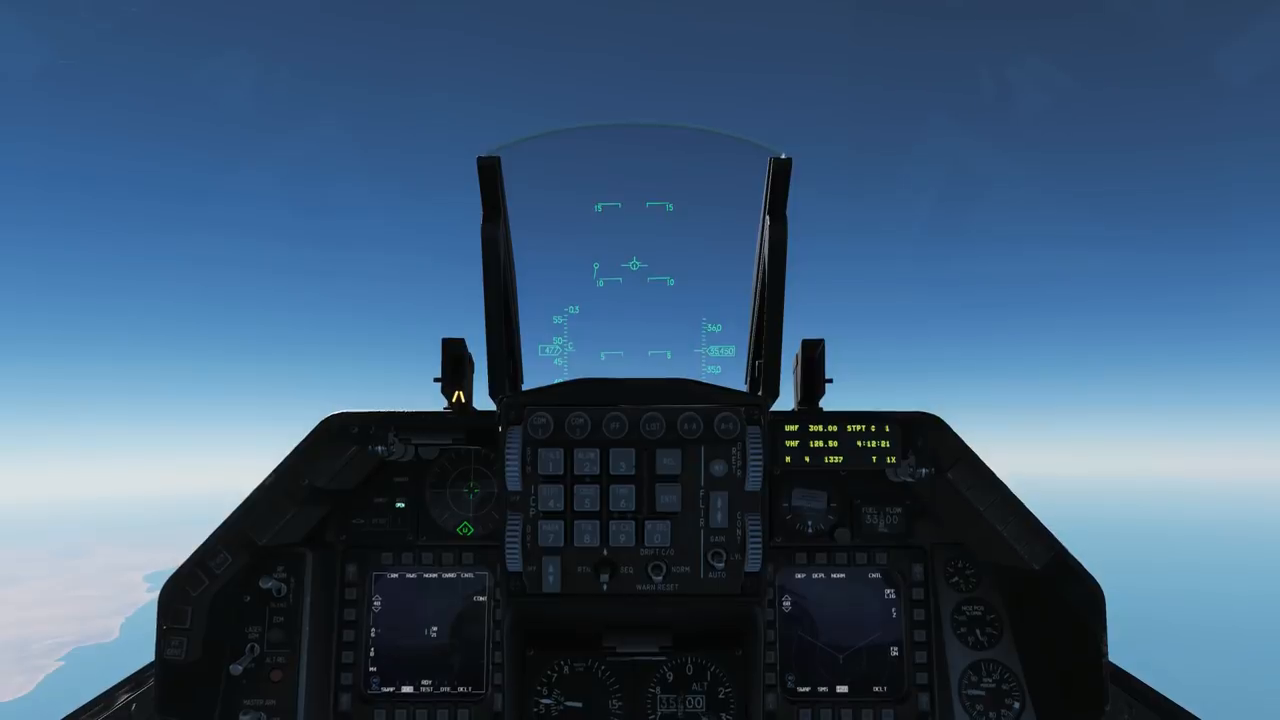
Bring up the F10 map during the outbound flight over open sea.
key("F10")
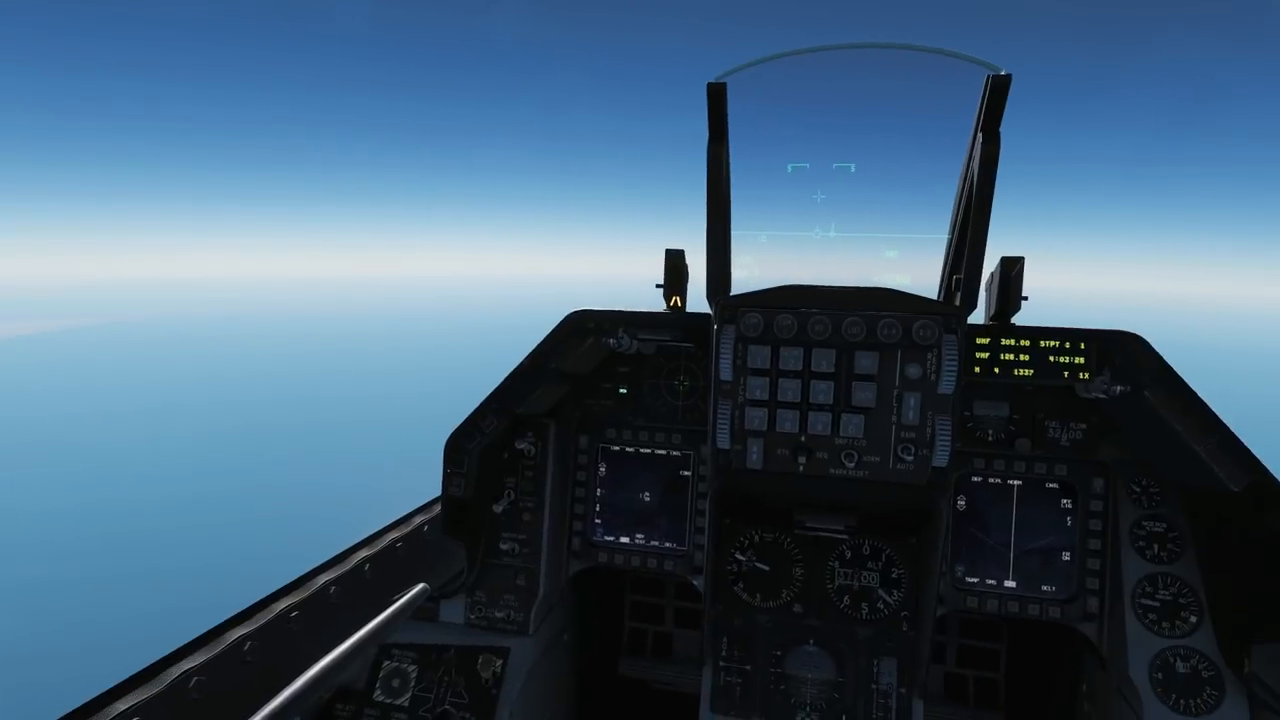
Check on the F10 map that the F-16 is 197 nm from the carrier.
key("F10")
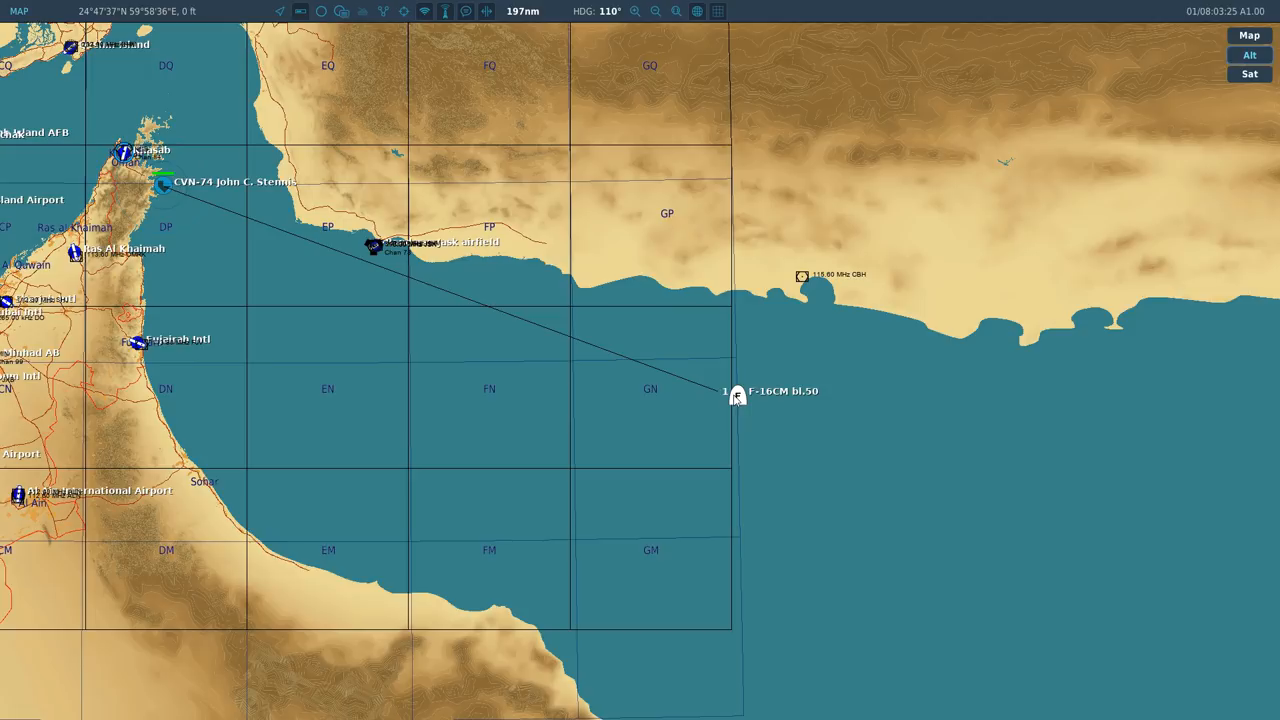
mouse_move(638, 366)
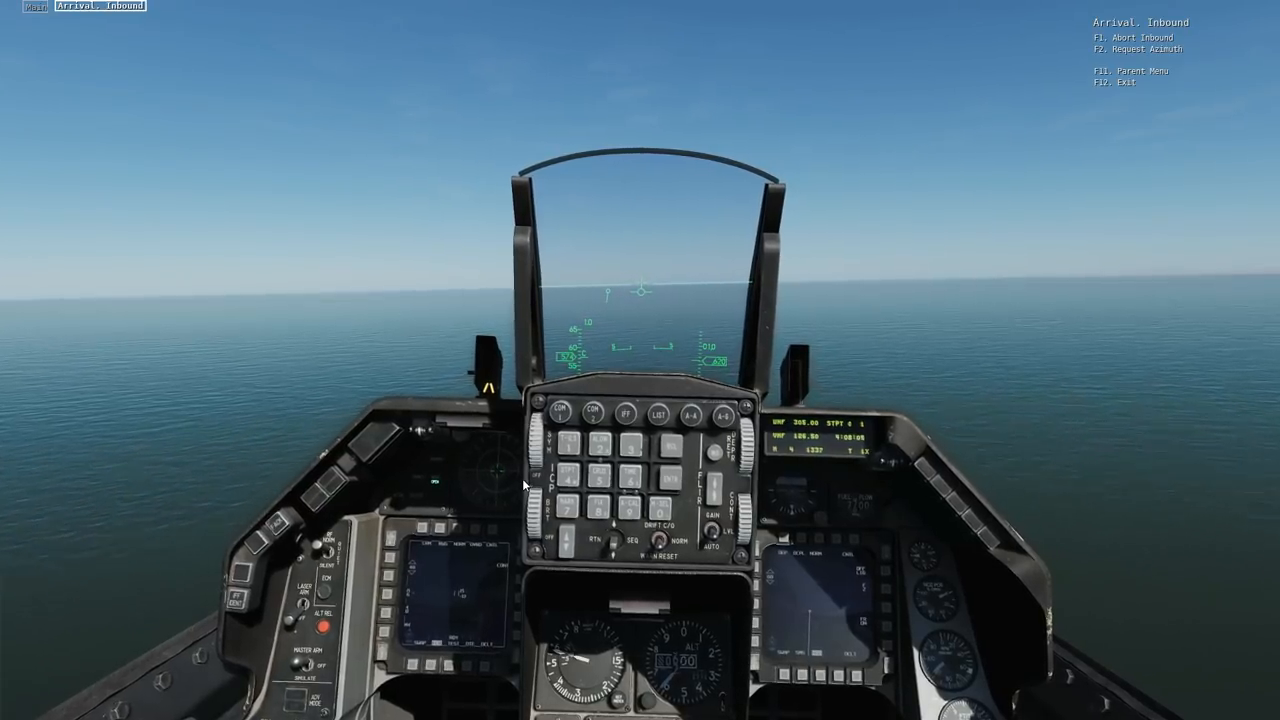
Send the inbound arrival radio call while flying low over the open sea.
key("F10")
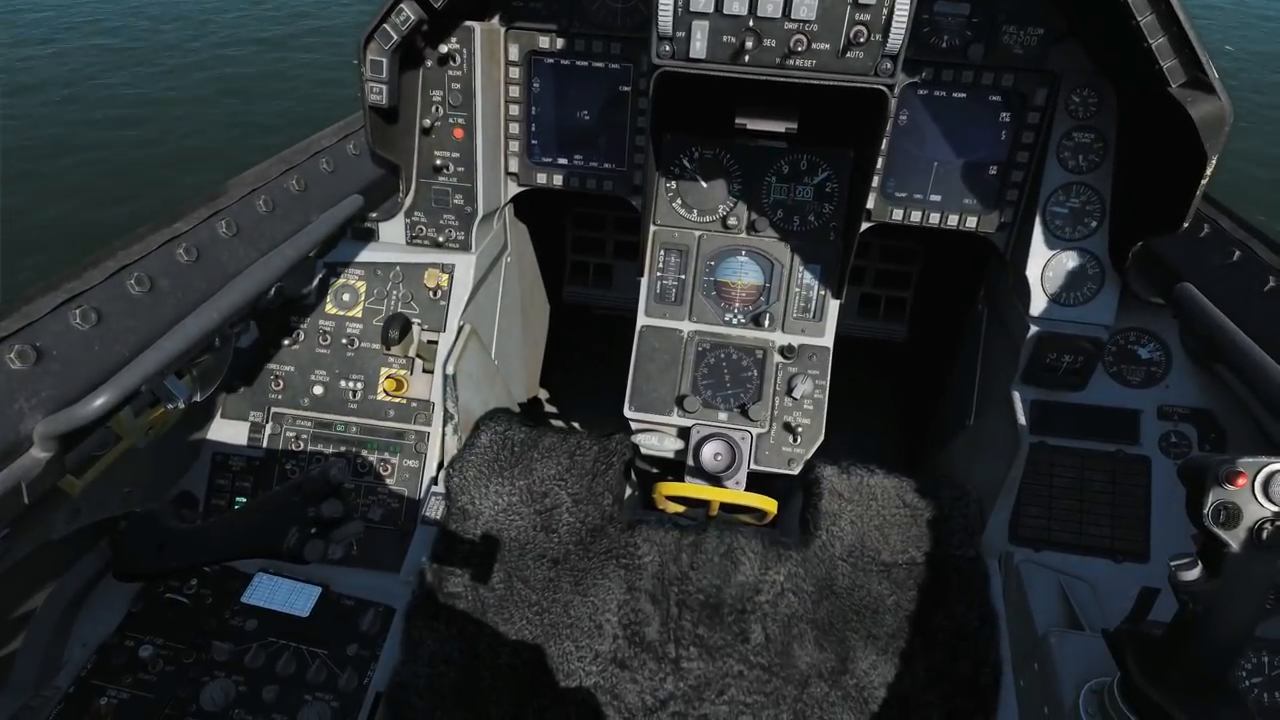
mouse_move(640, 360)
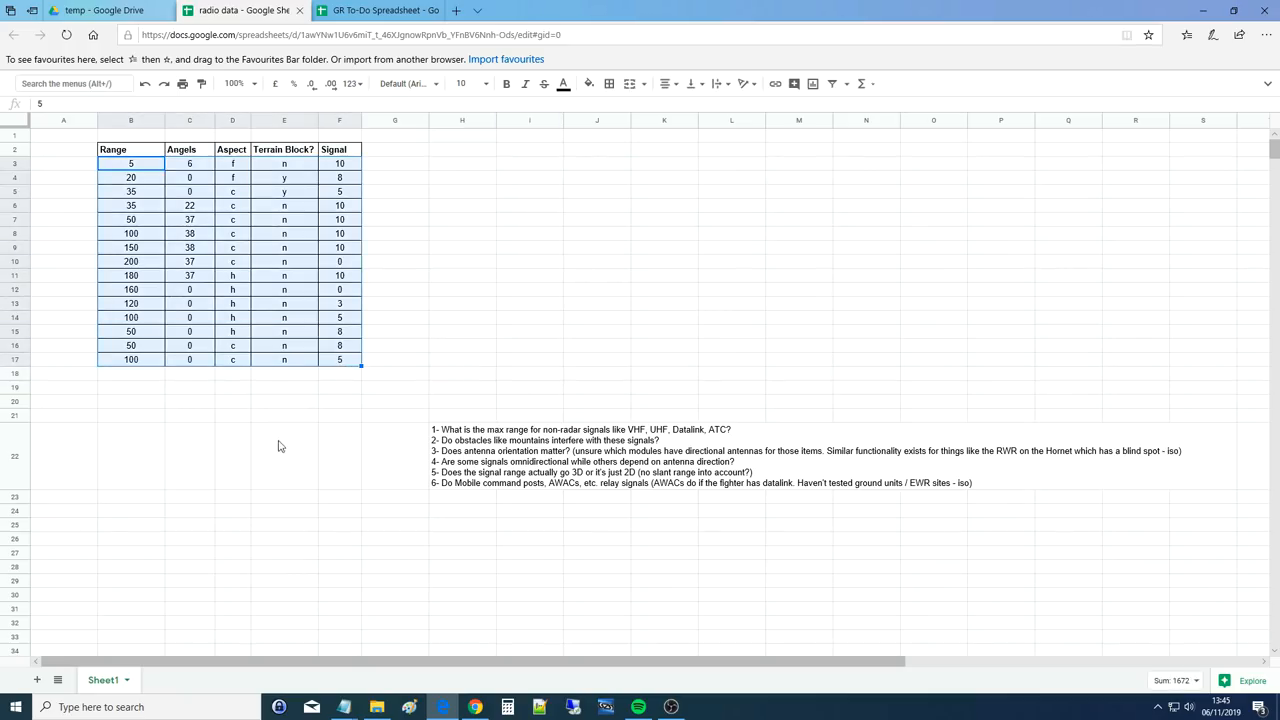
left_click(284, 456)
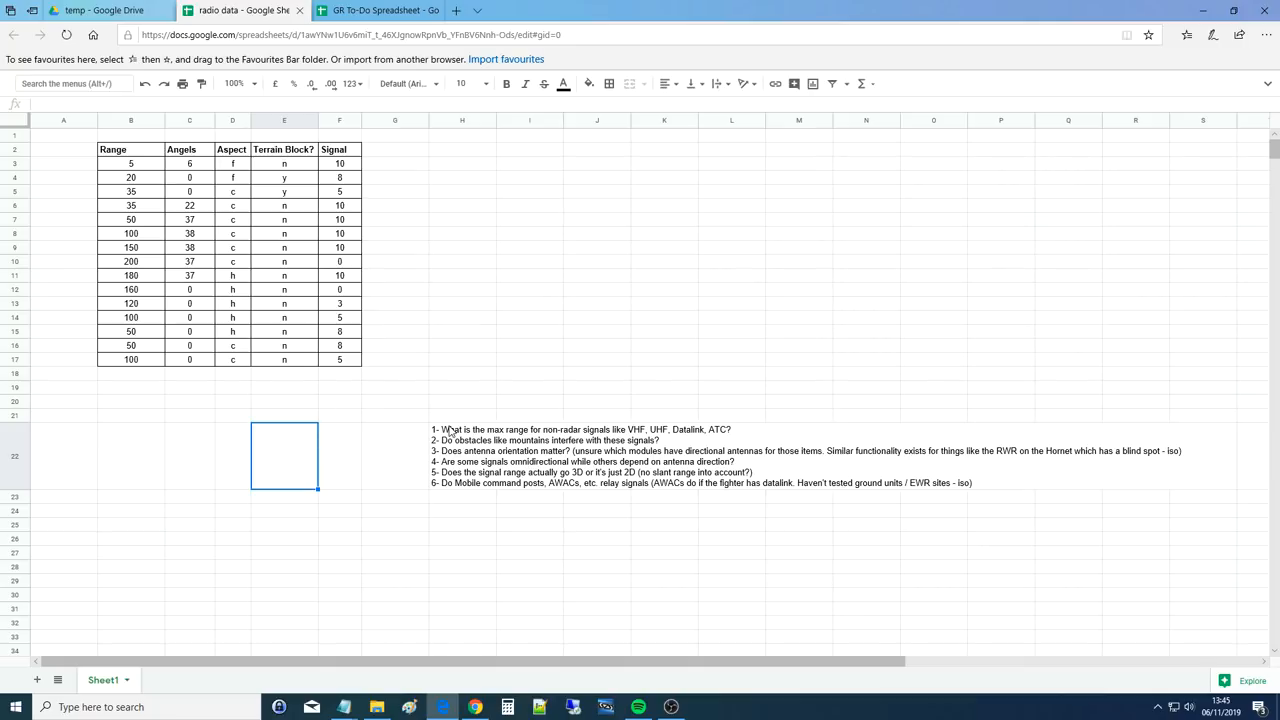
left_click(597, 456)
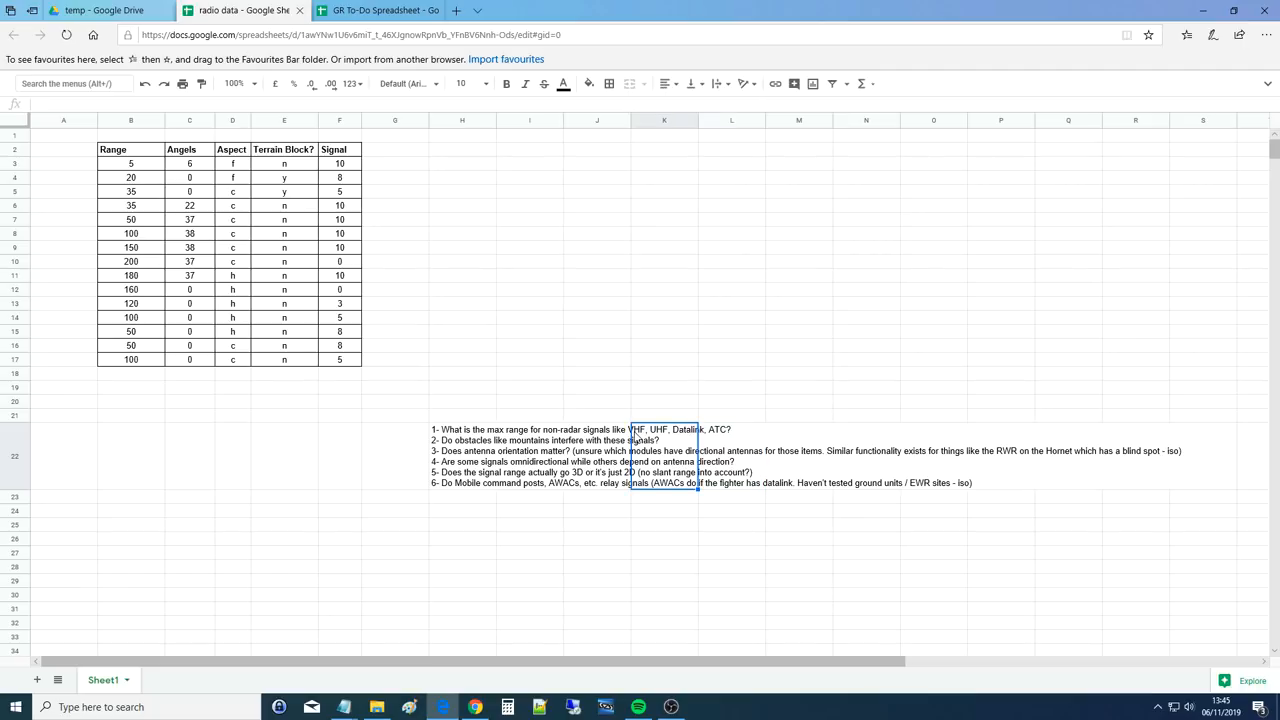
mouse_move(594, 414)
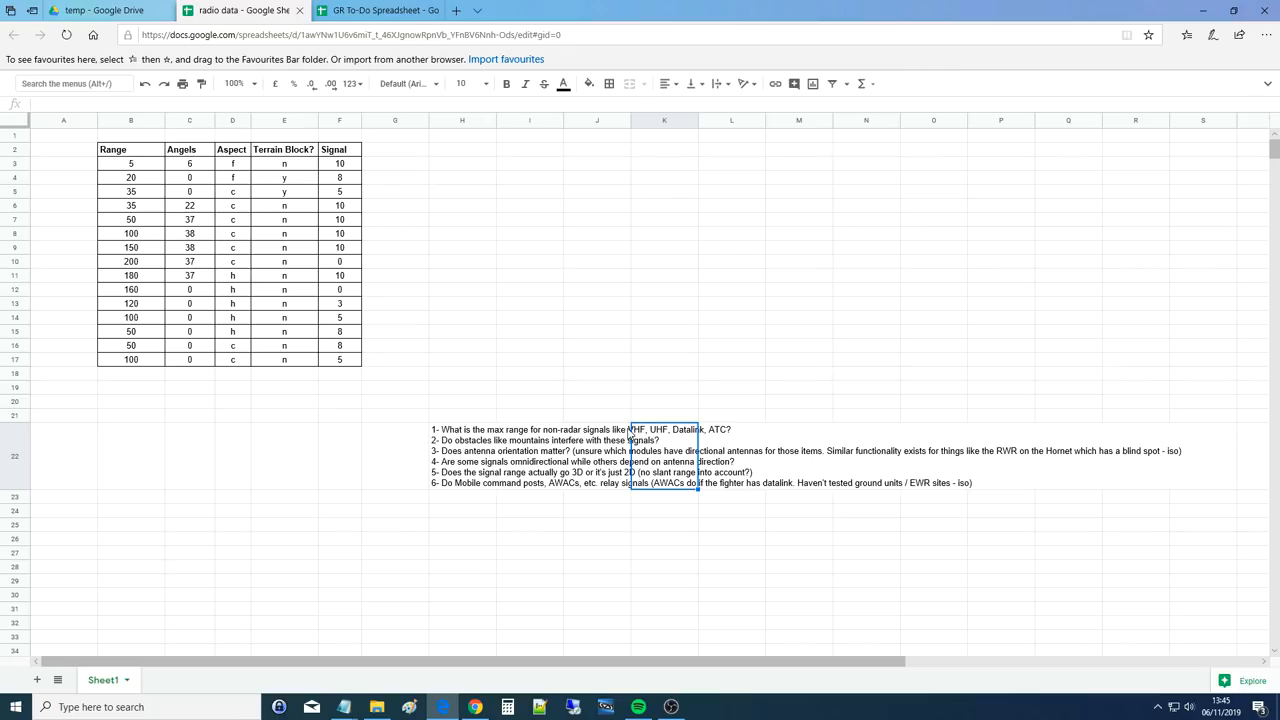
left_click(798, 456)
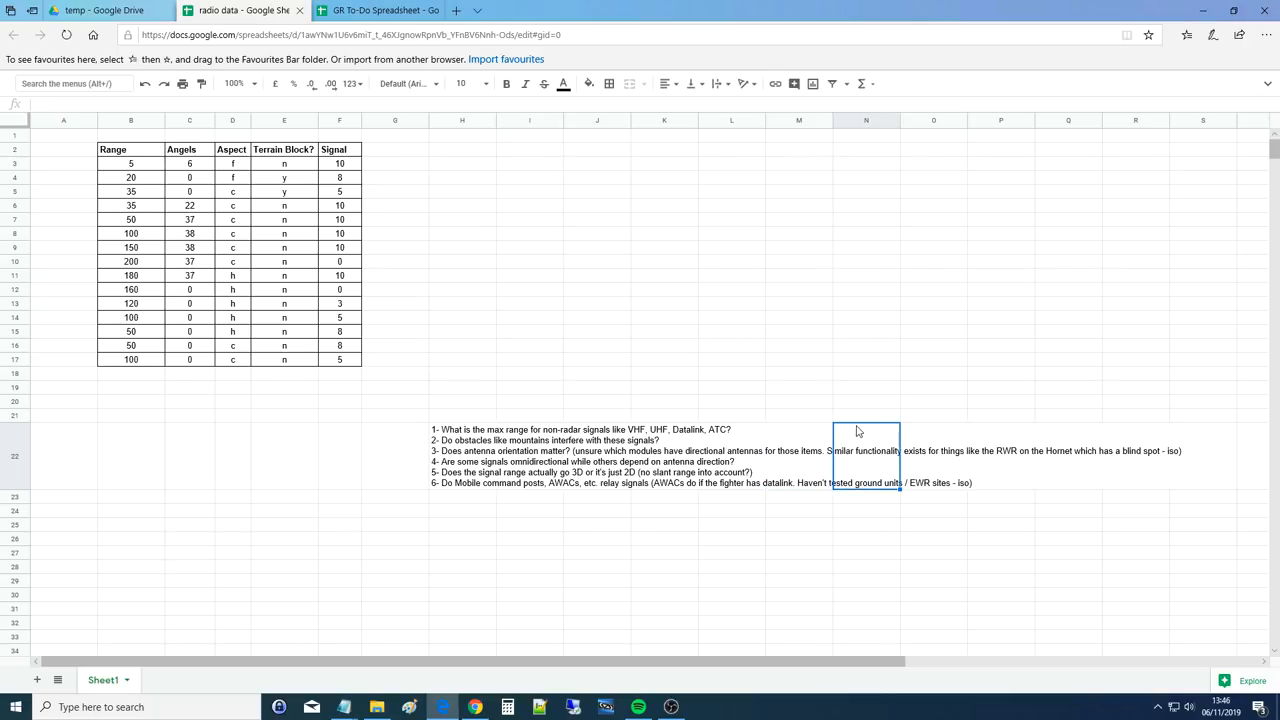
mouse_move(886, 425)
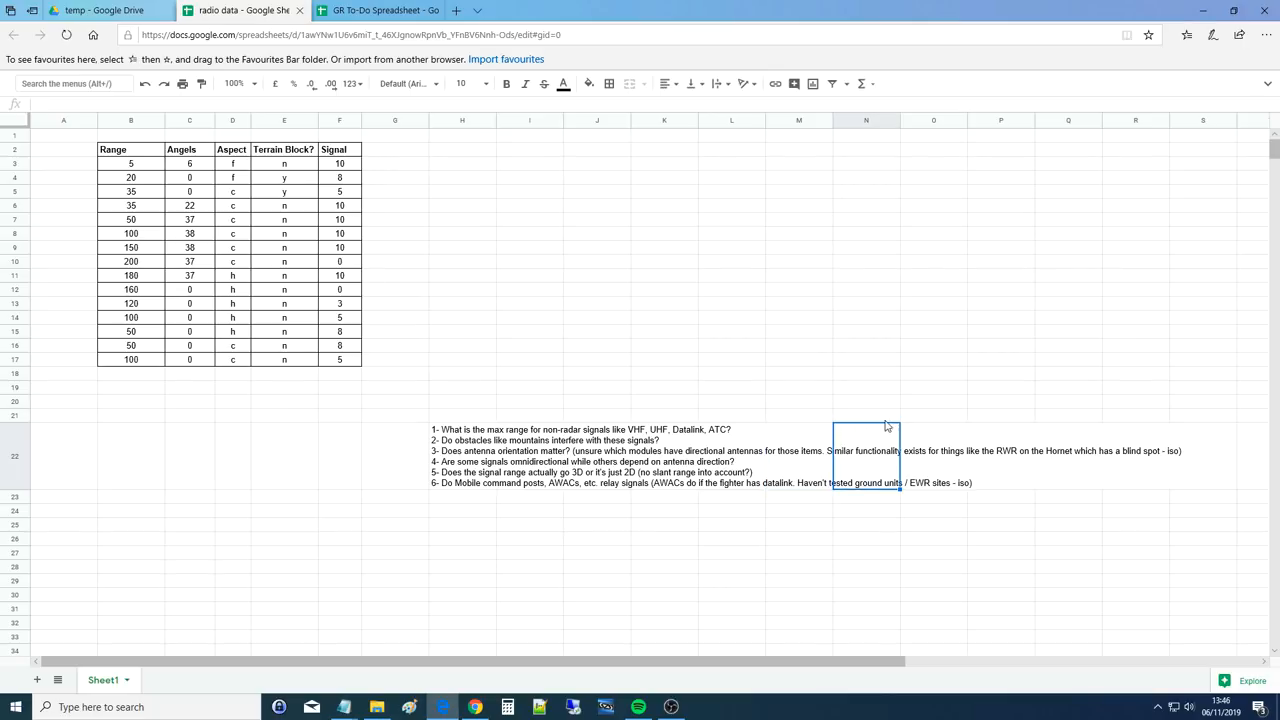
mouse_move(675, 427)
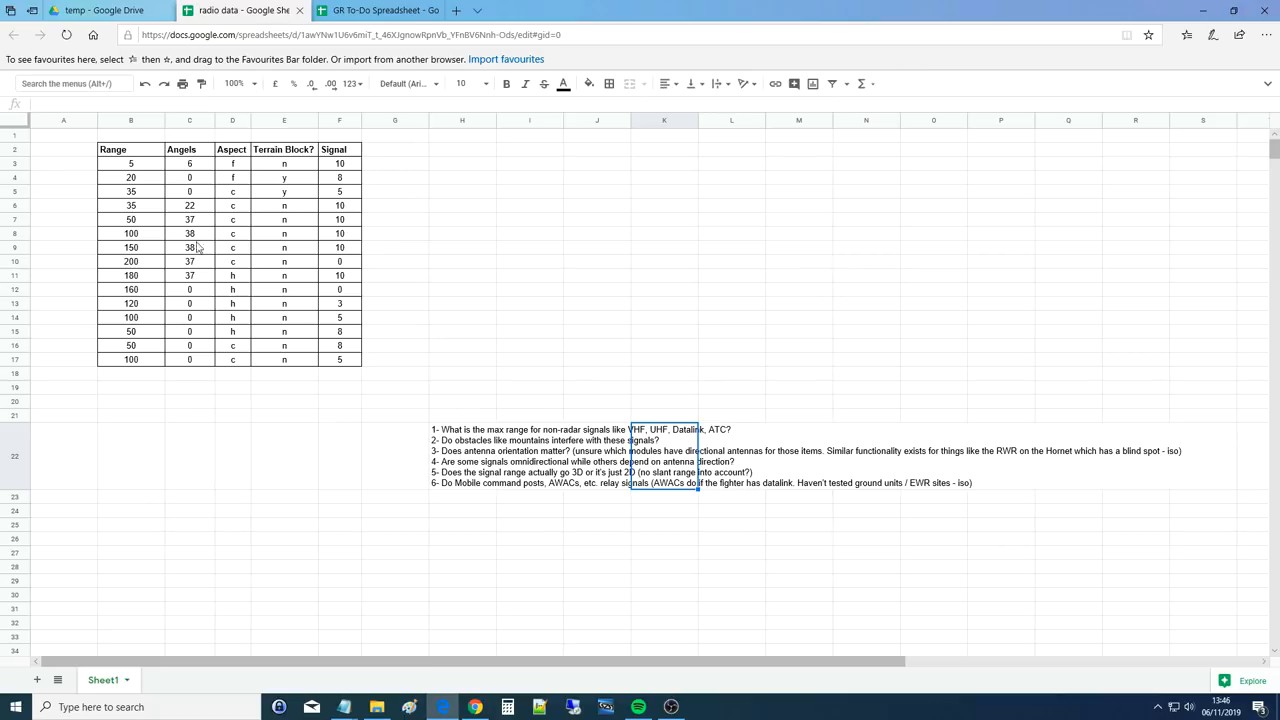
mouse_move(659, 432)
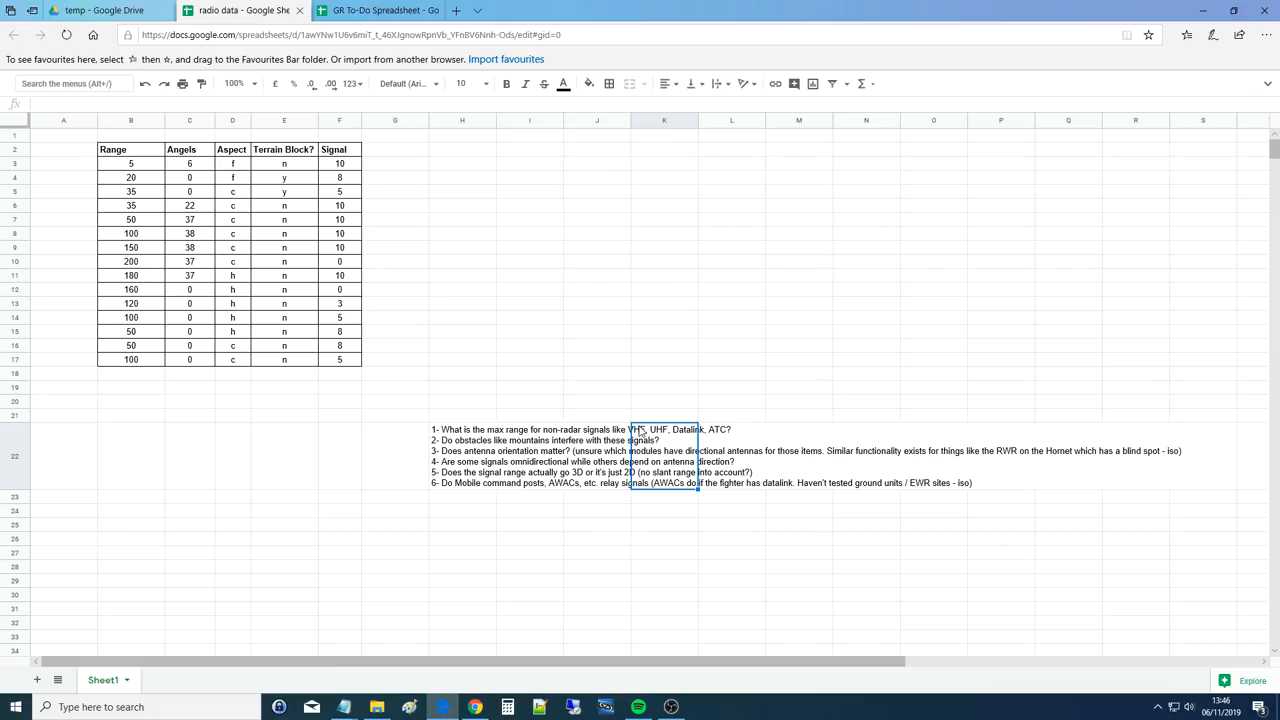
left_click(732, 455)
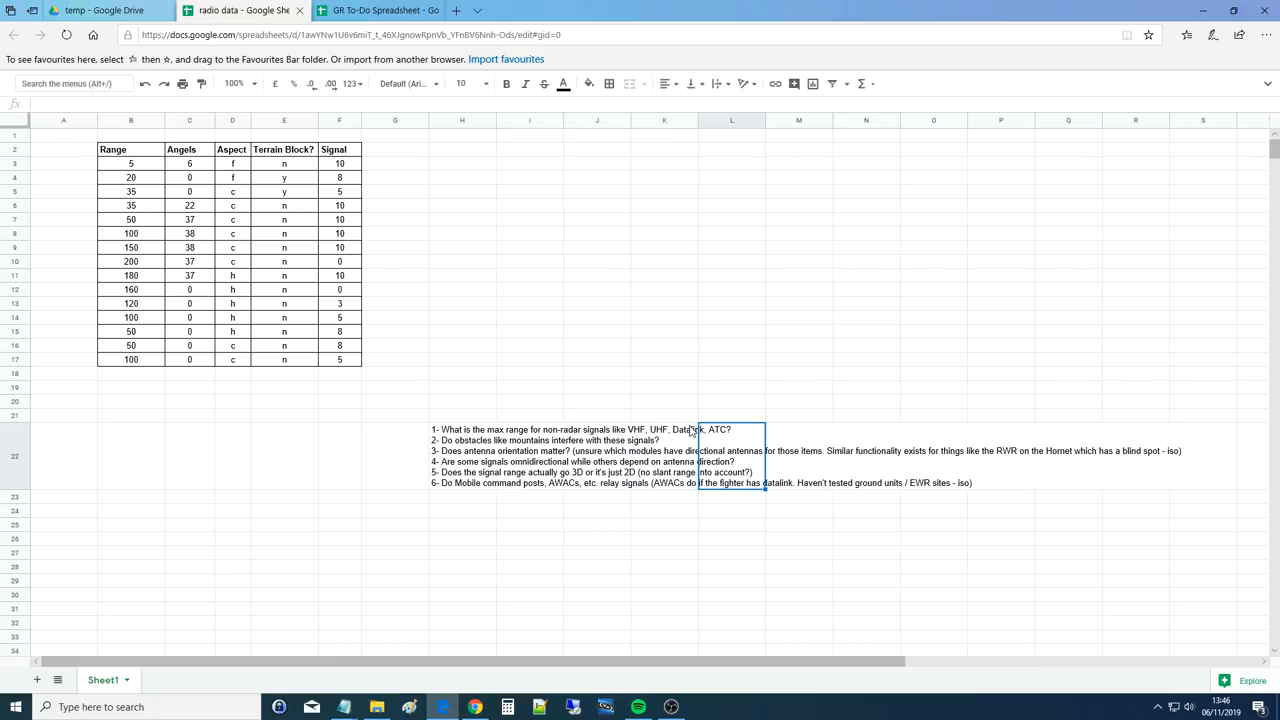
mouse_move(718, 434)
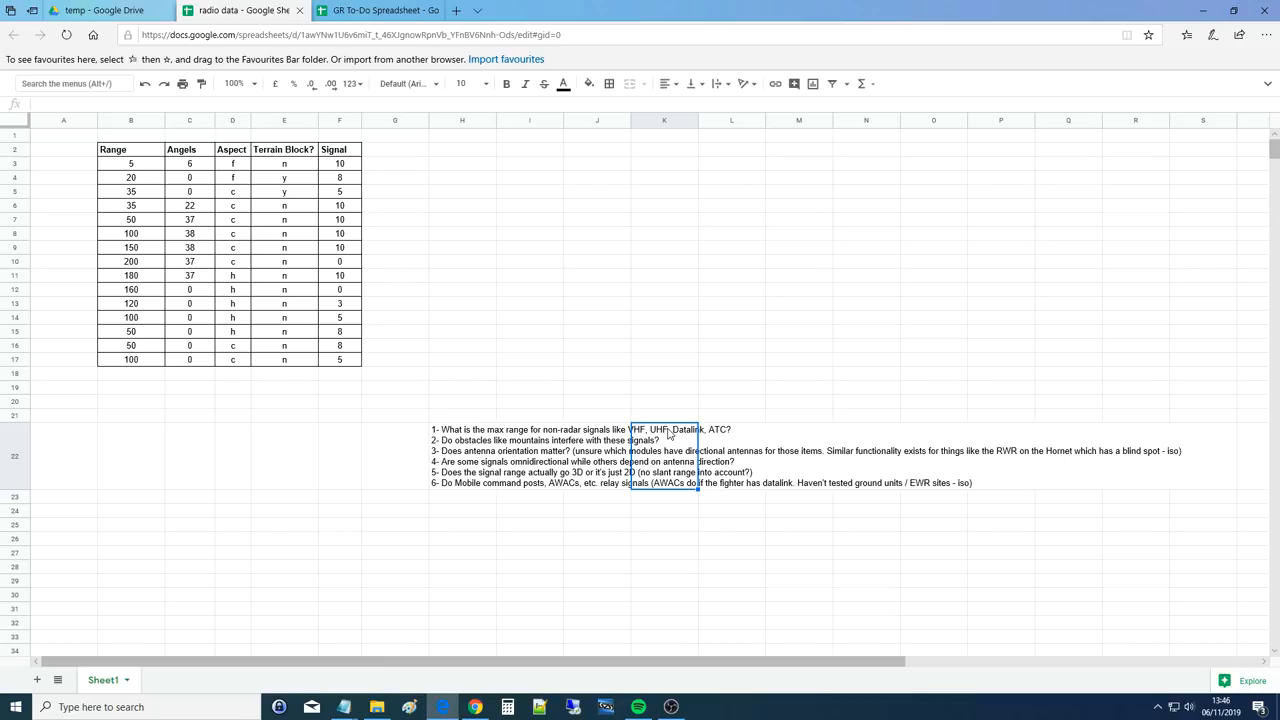
left_click(130, 149)
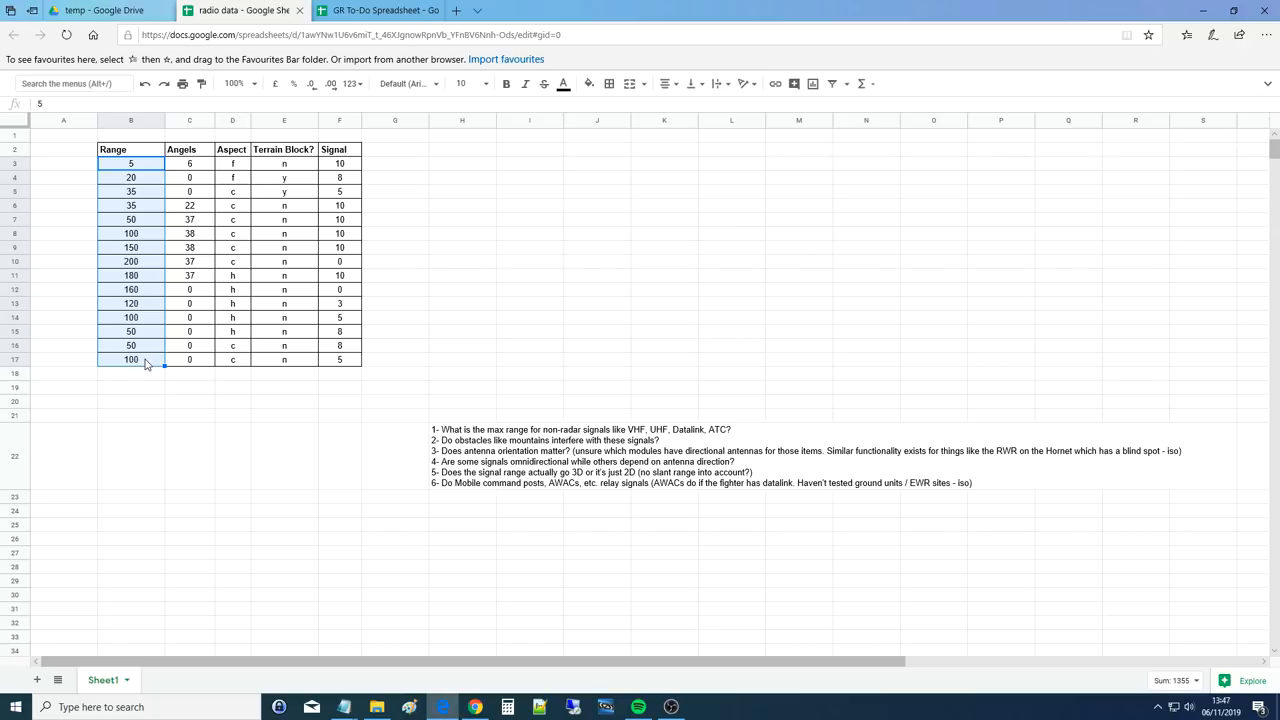
left_click(189, 163)
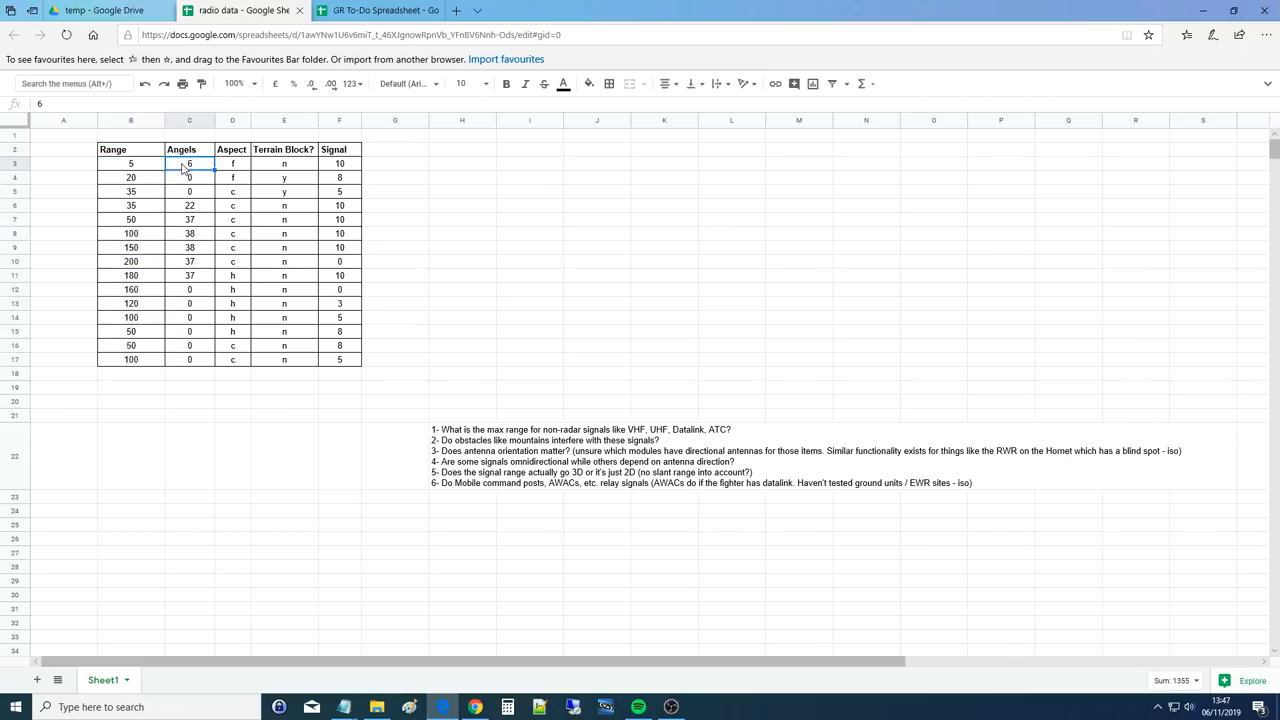
left_click(232, 163)
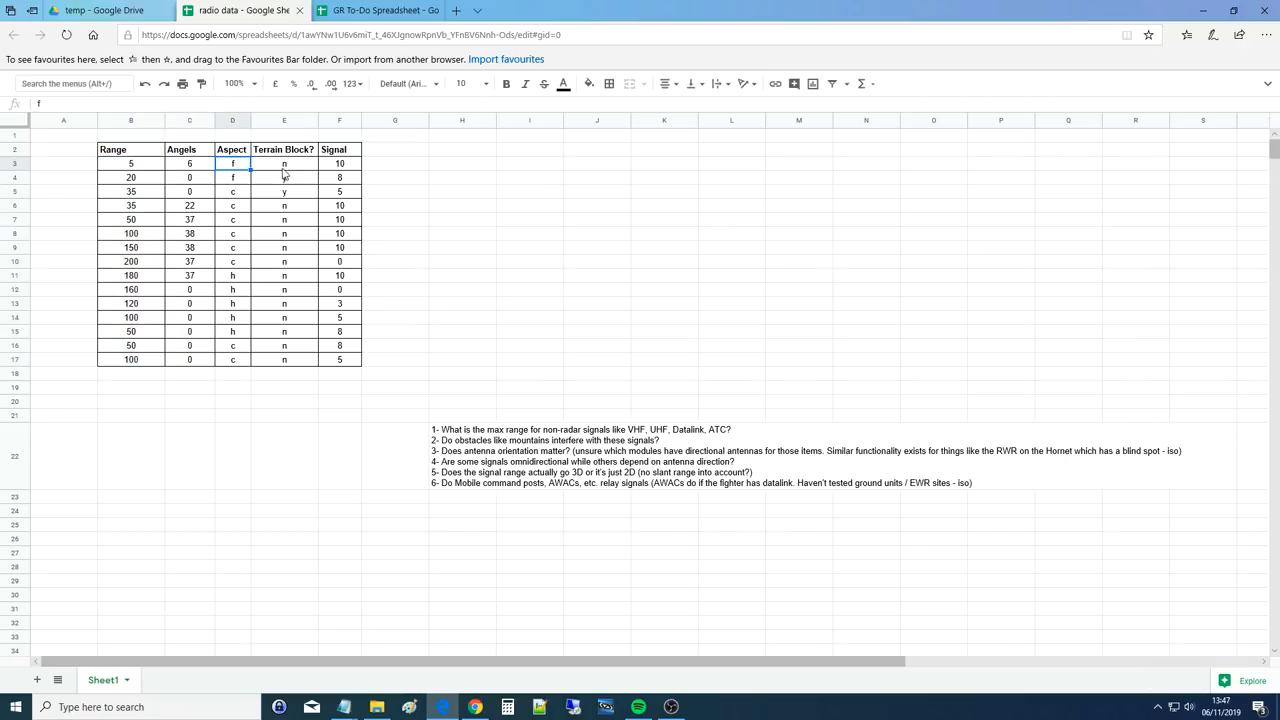
left_click(284, 163)
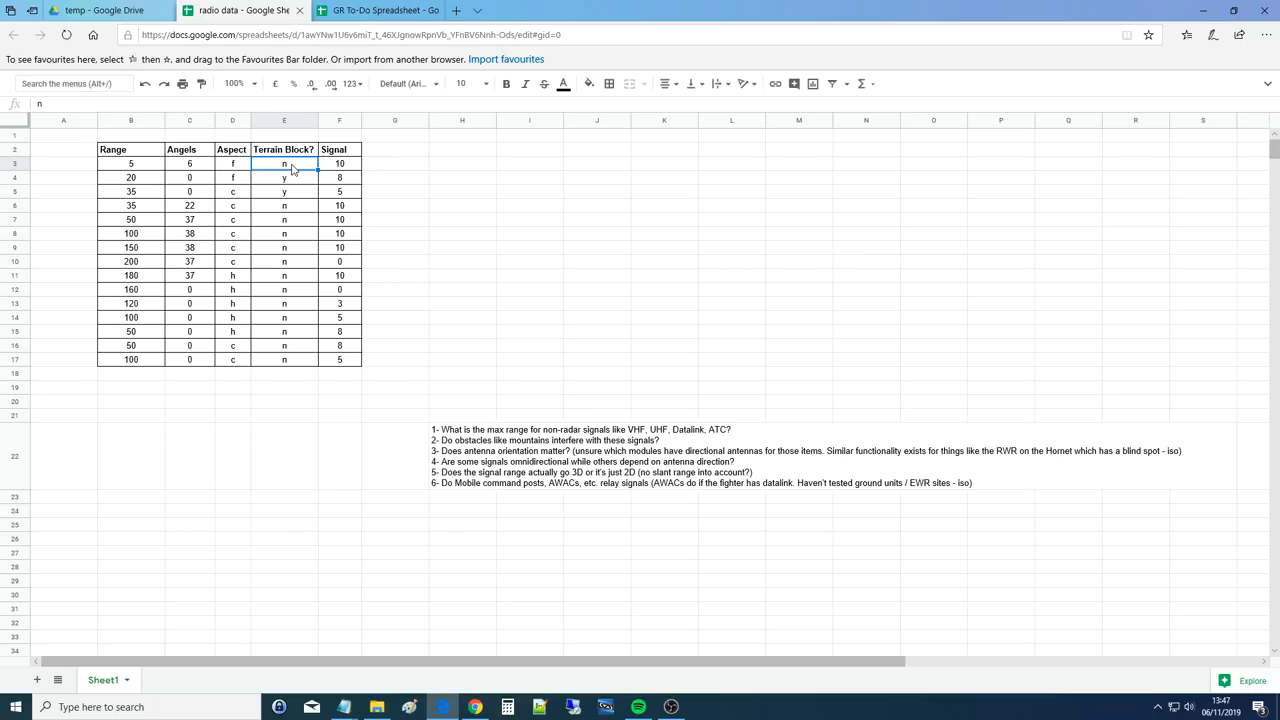
left_click(339, 163)
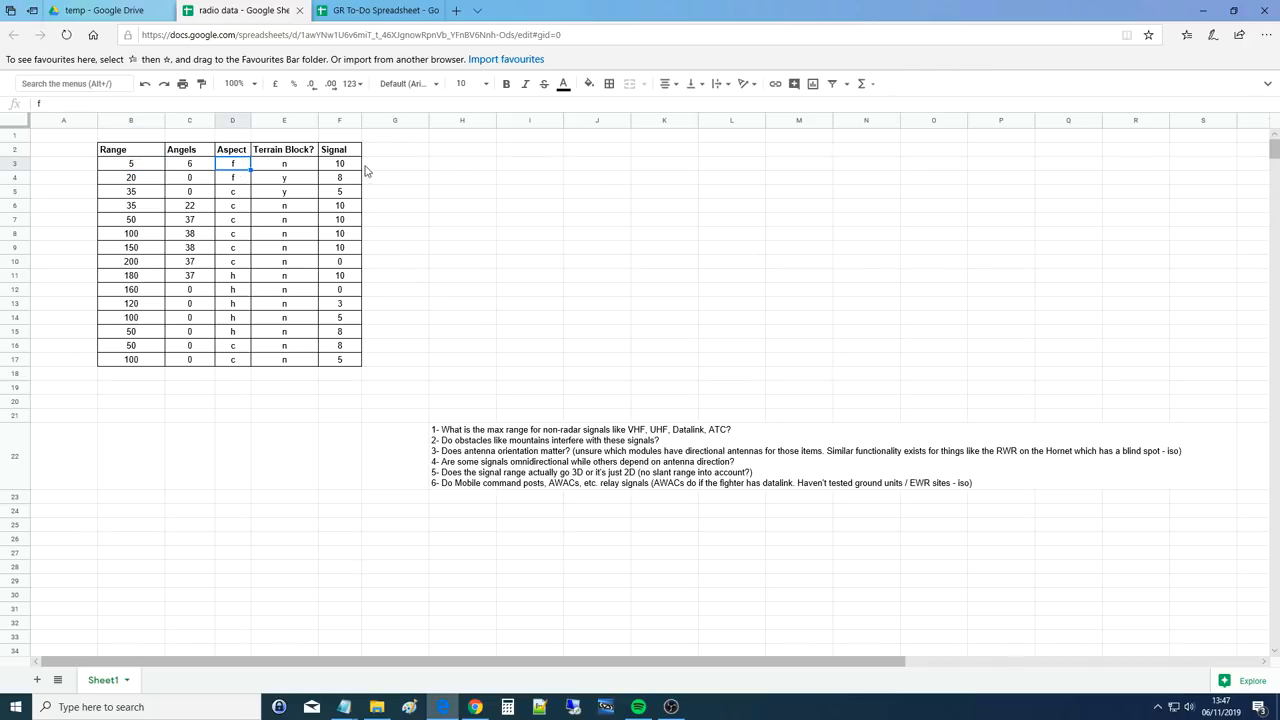
left_click(339, 163)
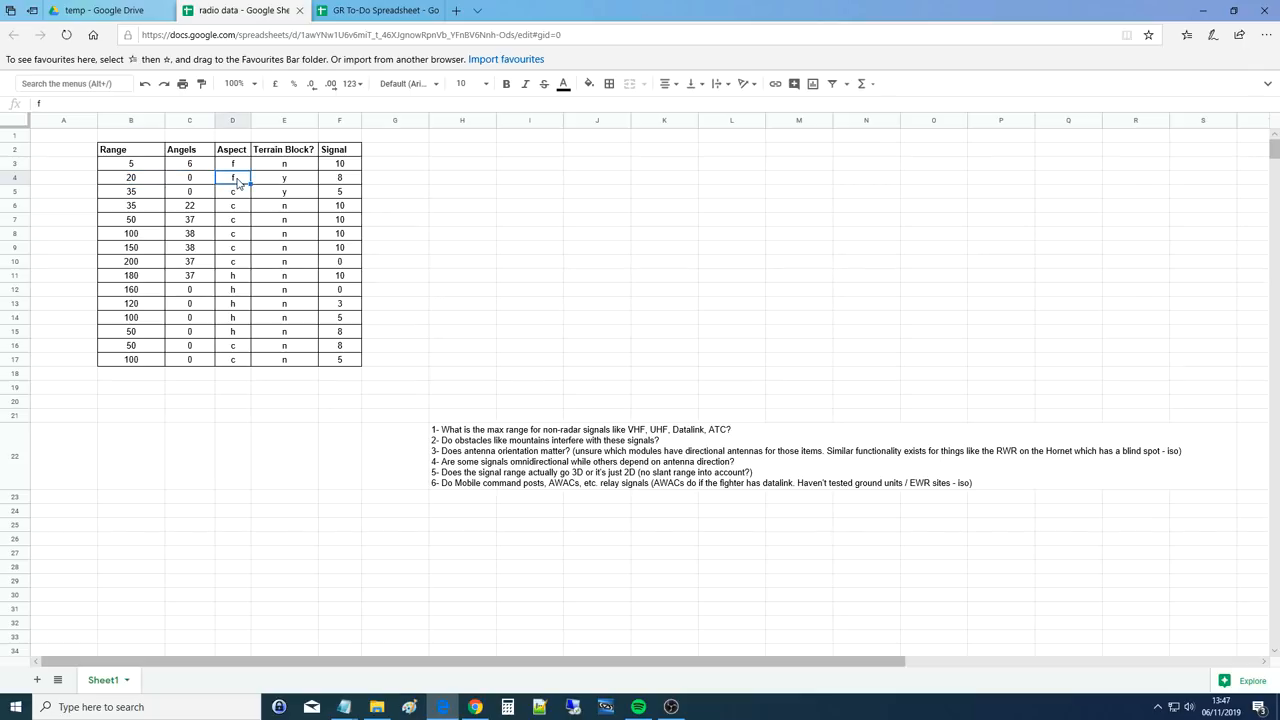
left_click(284, 177)
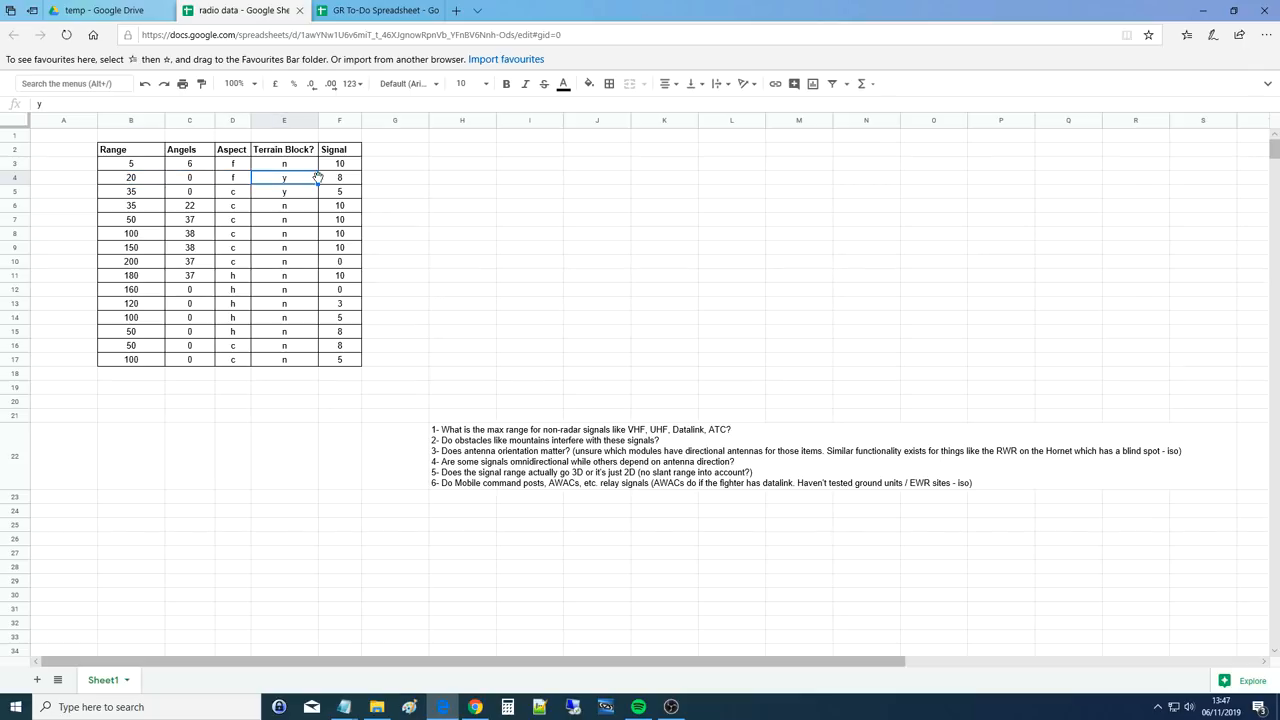
left_click(339, 177)
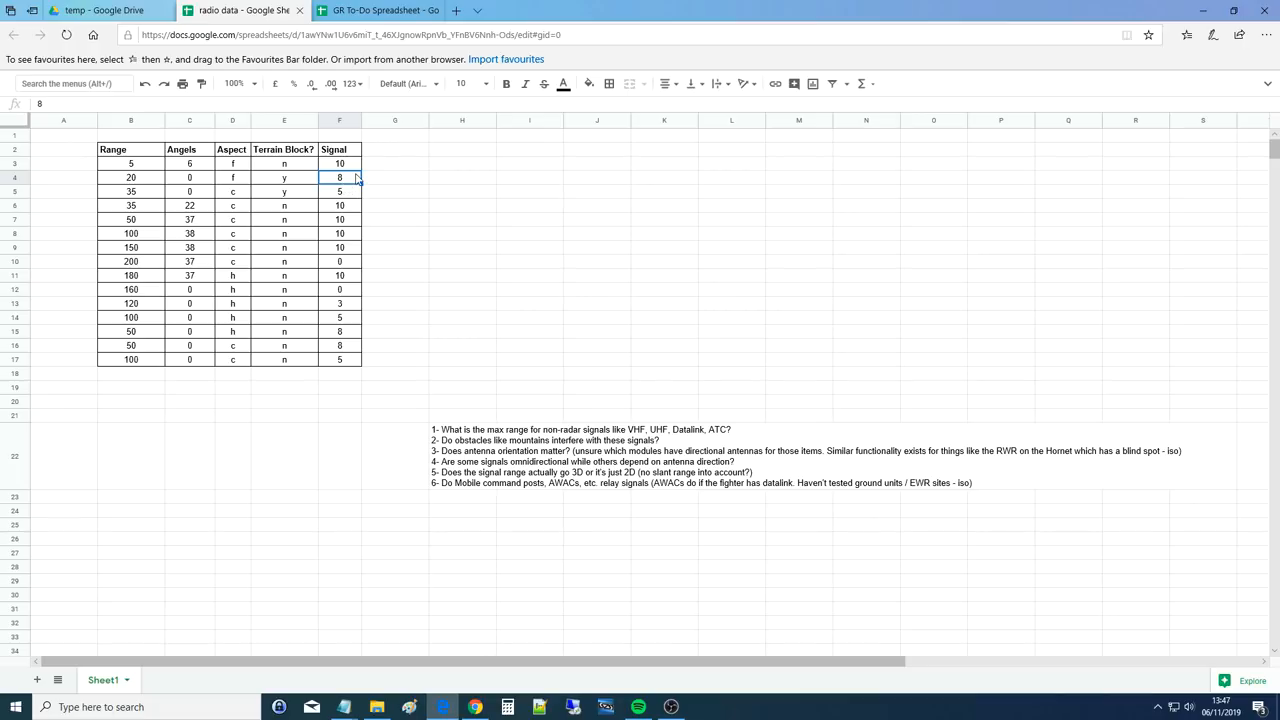
left_click(130, 191)
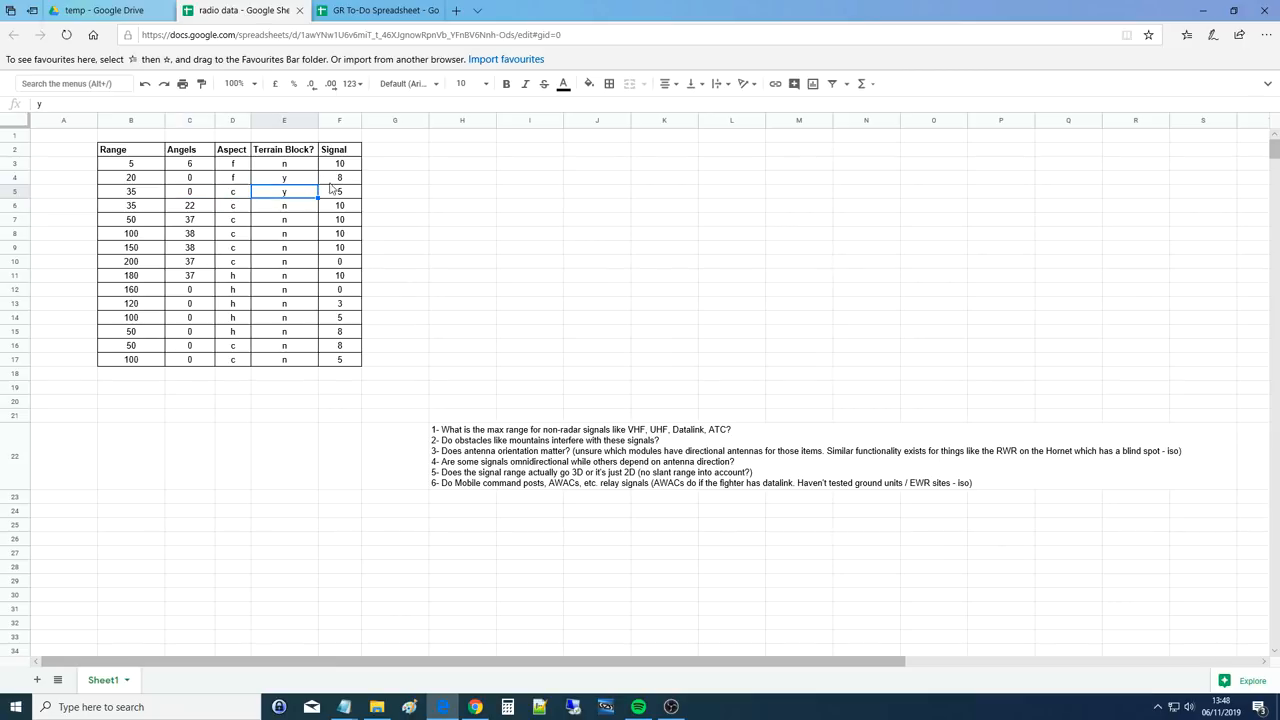
left_click(339, 191)
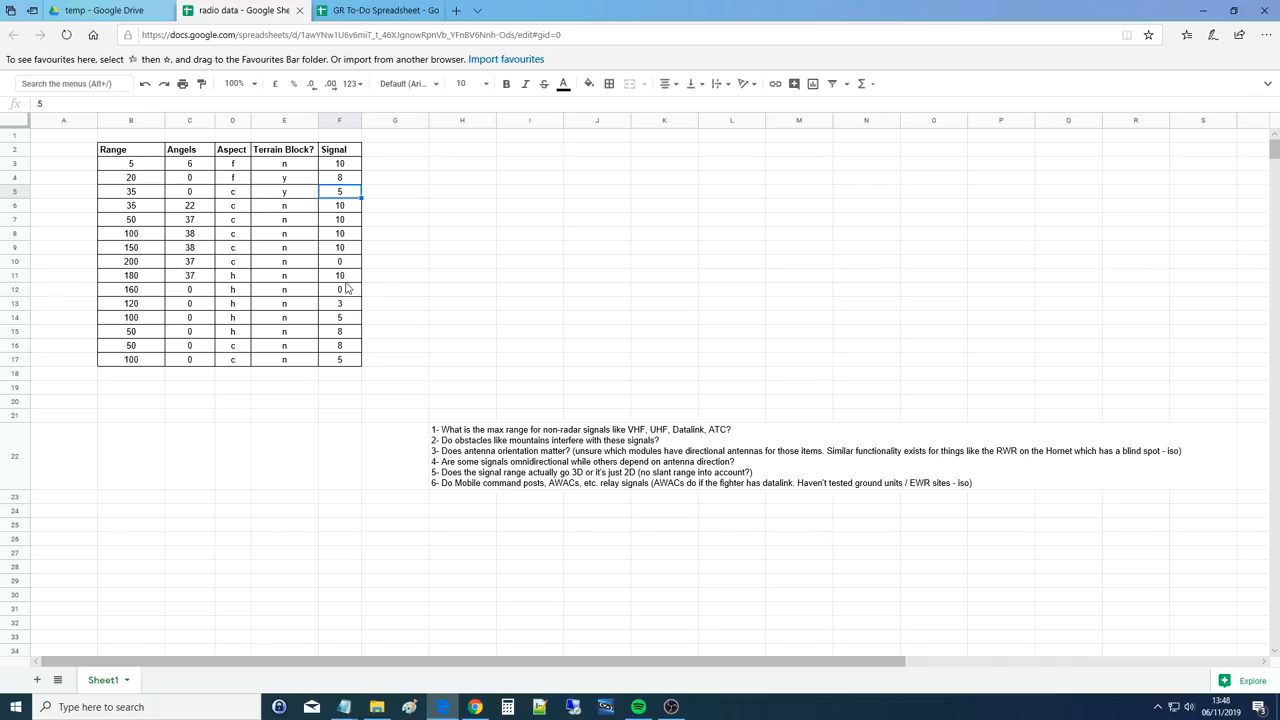
mouse_move(239, 204)
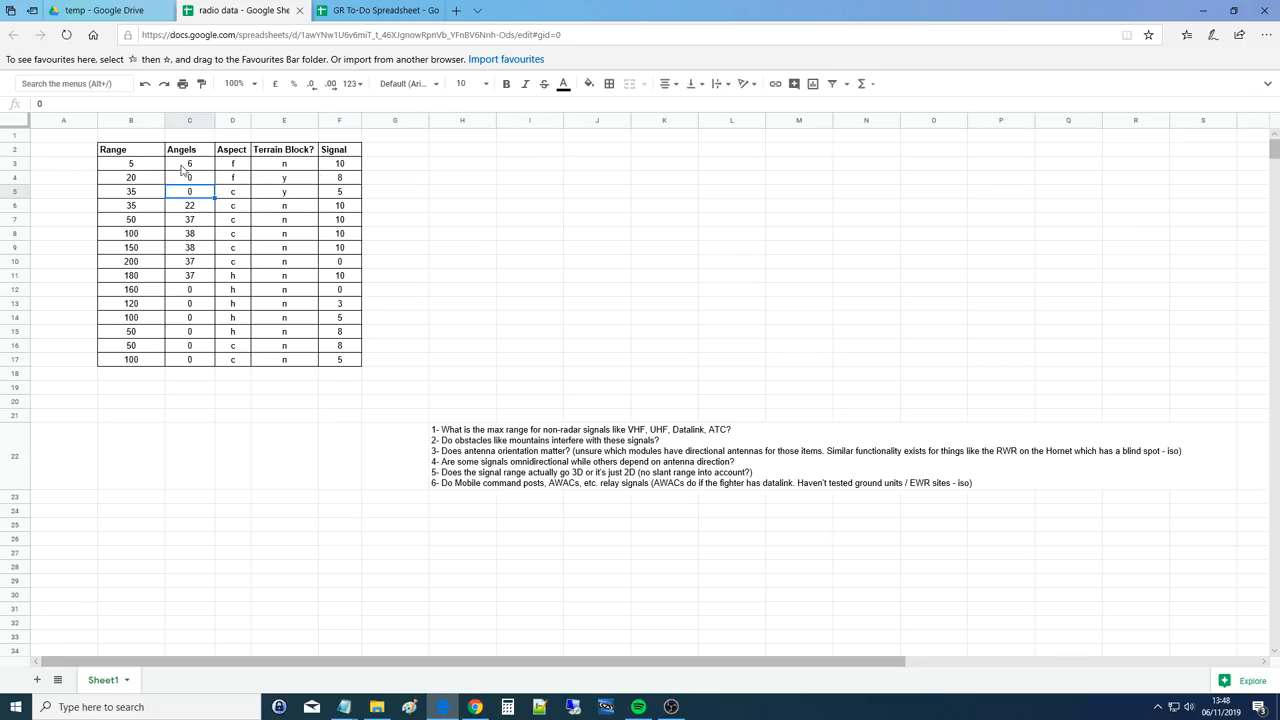
left_click(284, 191)
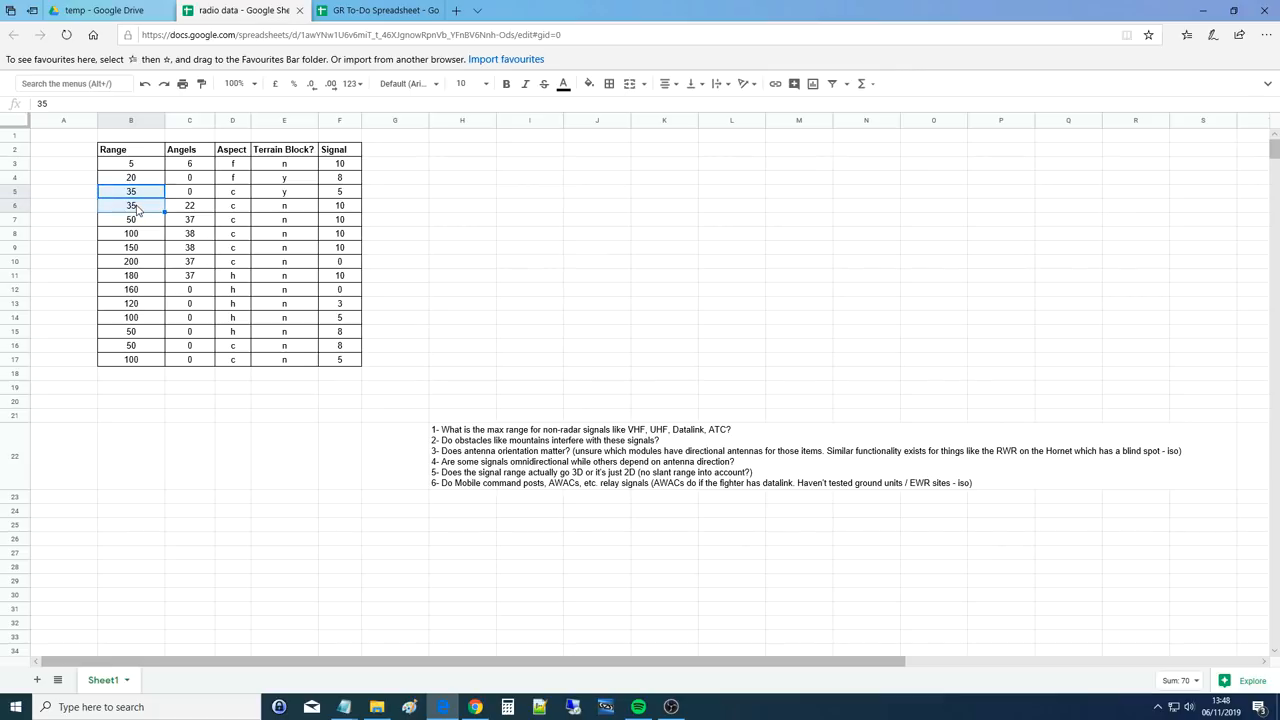
left_click(232, 191)
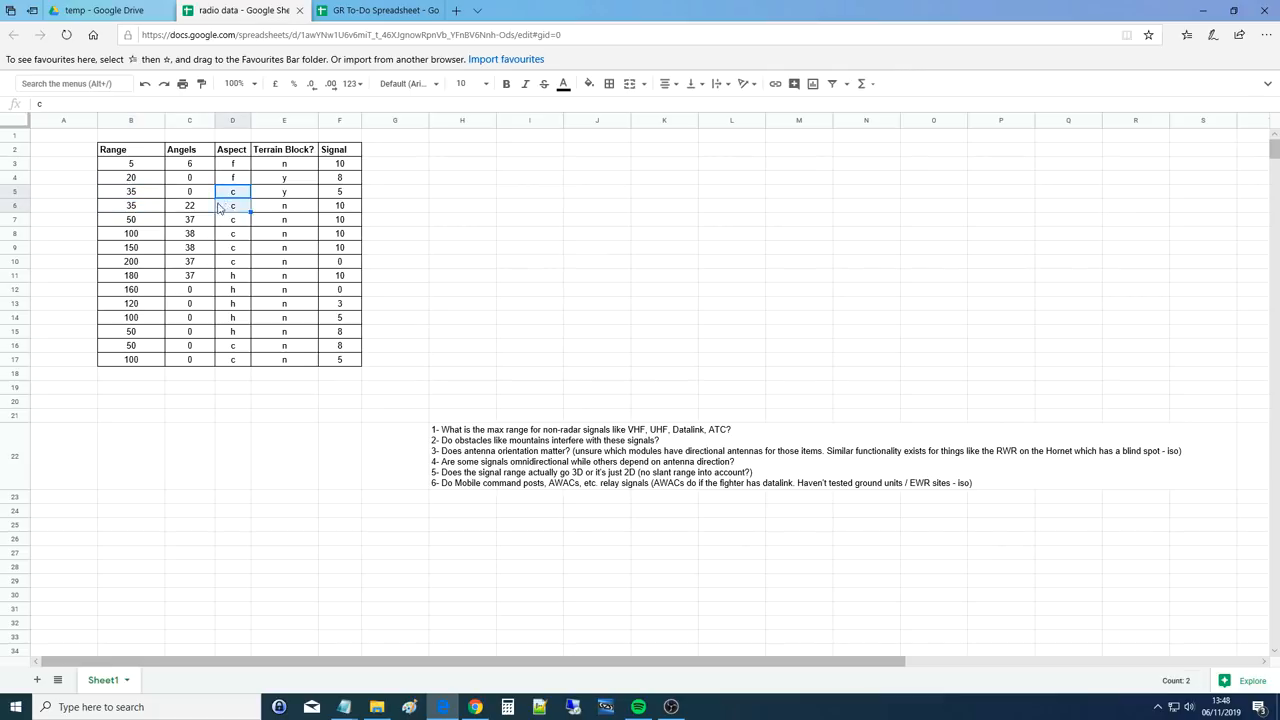
left_click(283, 205)
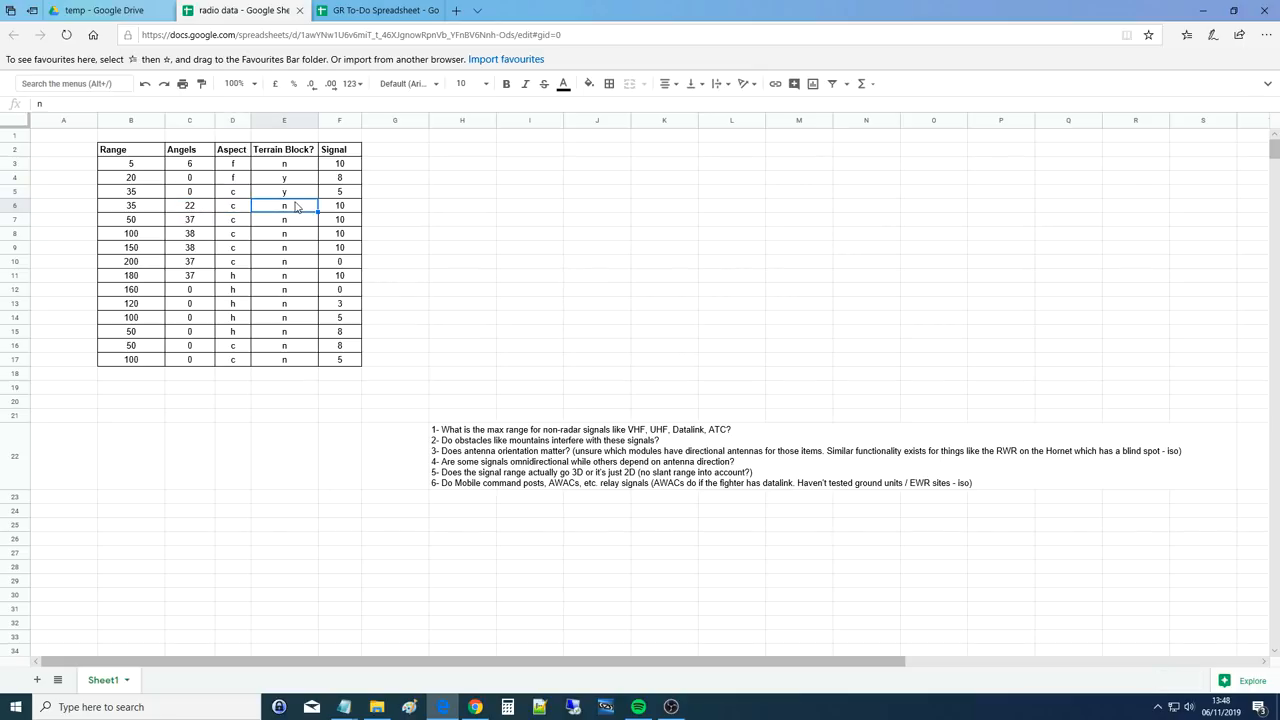
left_click(339, 205)
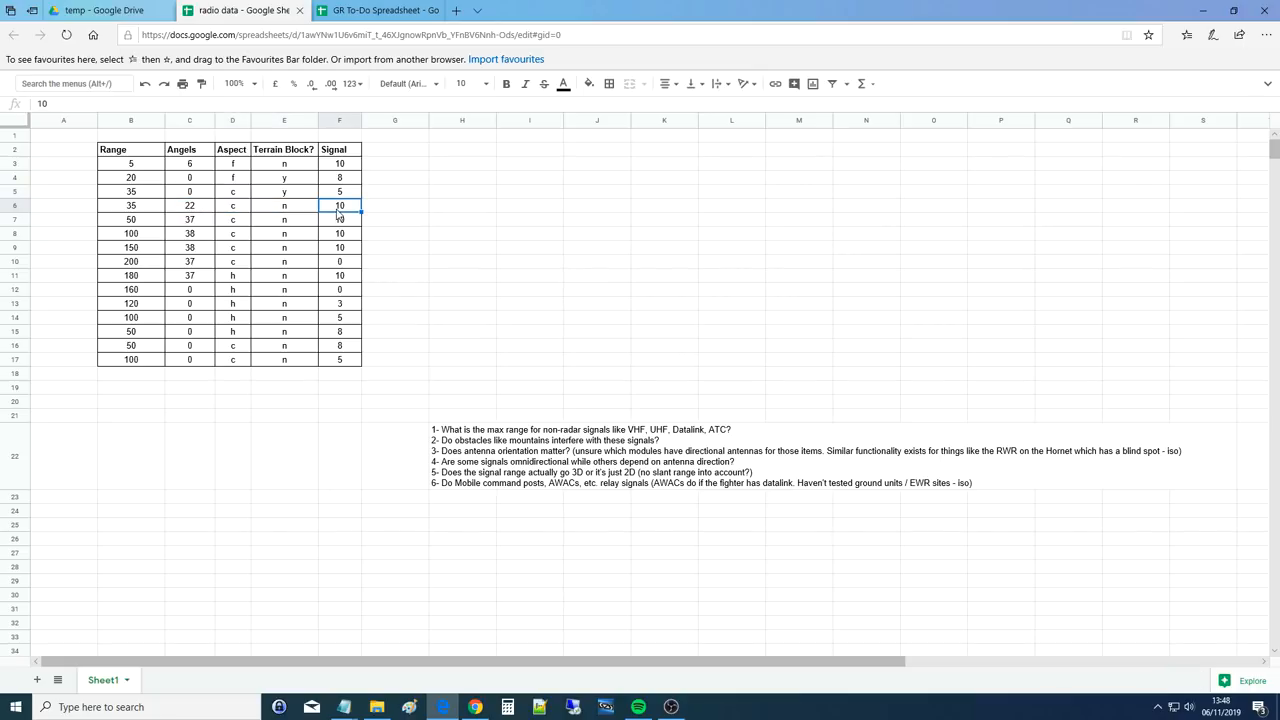
left_click(284, 191)
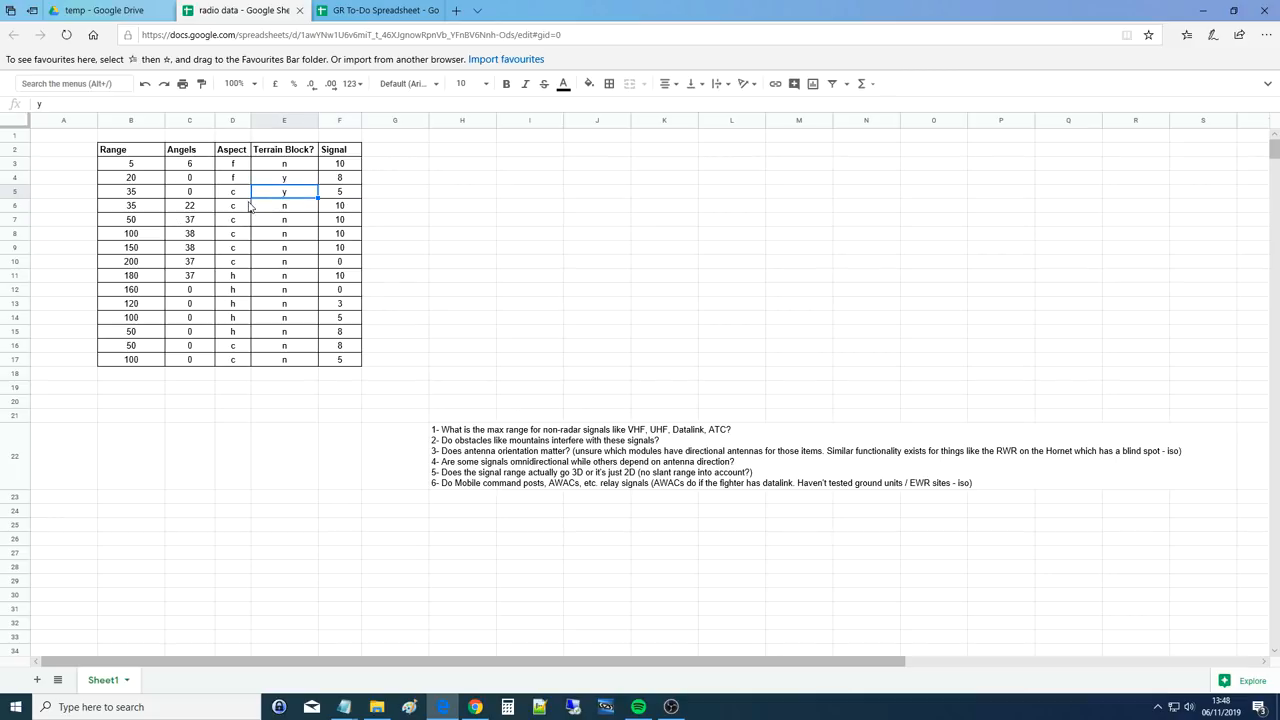
left_click(339, 205)
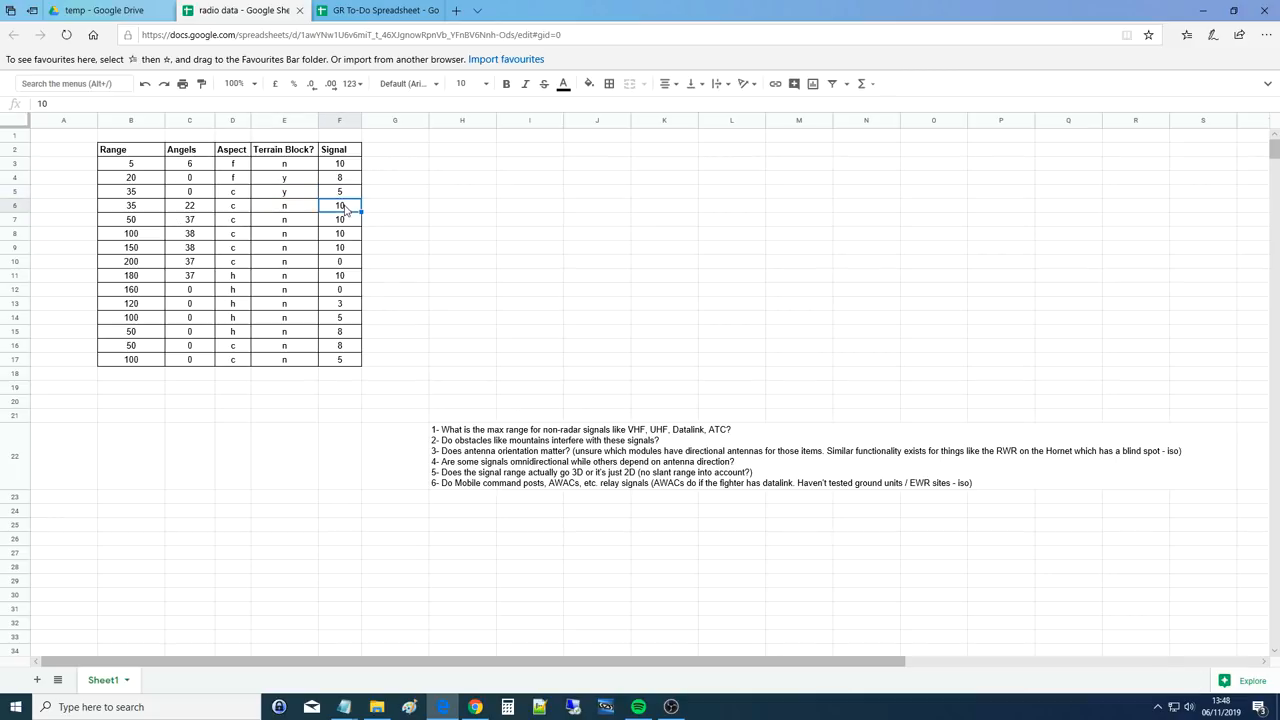
left_click(339, 191)
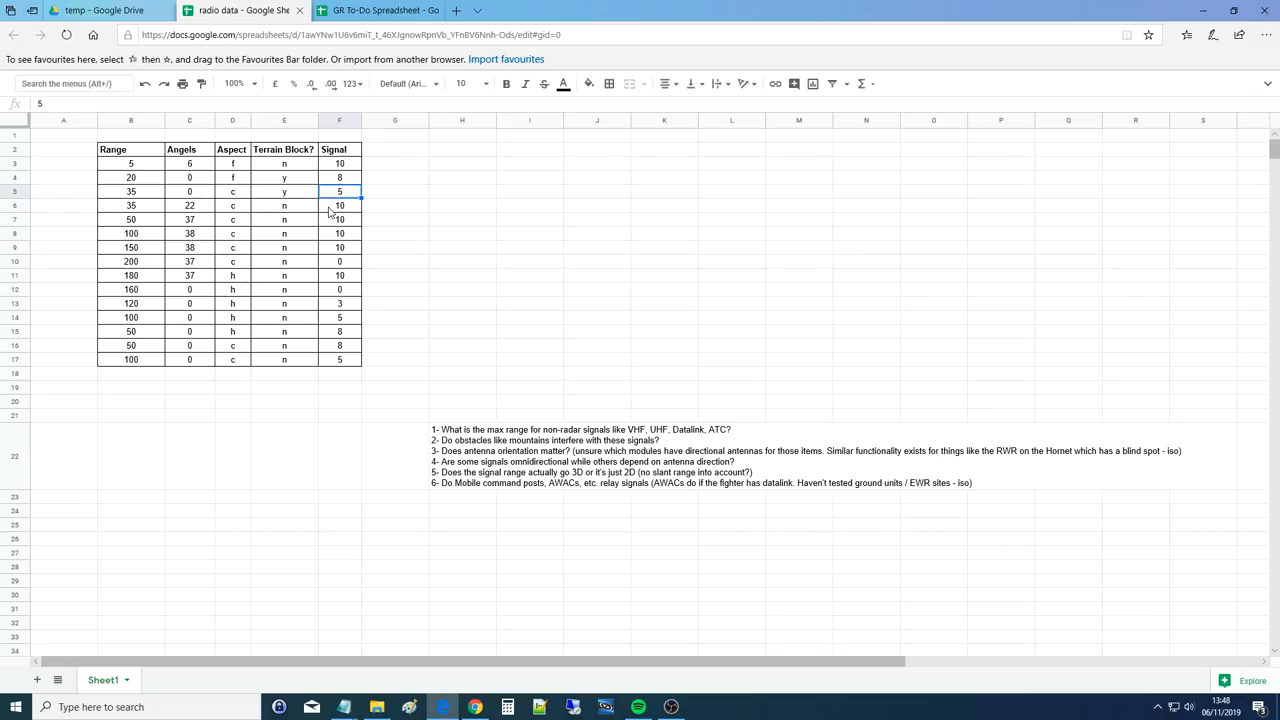
left_click(339, 205)
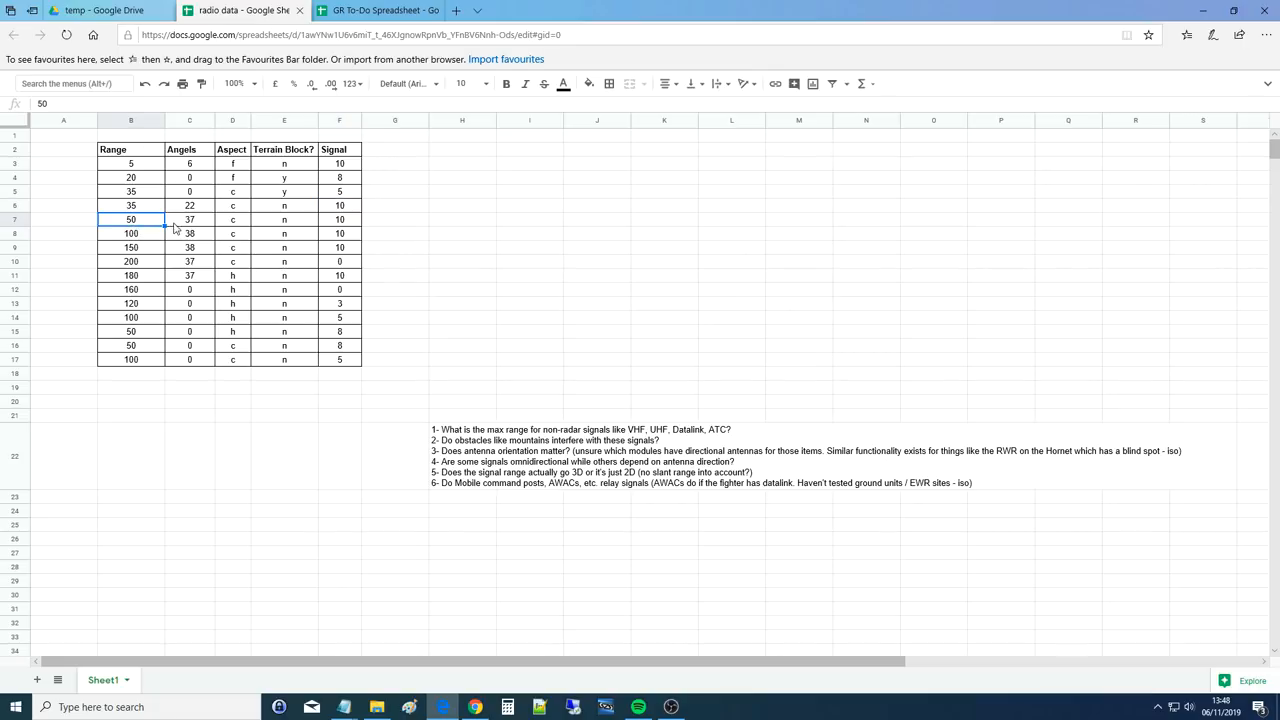
left_click(232, 219)
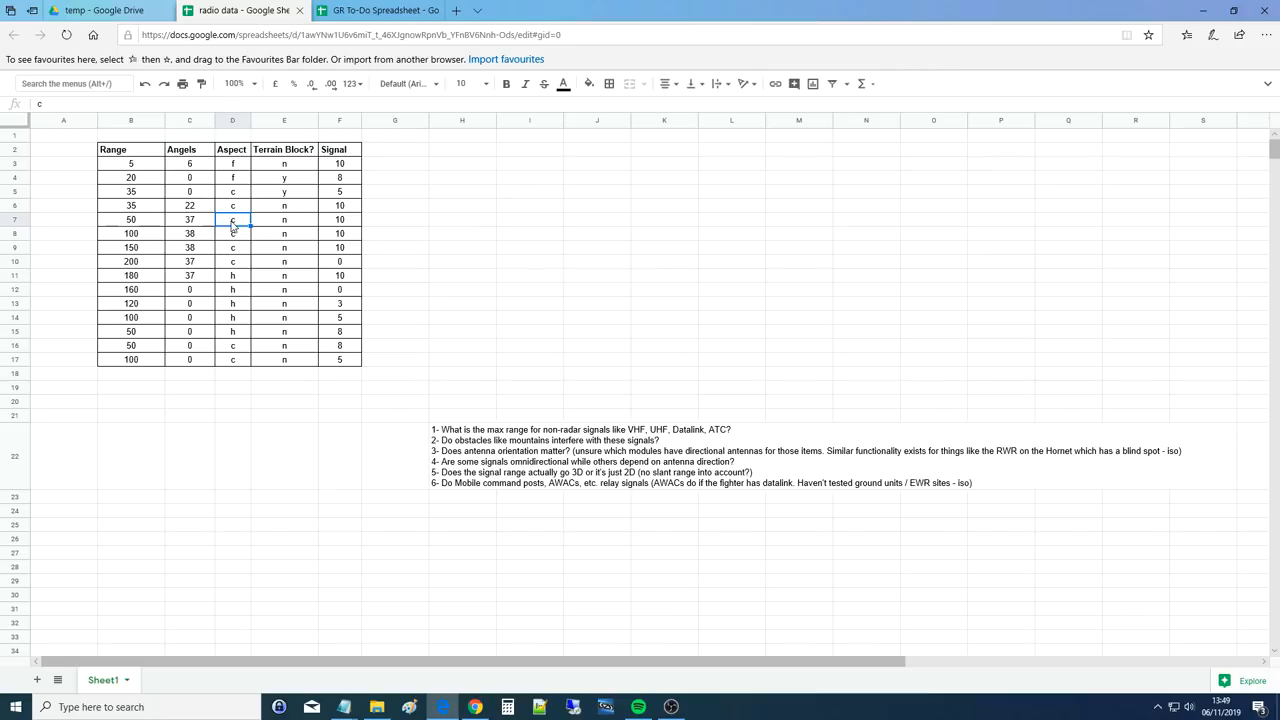
left_click(284, 219)
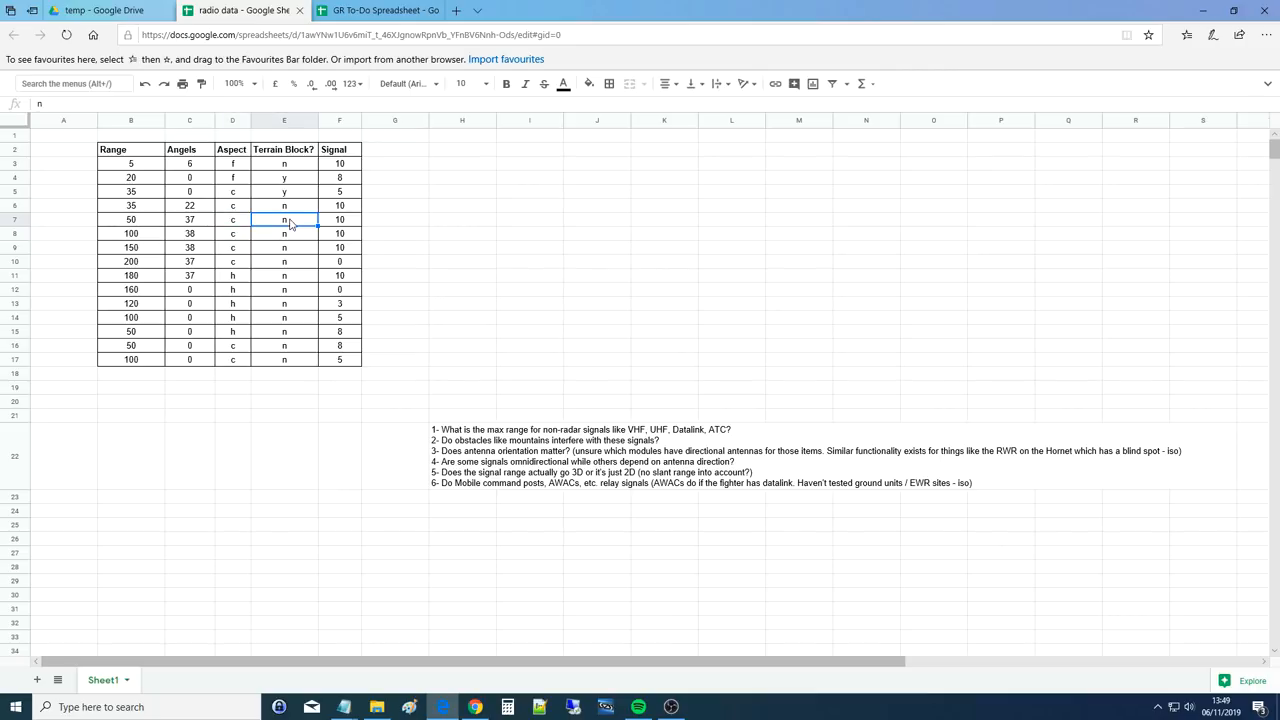
left_click(339, 219)
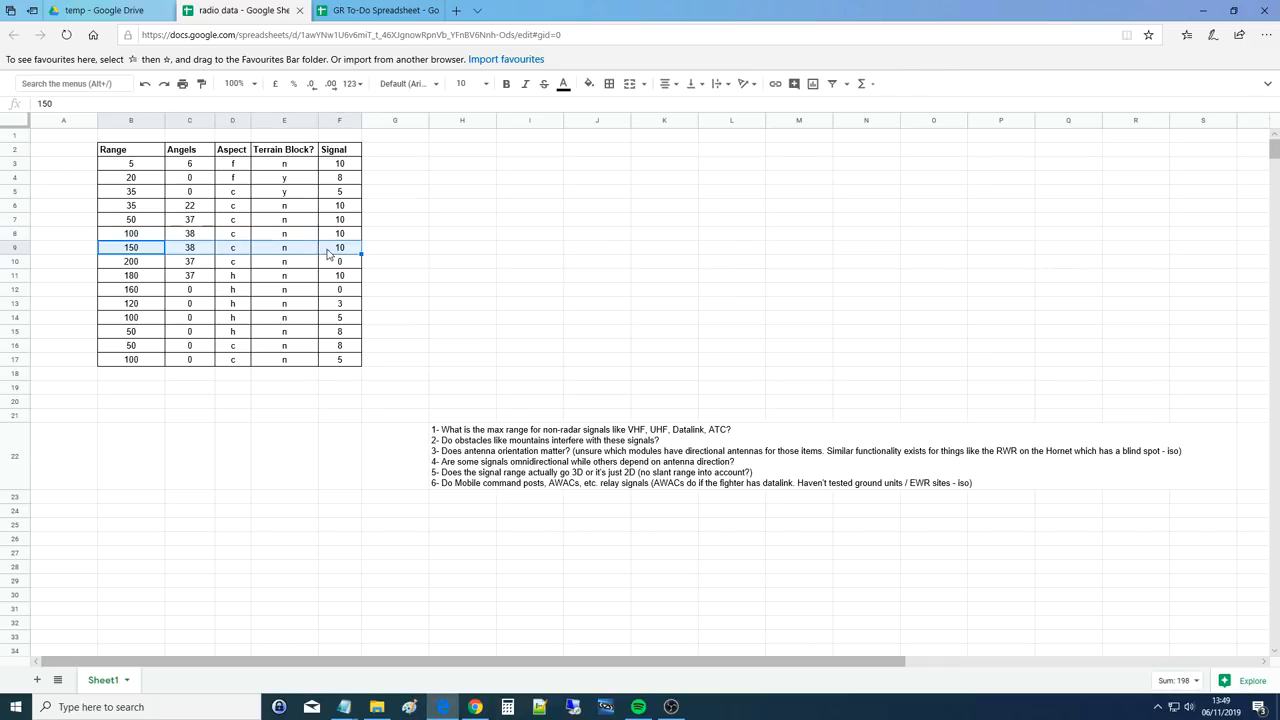
left_click(339, 247)
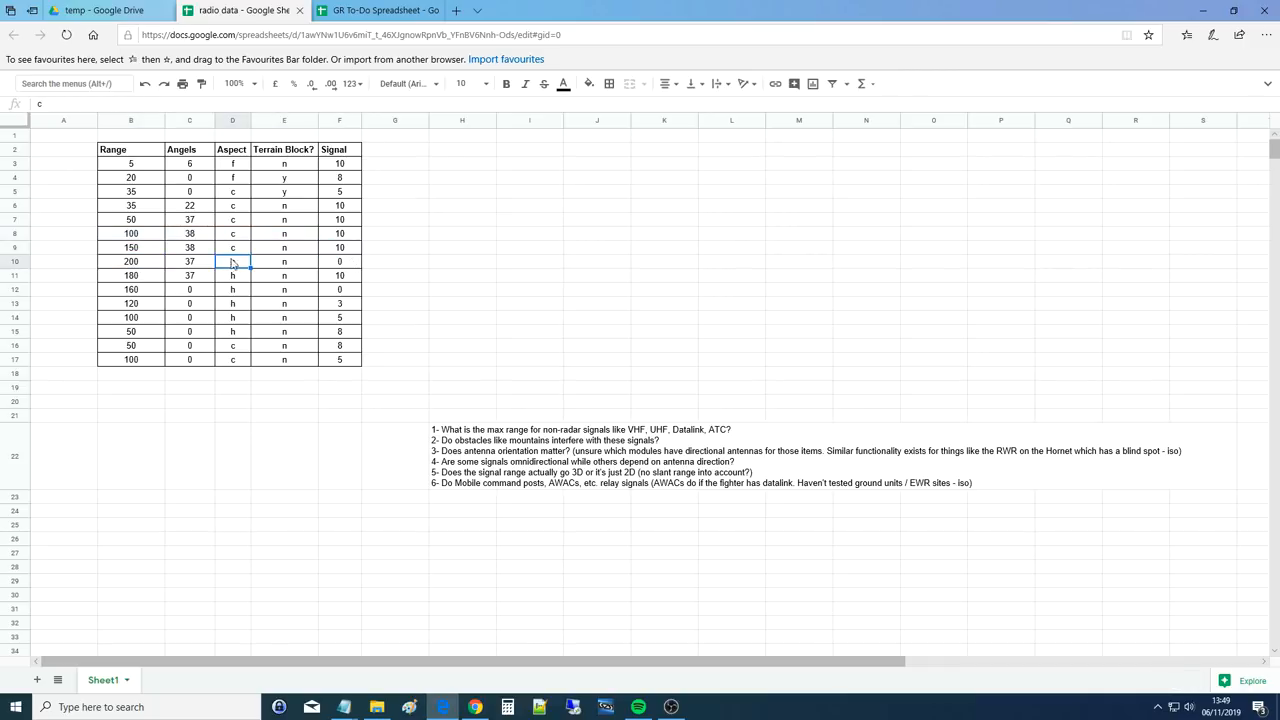
left_click(339, 261)
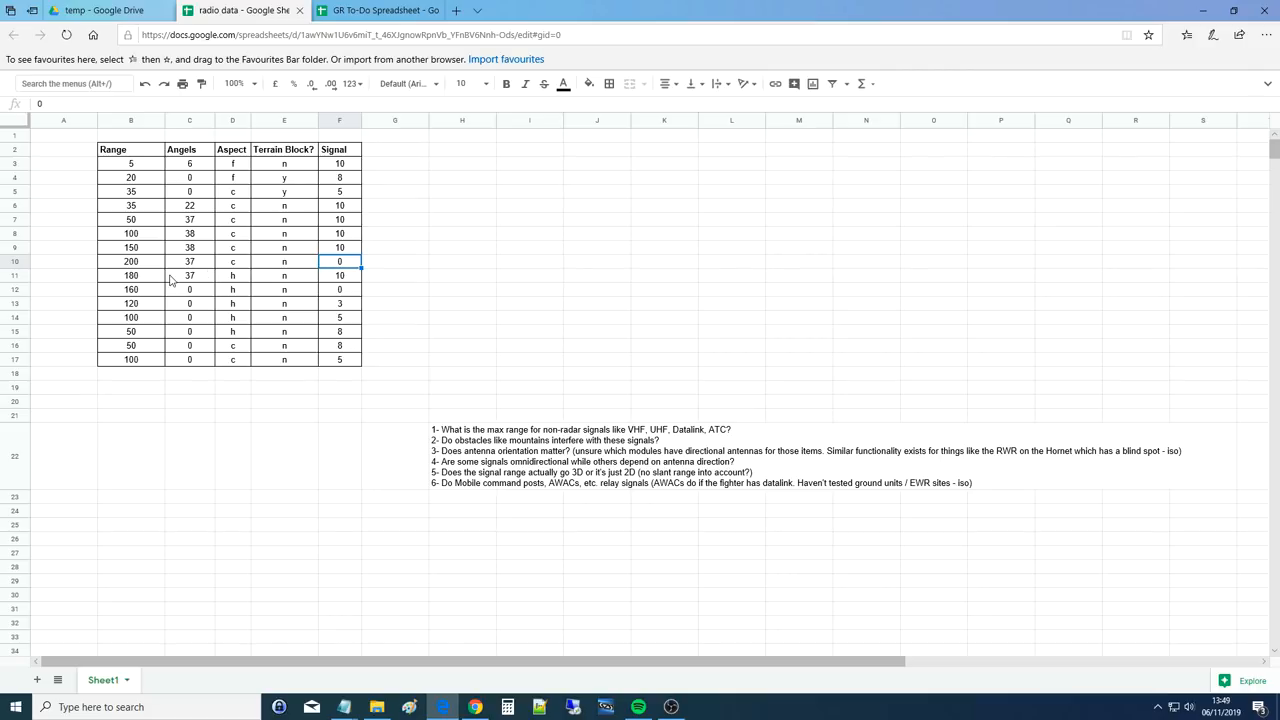
left_click(130, 275)
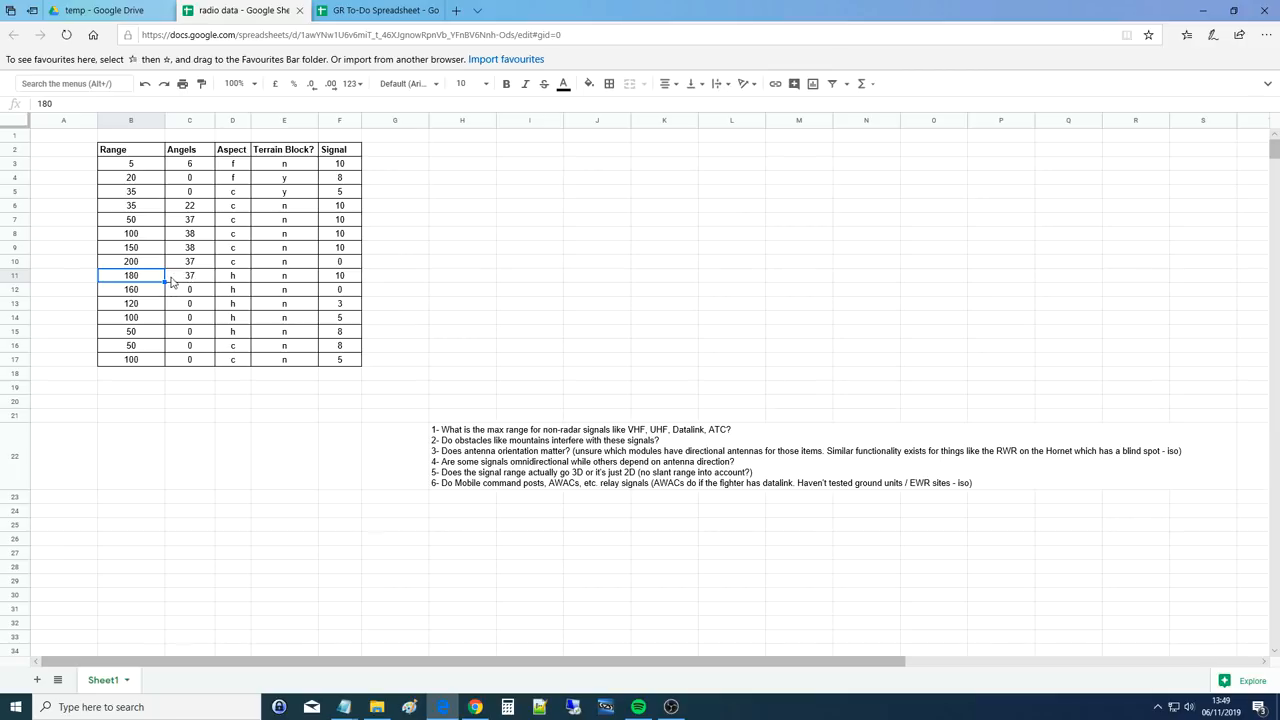
left_click(189, 275)
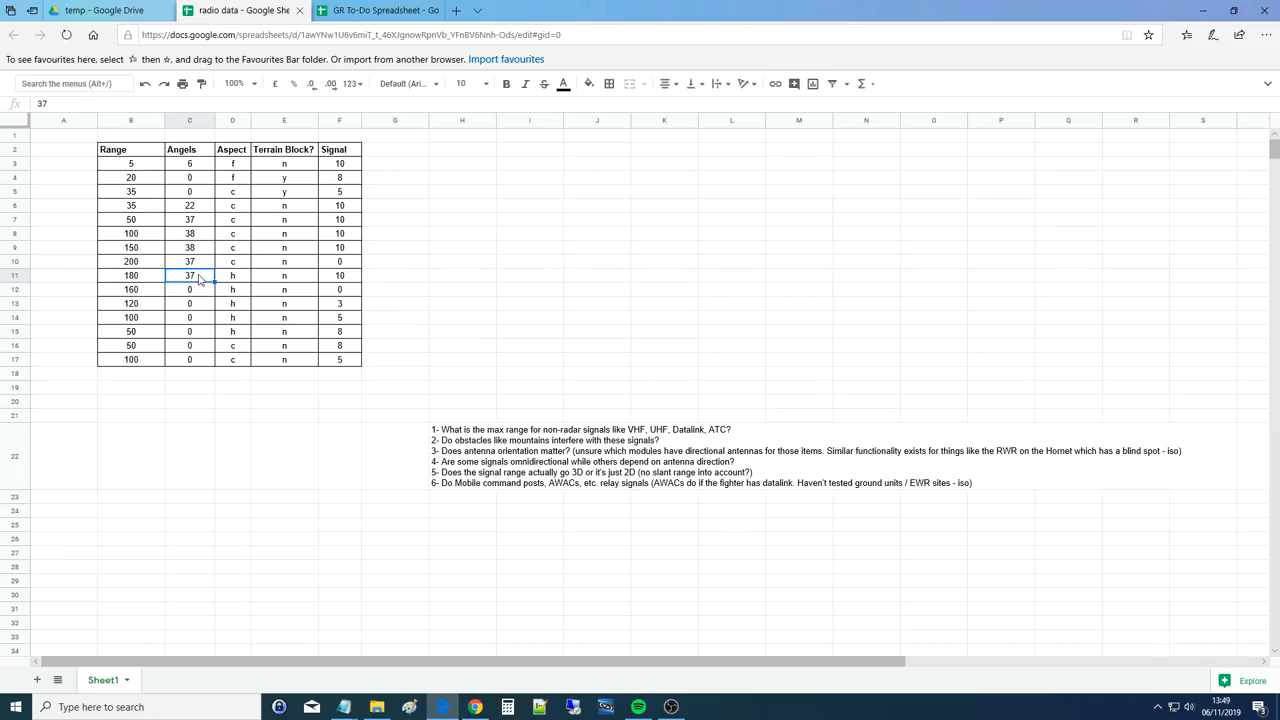
left_click(232, 275)
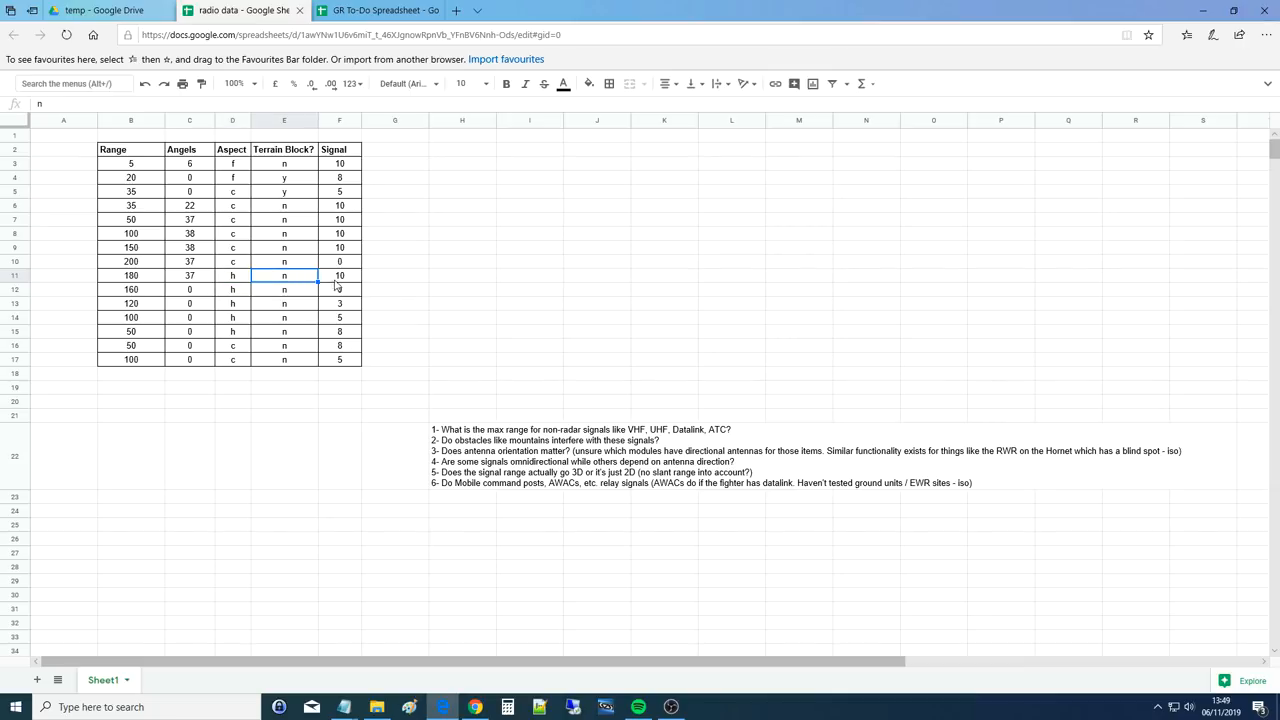
left_click(339, 275)
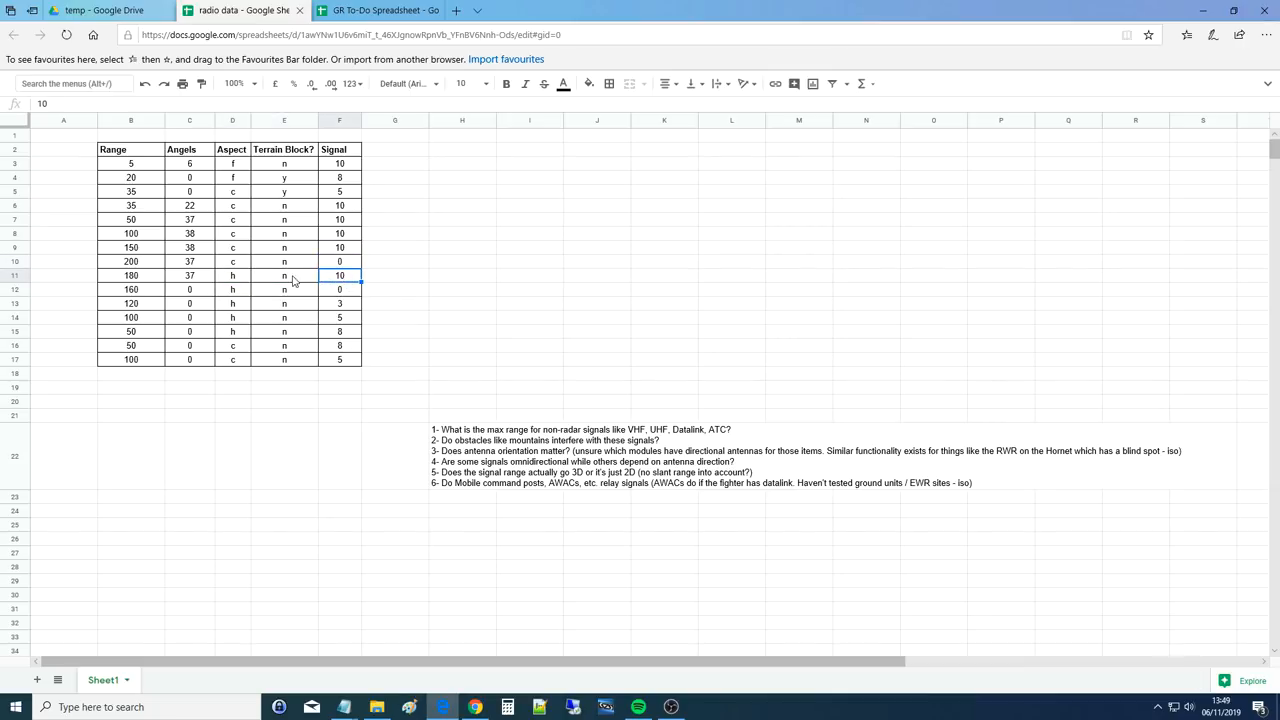
left_click(284, 275)
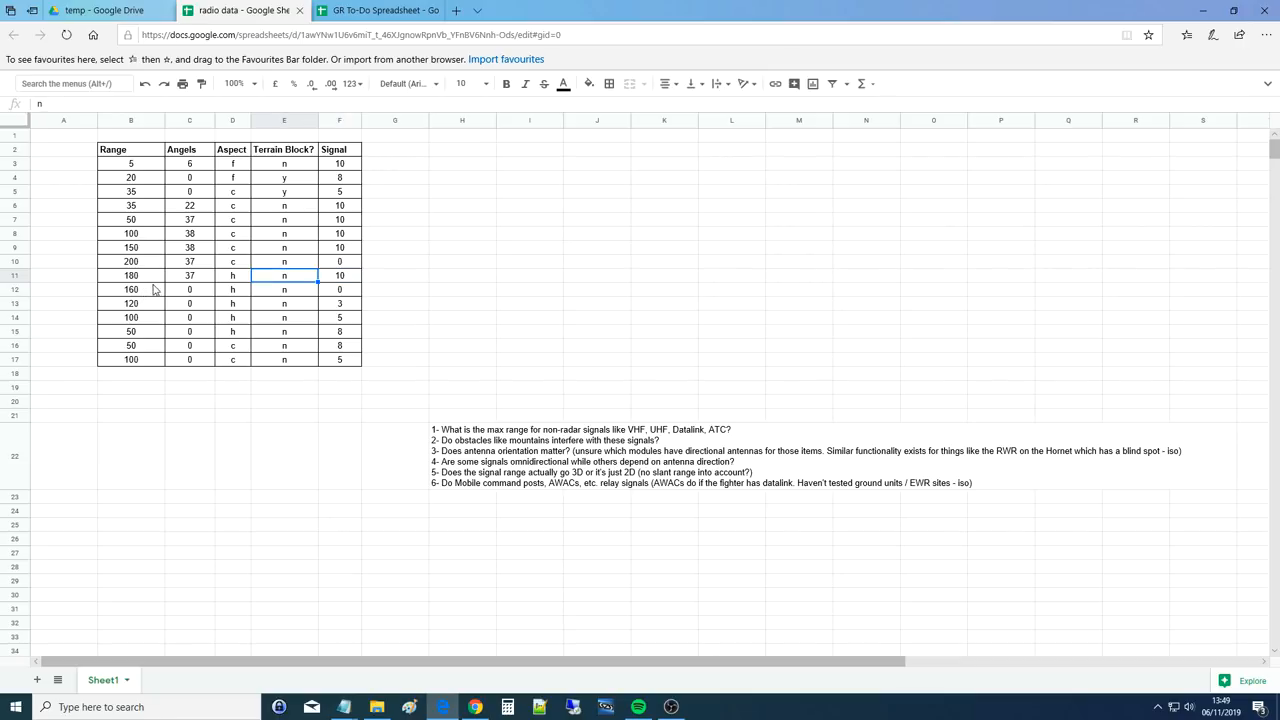
mouse_move(184, 297)
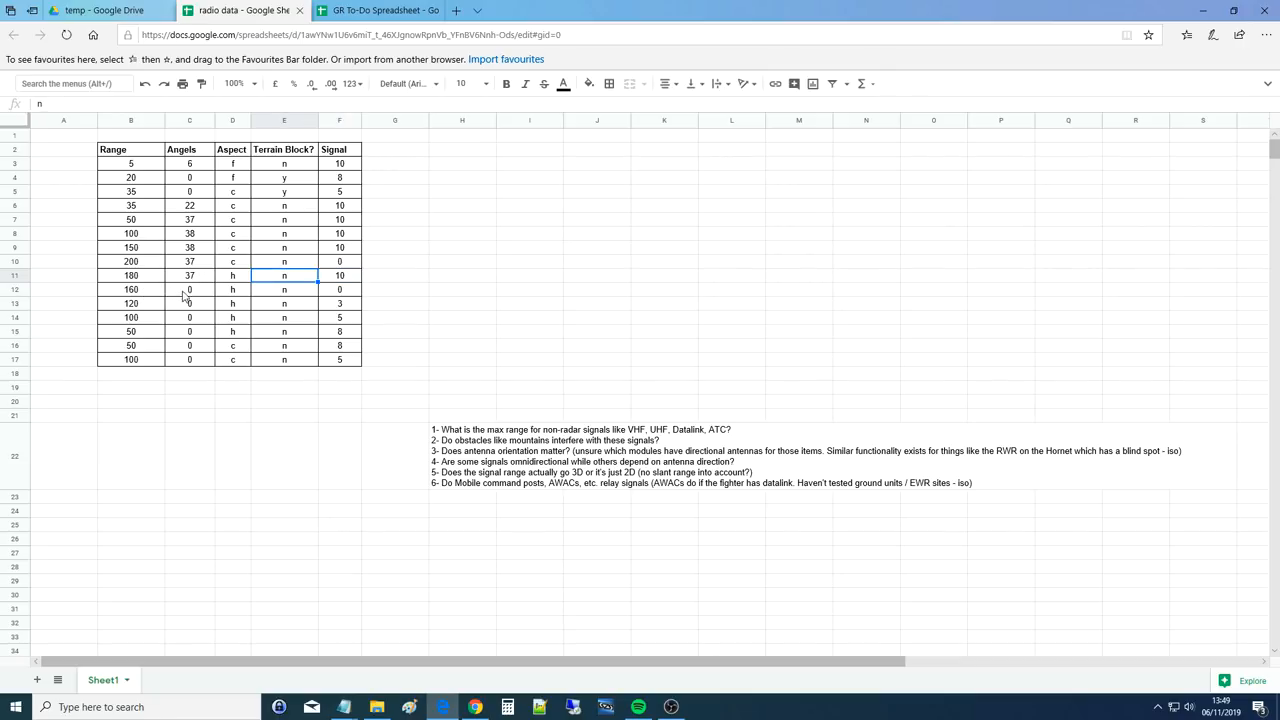
left_click(232, 289)
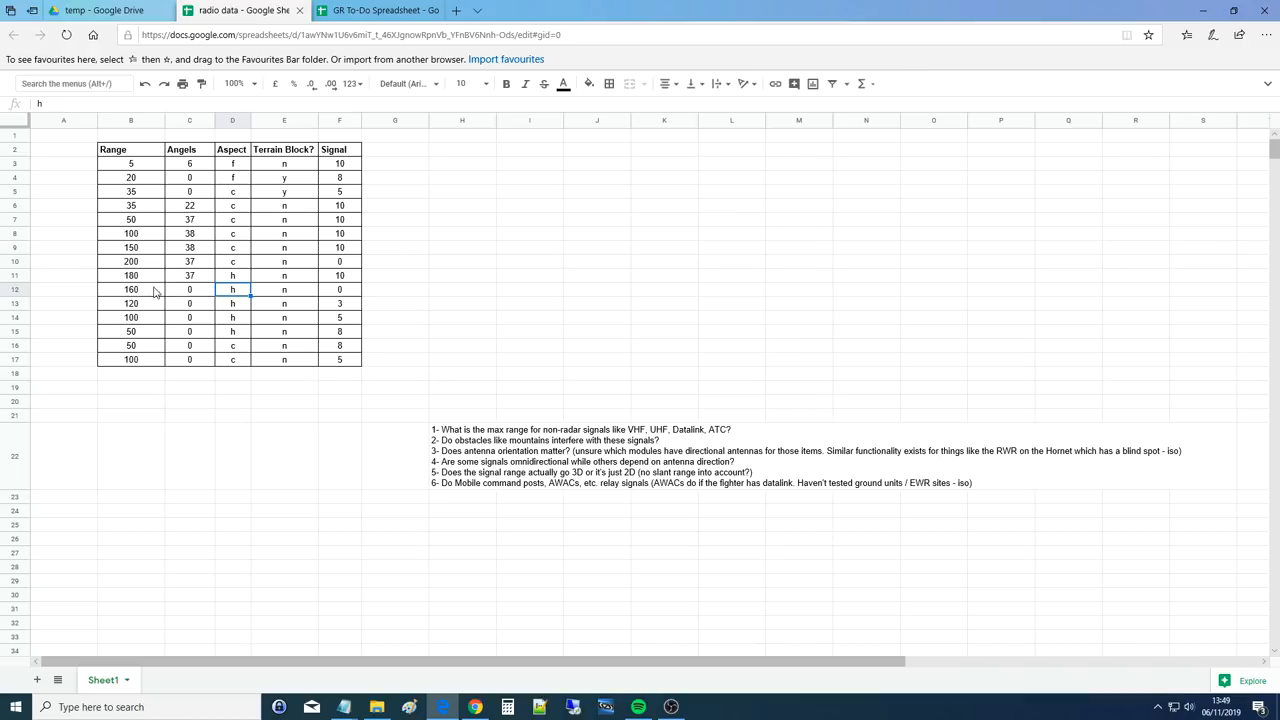
left_click(189, 289)
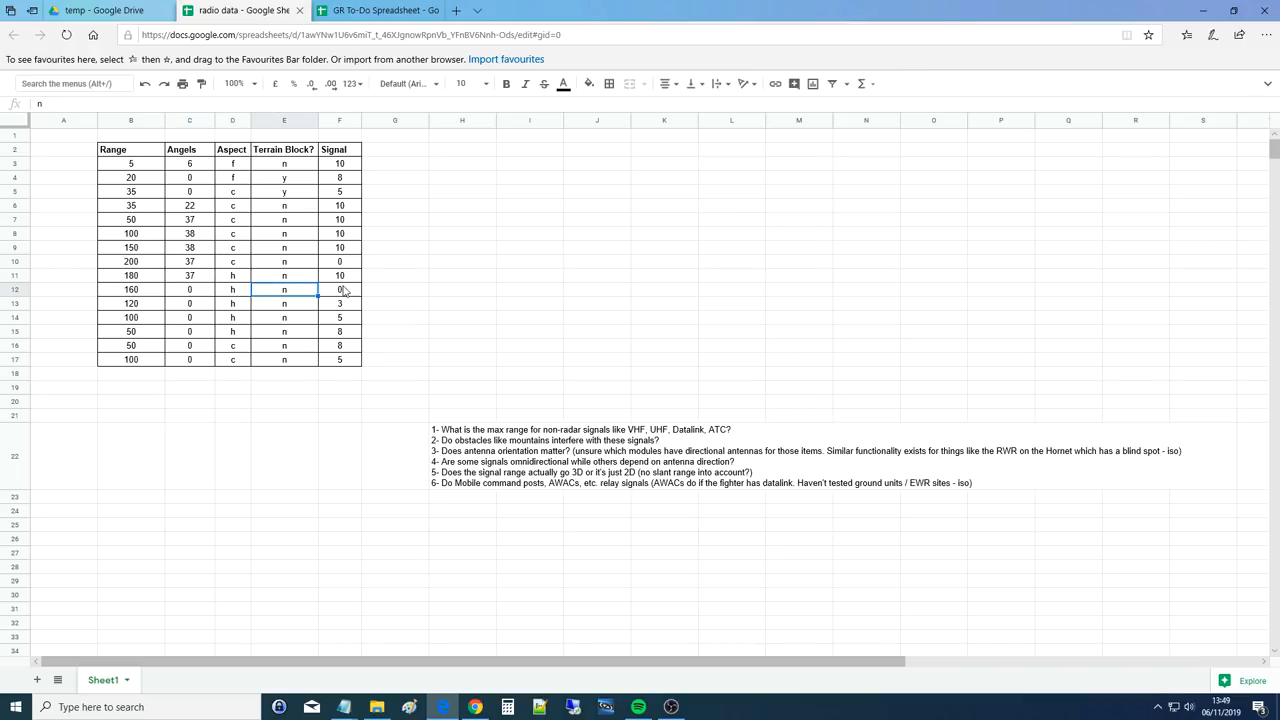
left_click(339, 289)
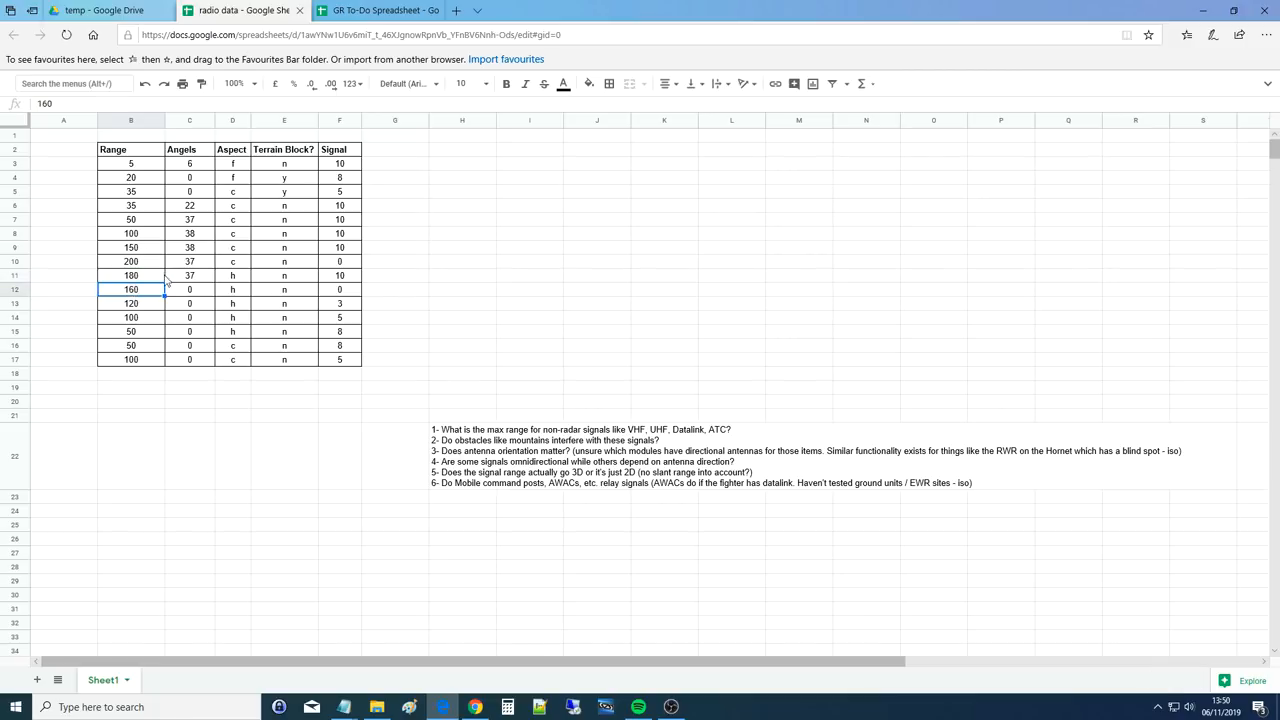
left_click(189, 289)
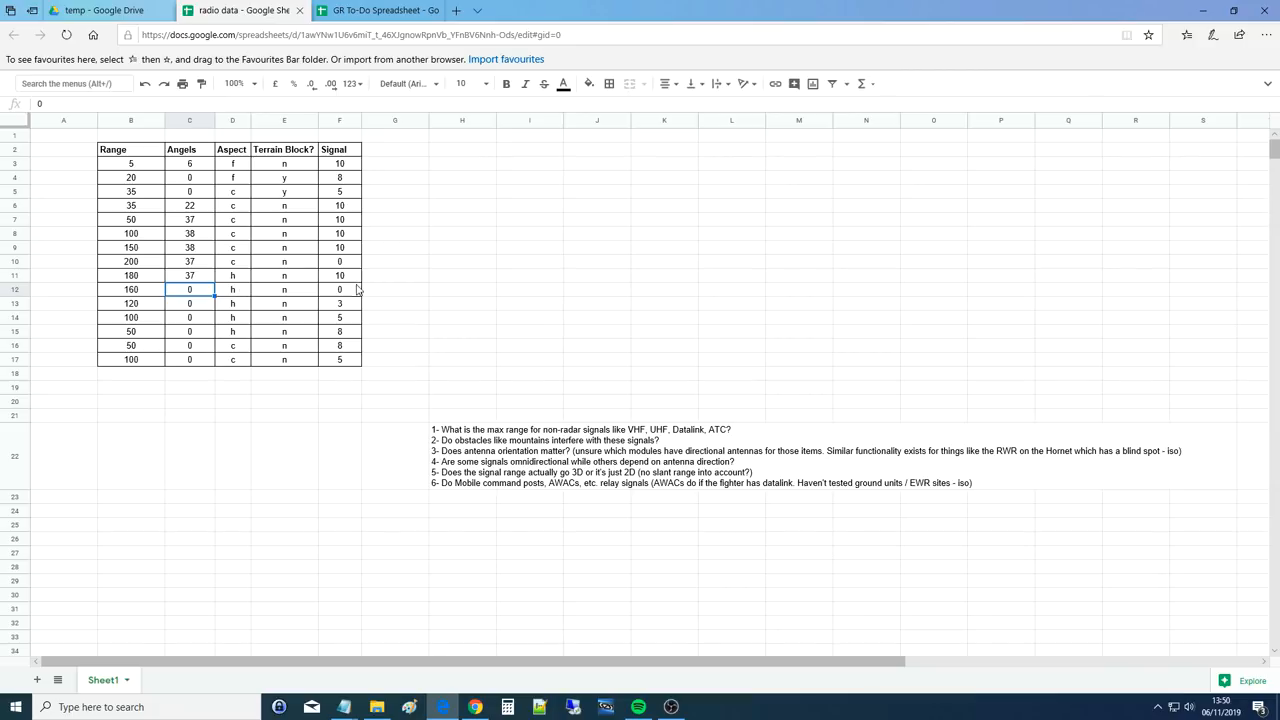
left_click(339, 289)
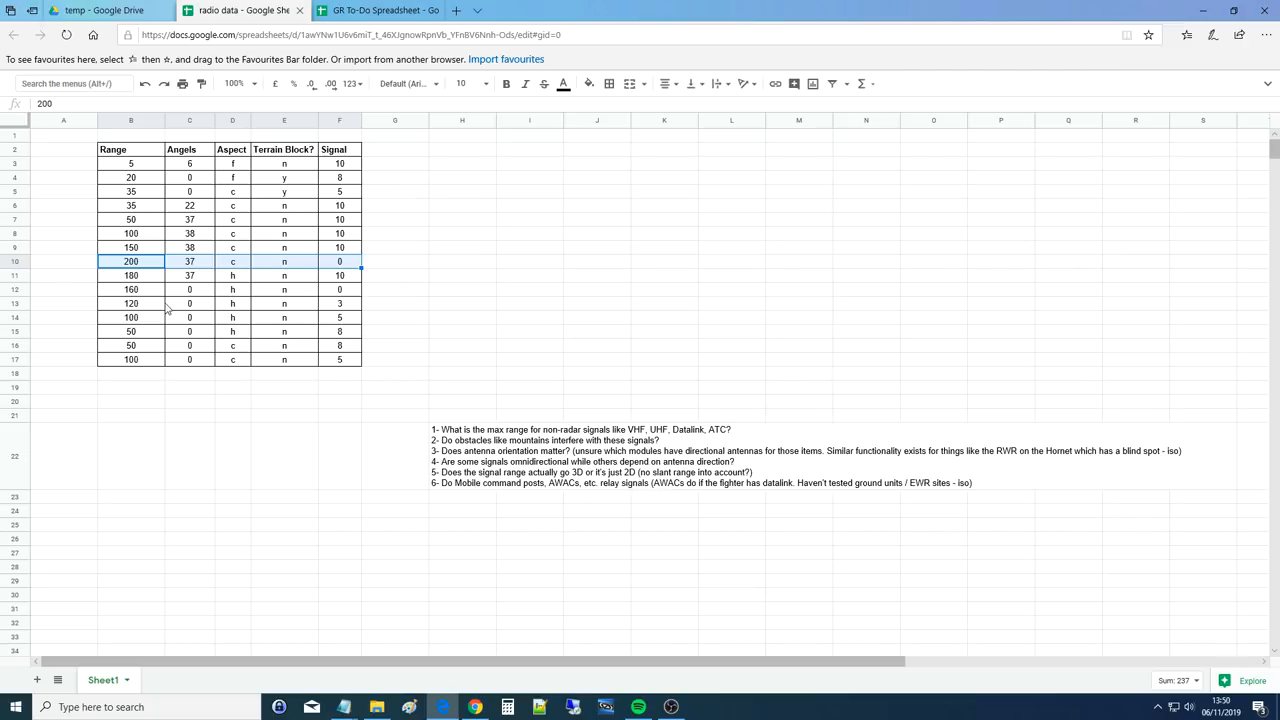
left_click(232, 289)
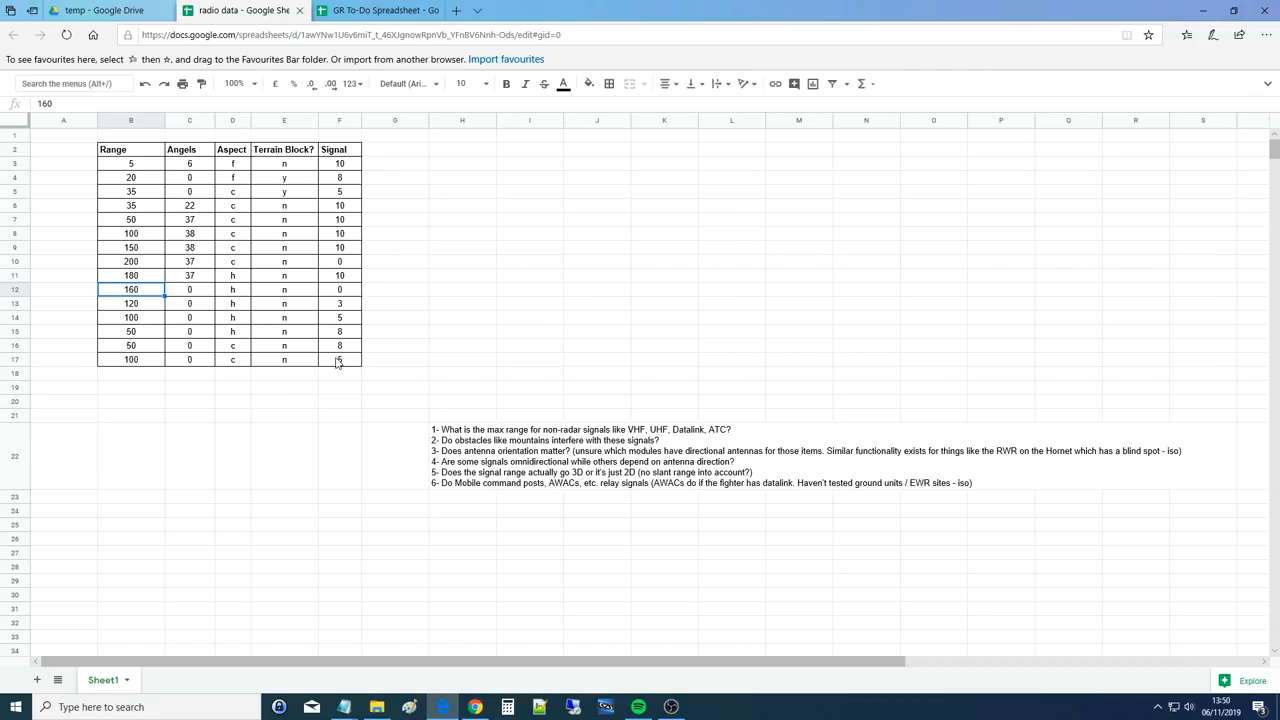
mouse_move(248, 304)
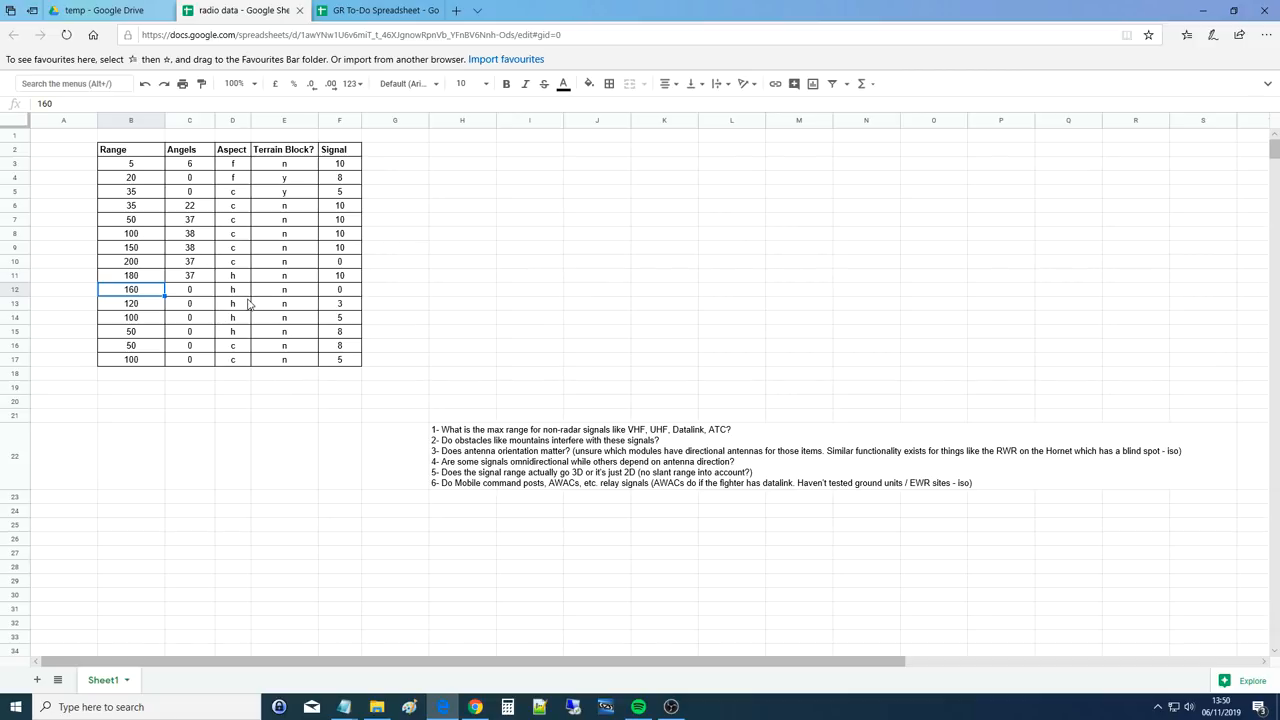
left_click(340, 163)
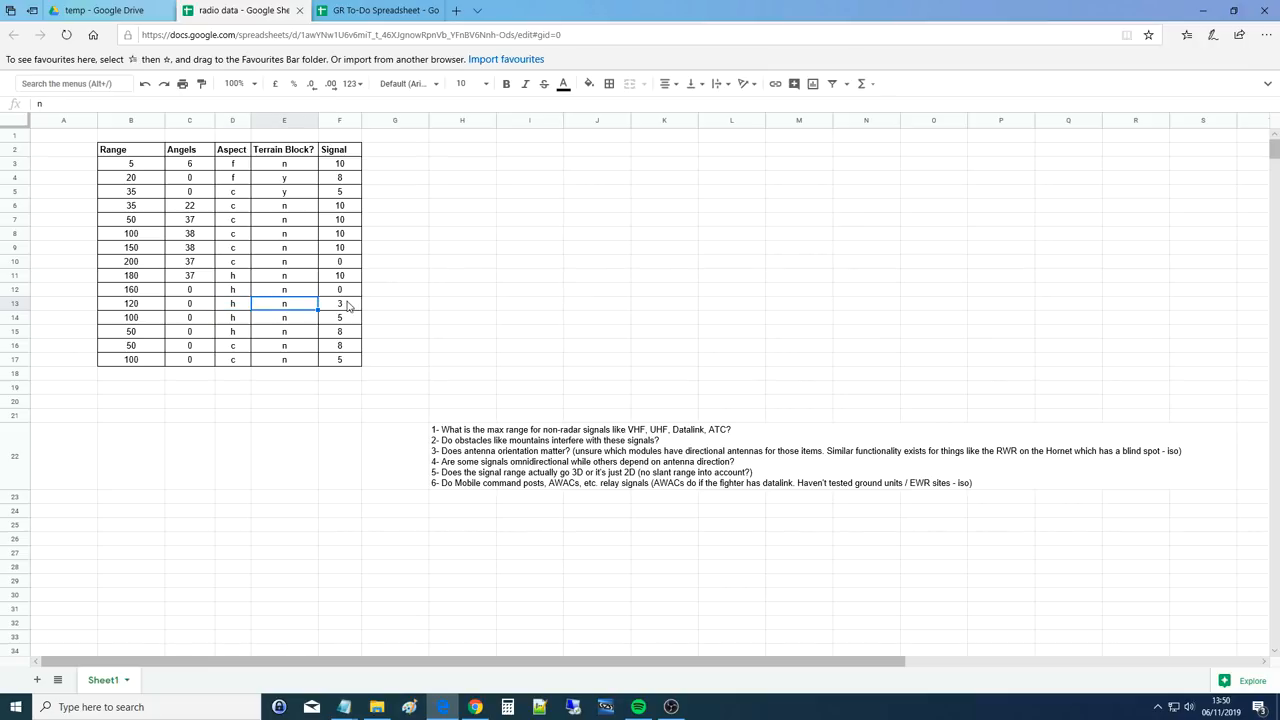
left_click(339, 303)
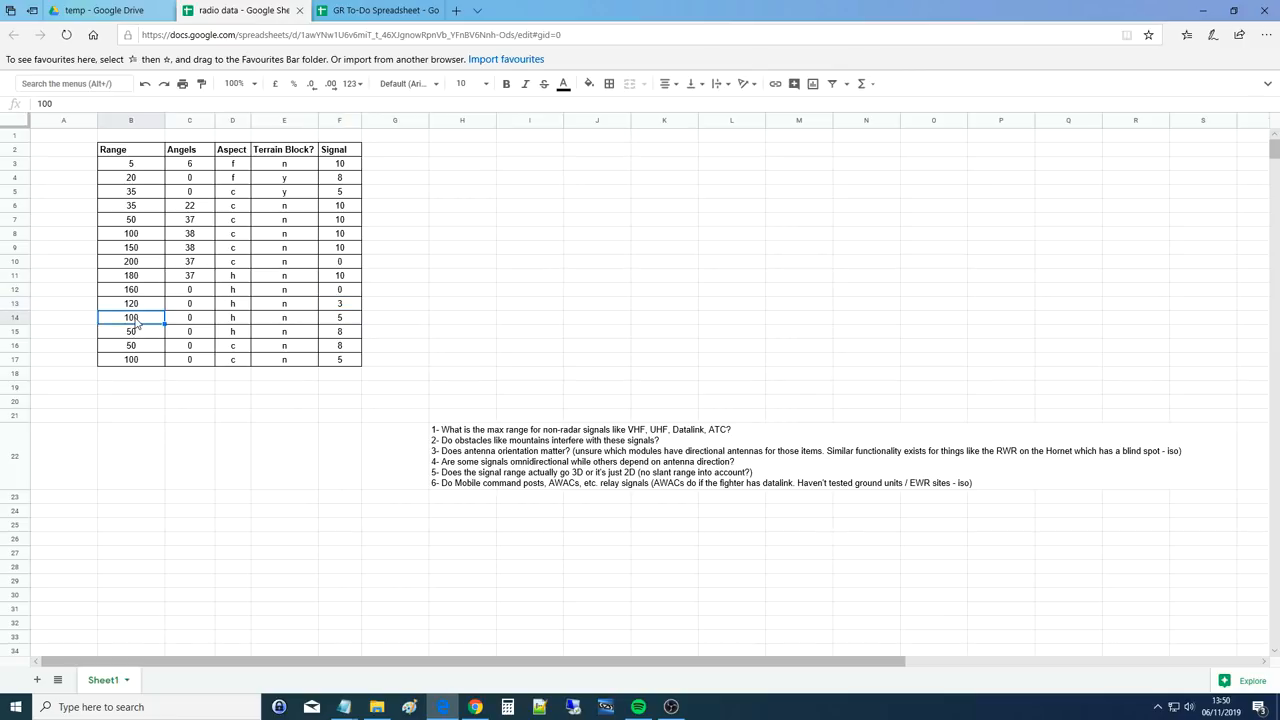
left_click(189, 317)
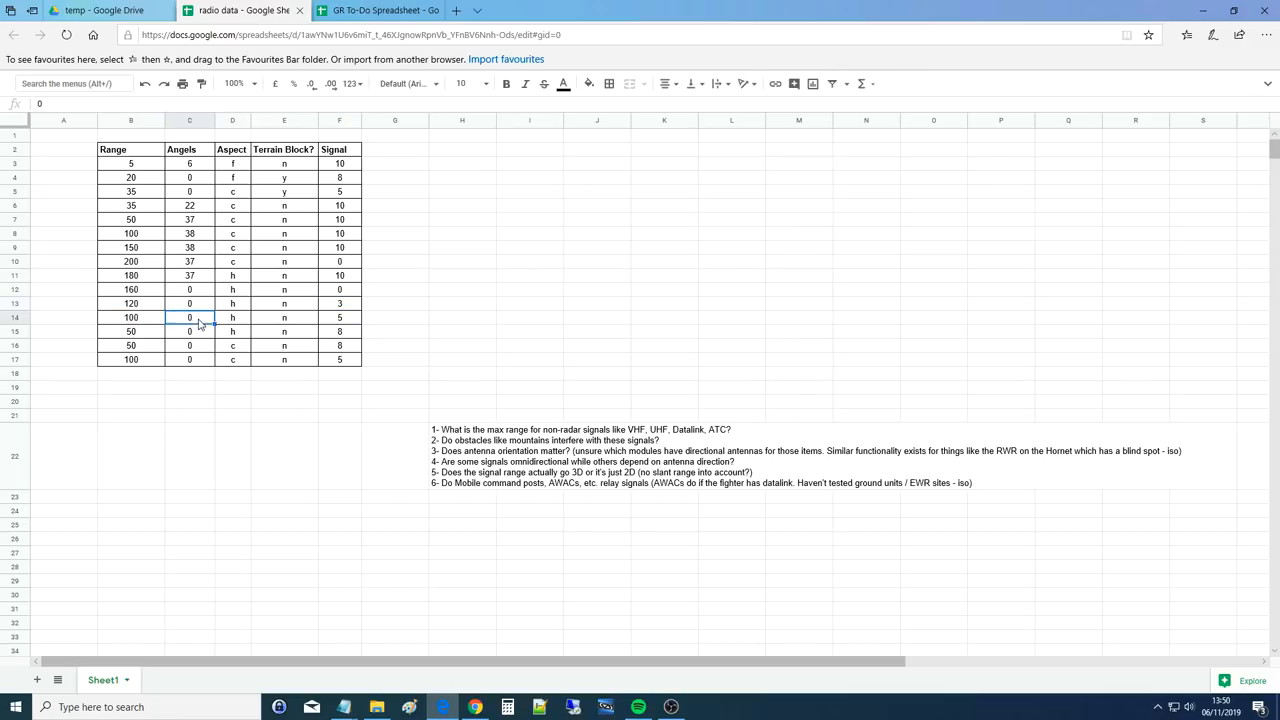
left_click(284, 317)
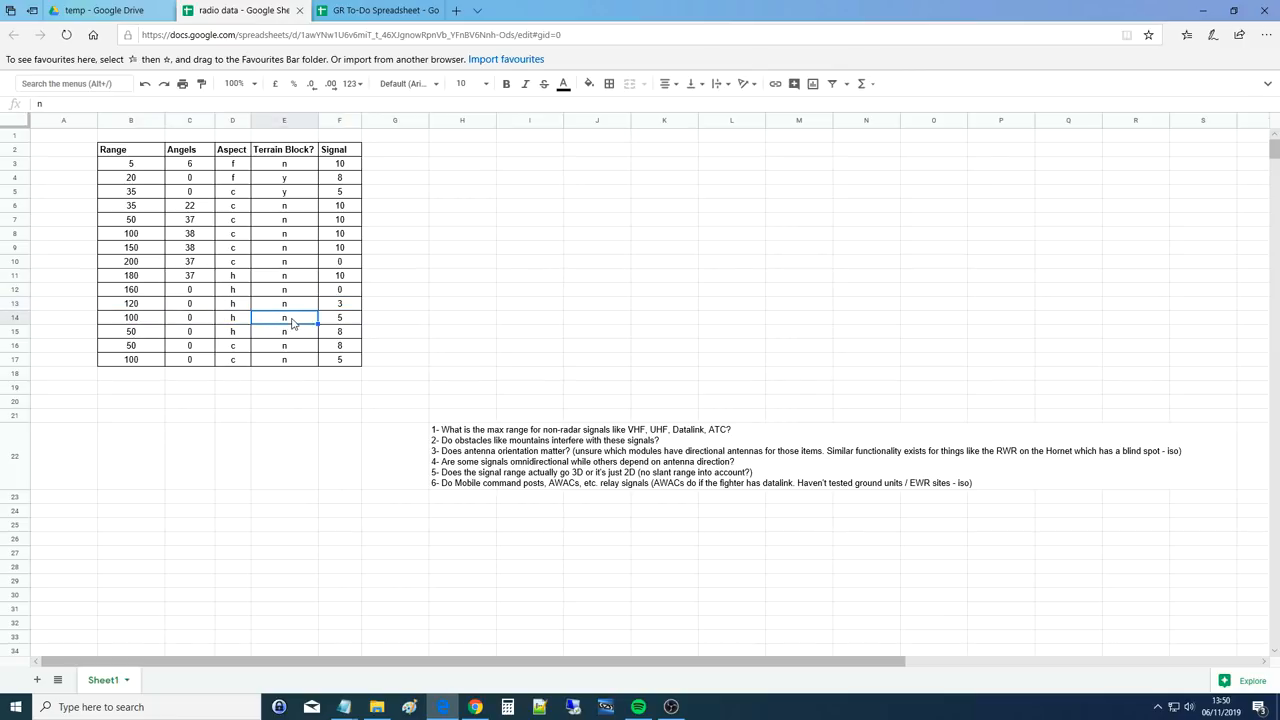
left_click(339, 317)
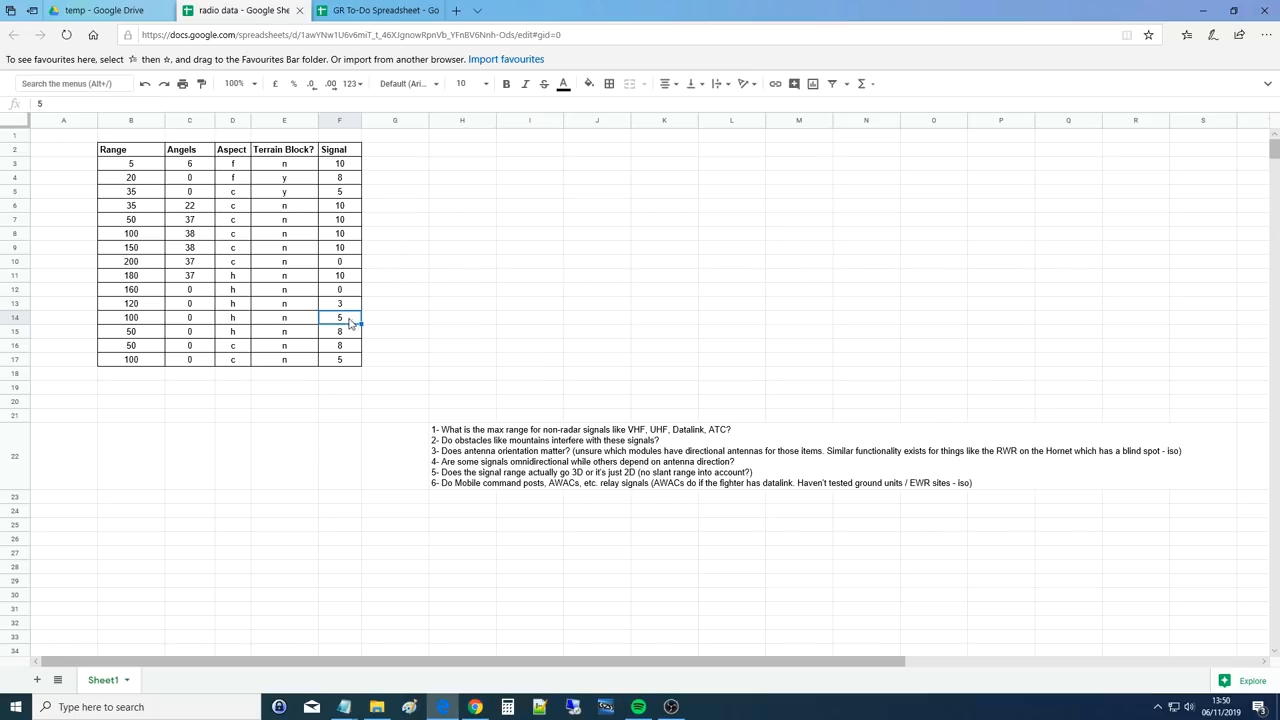
left_click(339, 331)
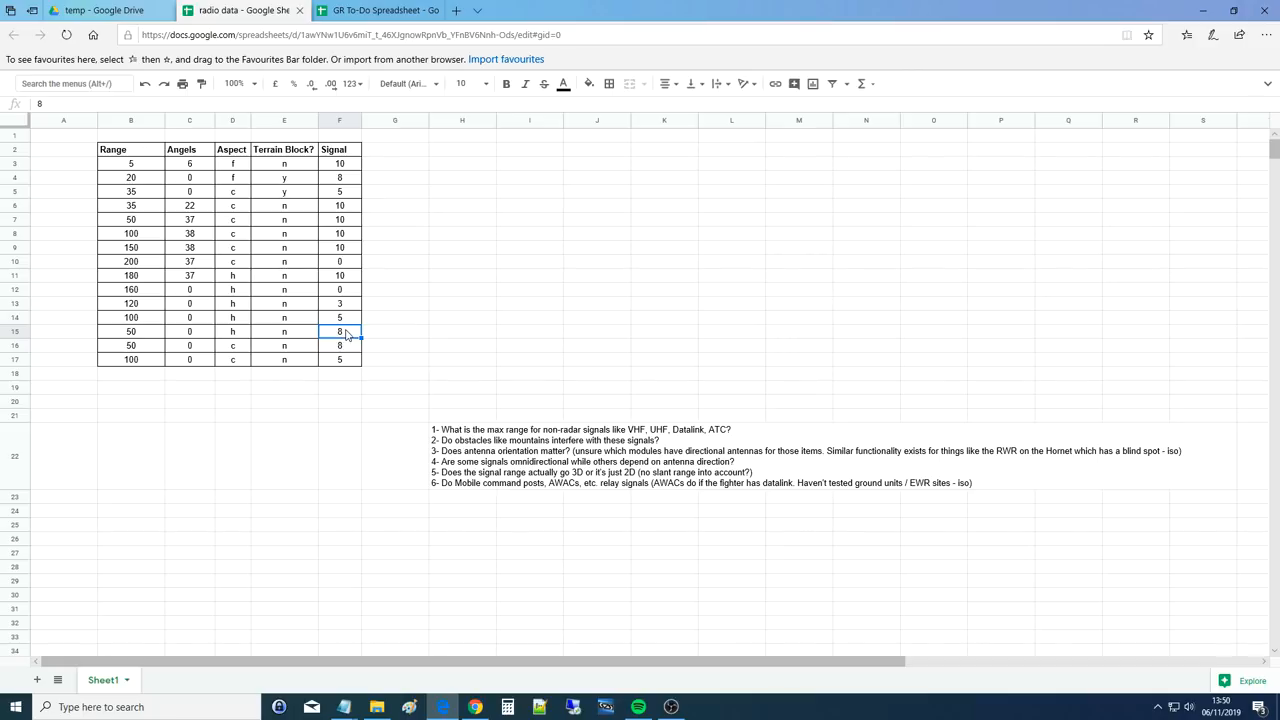
mouse_move(231, 353)
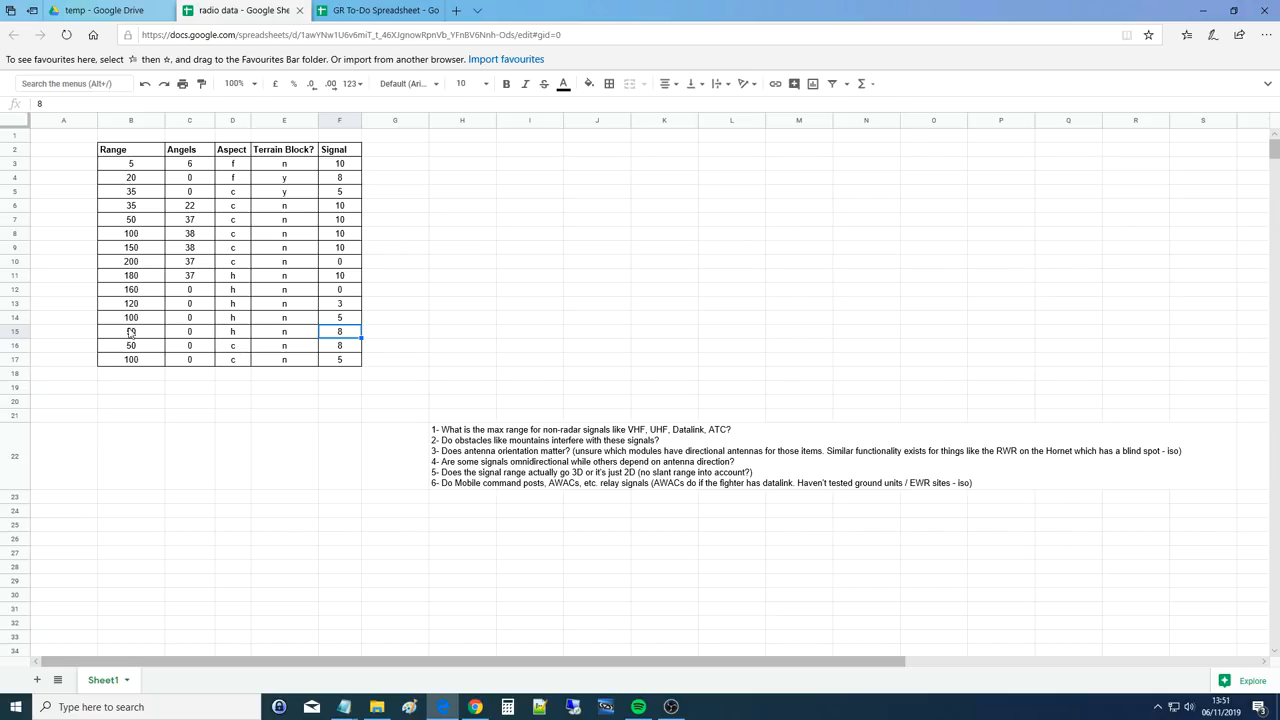
left_click(232, 359)
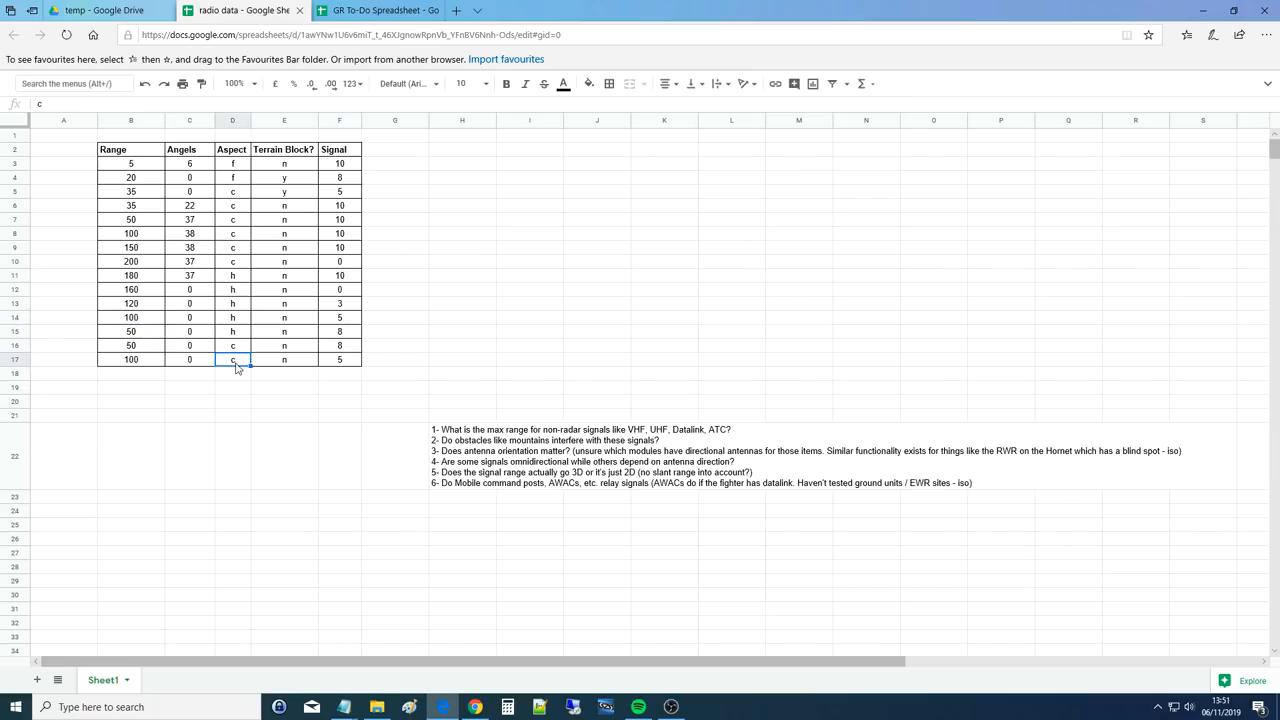
left_click(339, 359)
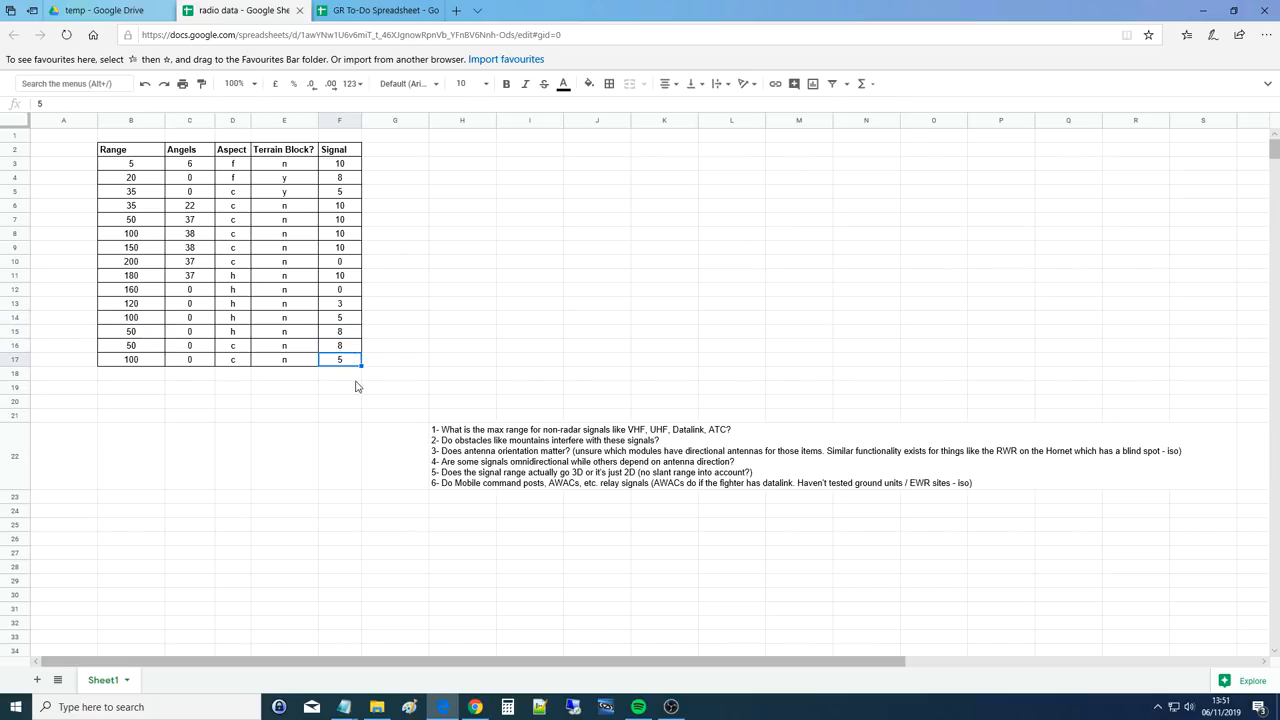
left_click(460, 455)
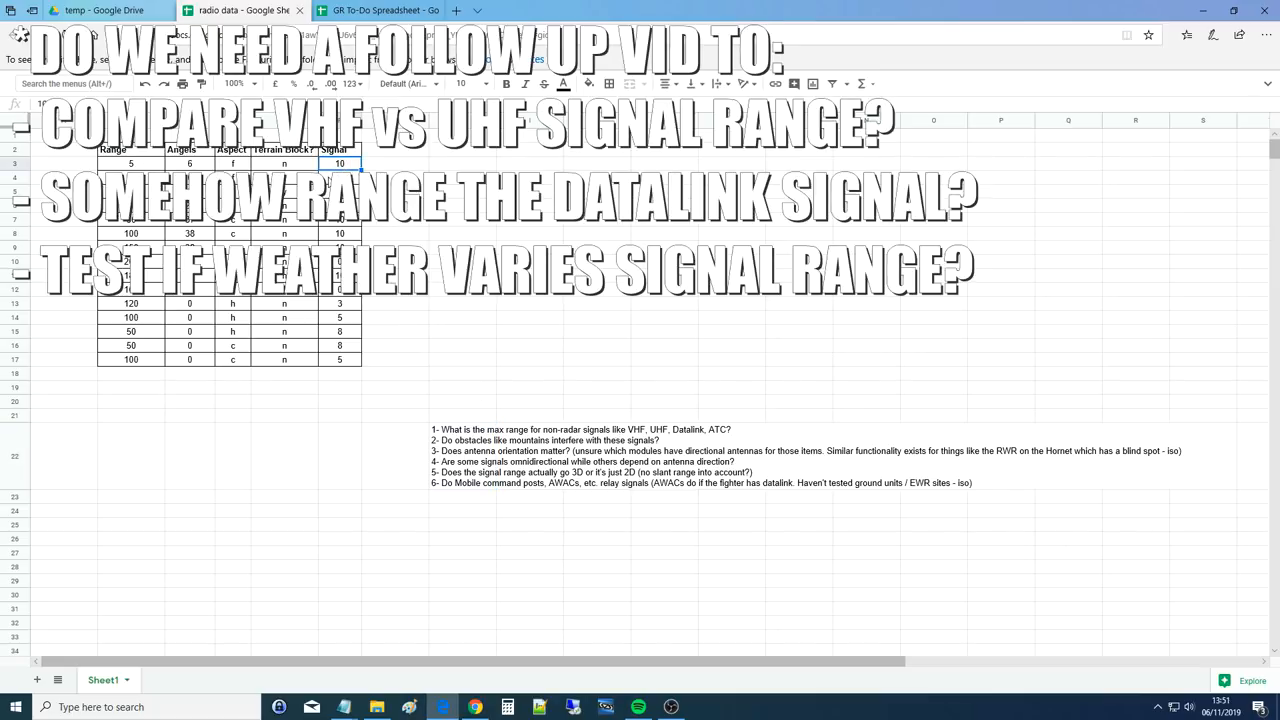
left_click(462, 455)
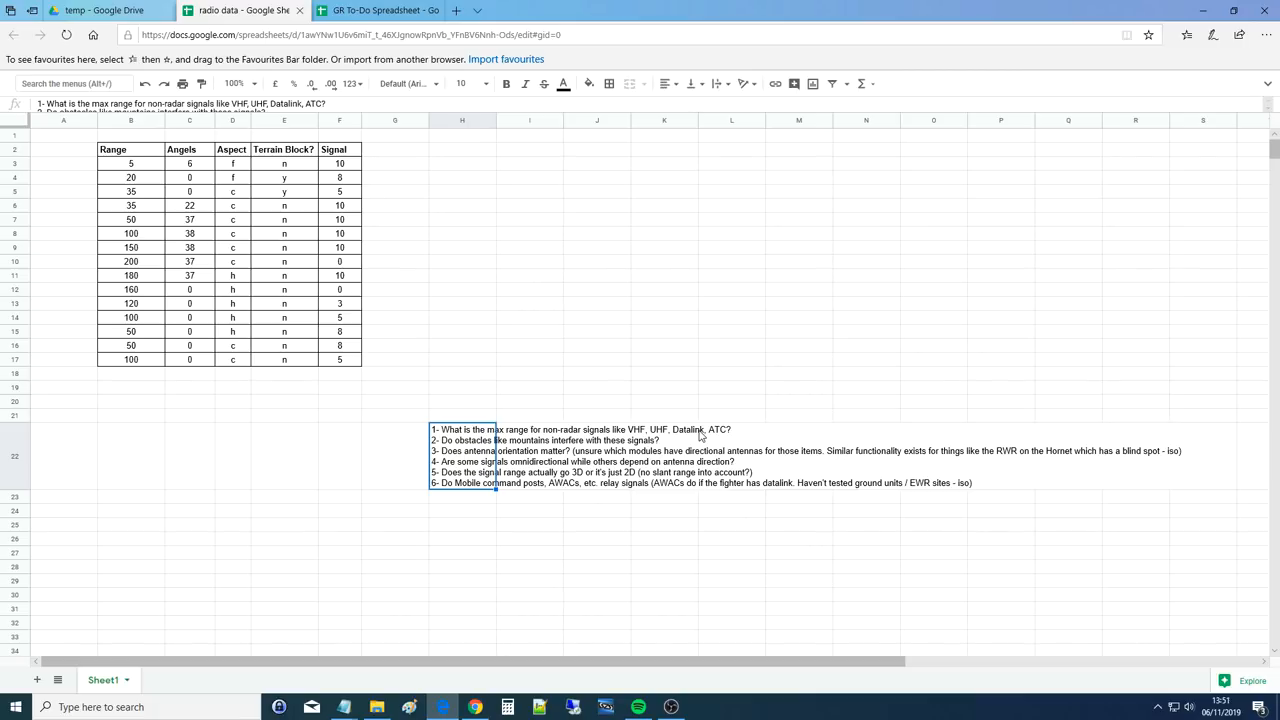
mouse_move(451, 440)
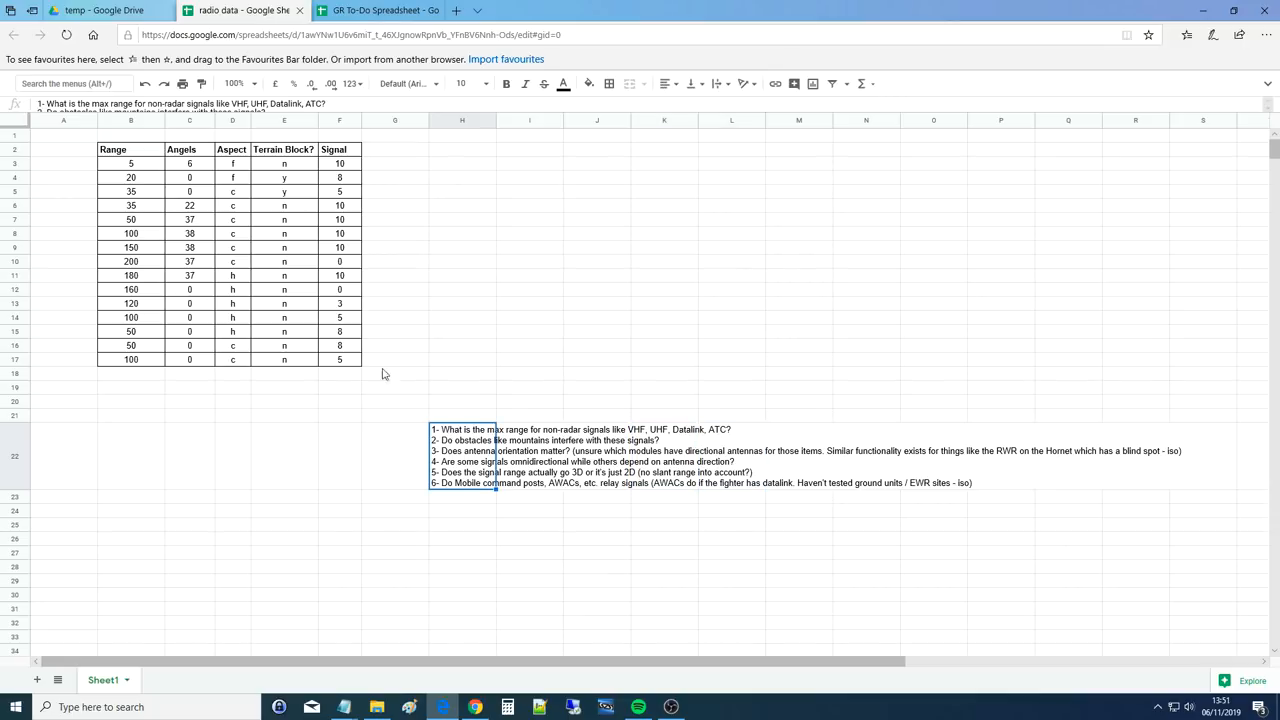
mouse_move(342, 347)
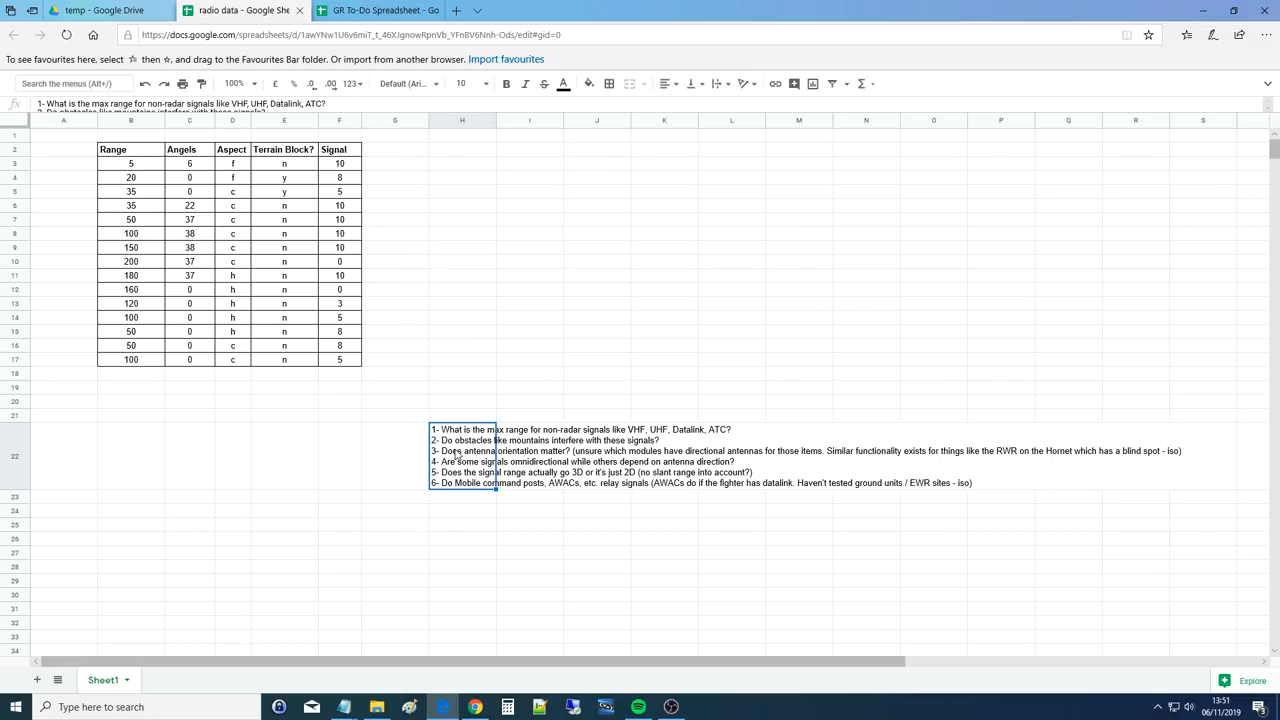
mouse_move(437, 398)
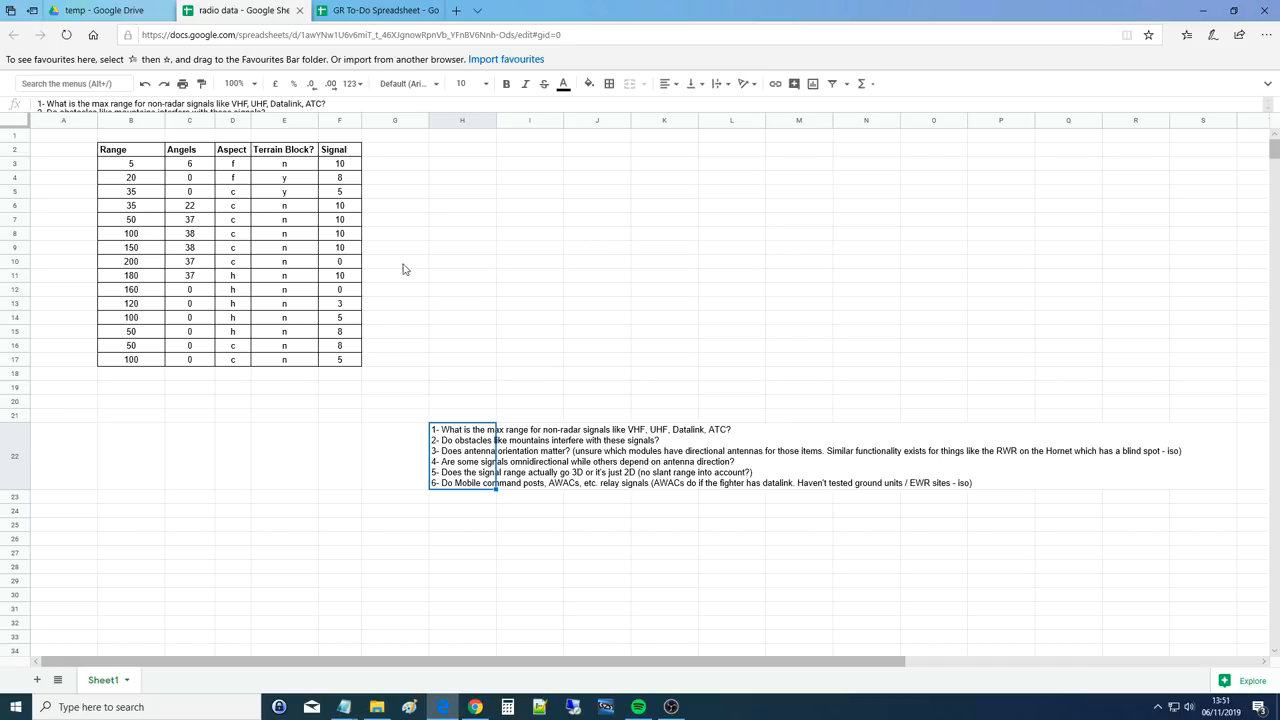
left_click(339, 191)
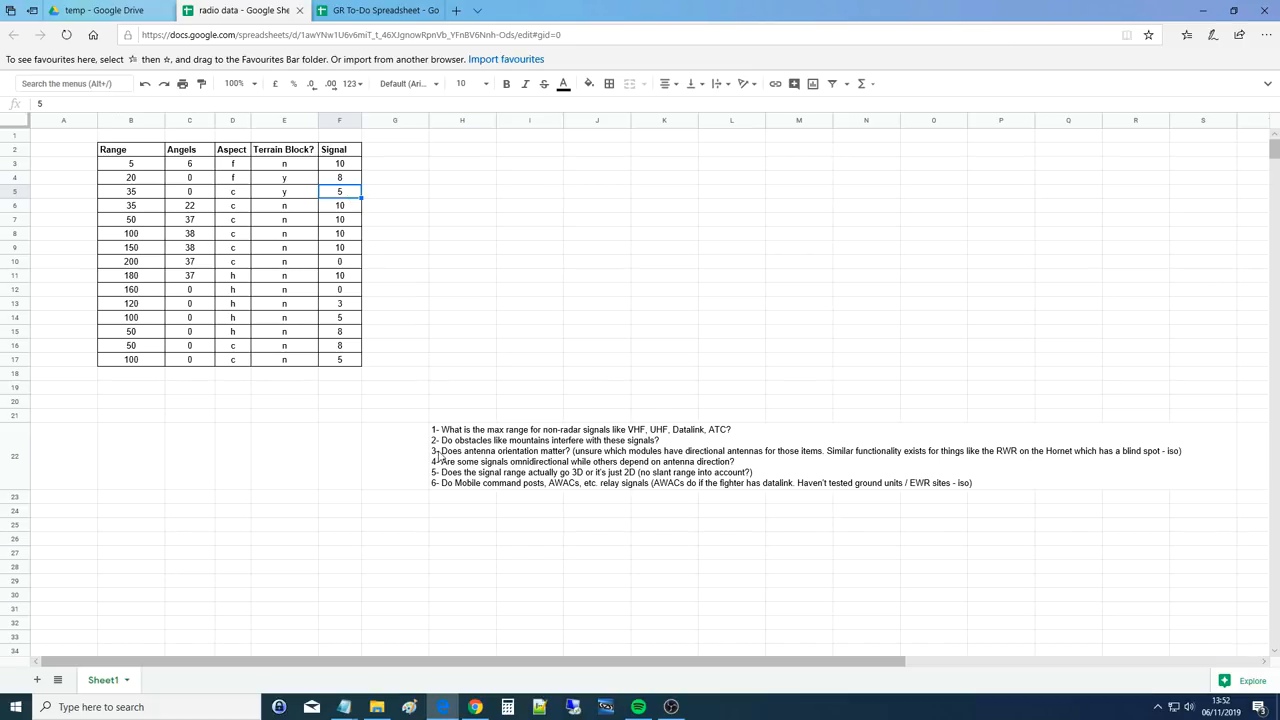
left_click(461, 456)
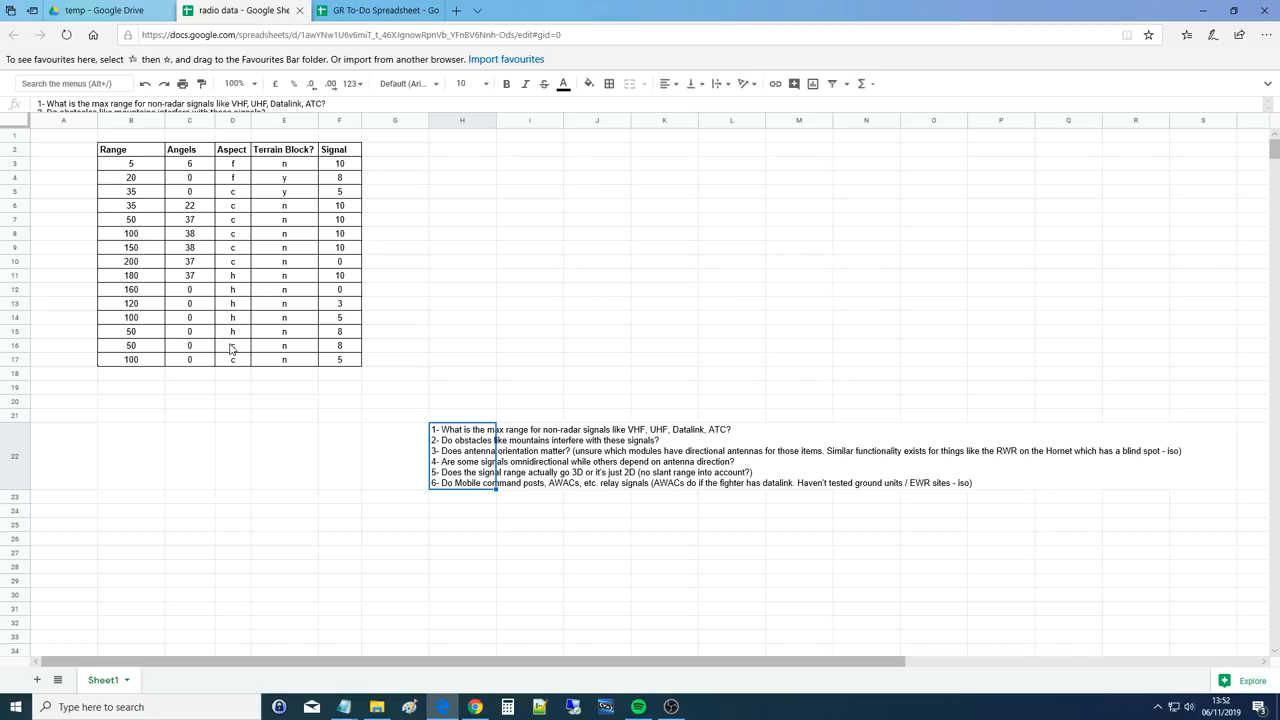
left_click_drag(232, 163, 232, 359)
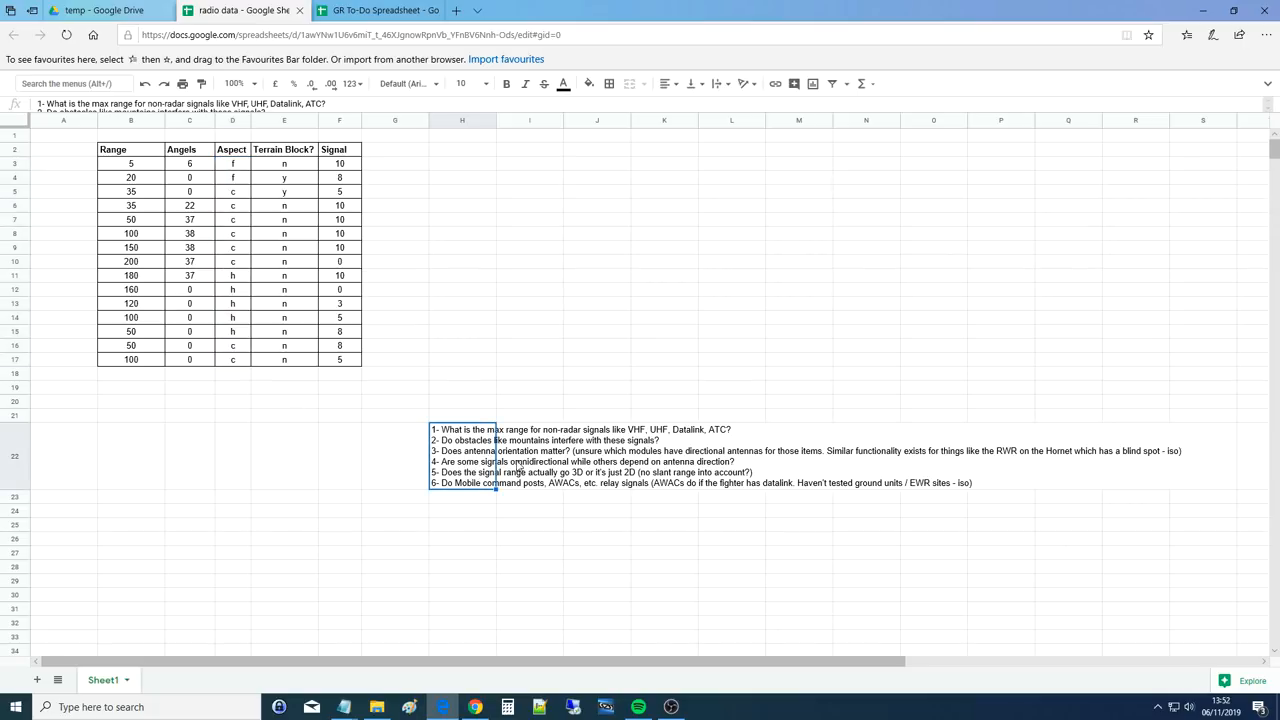
mouse_move(658, 470)
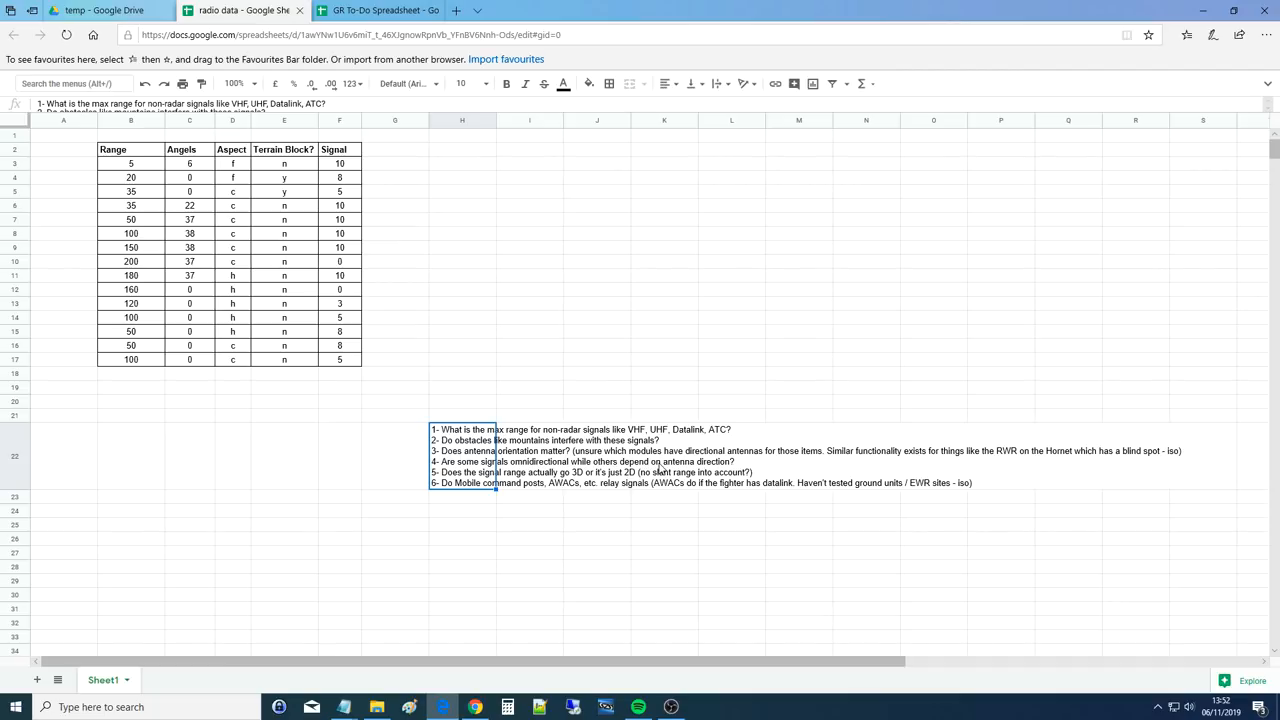
mouse_move(674, 447)
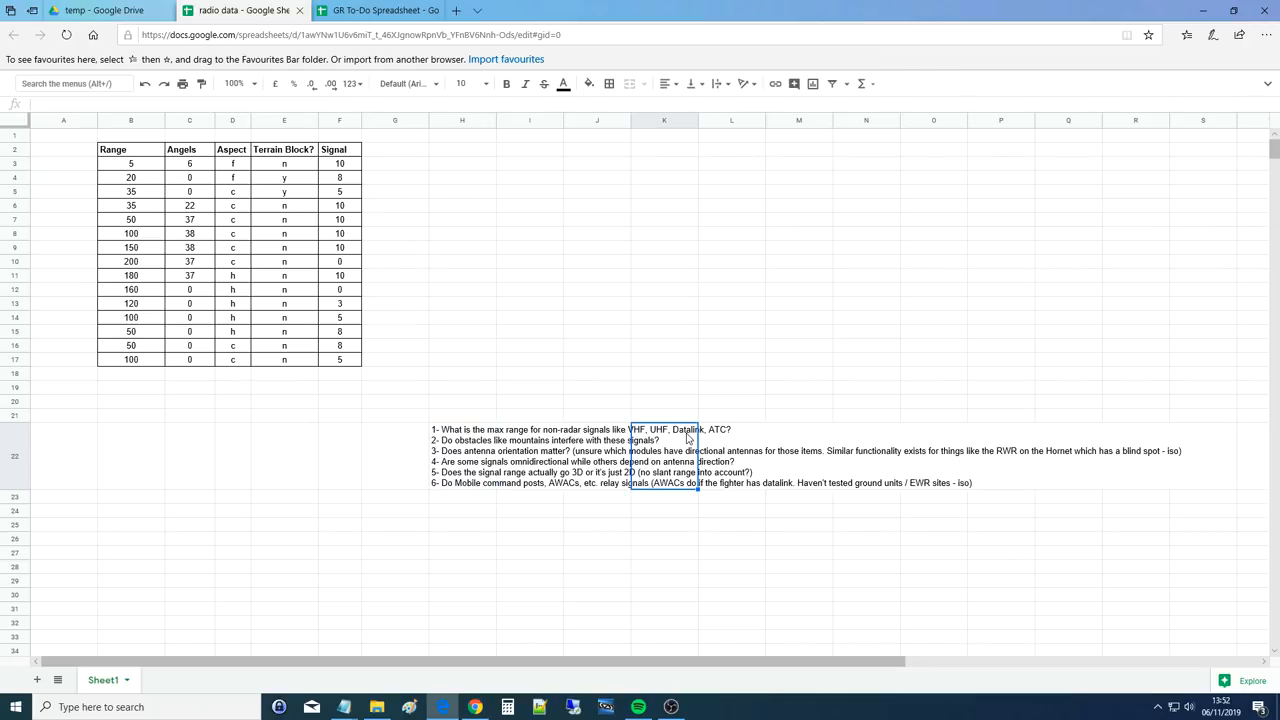
mouse_move(487, 483)
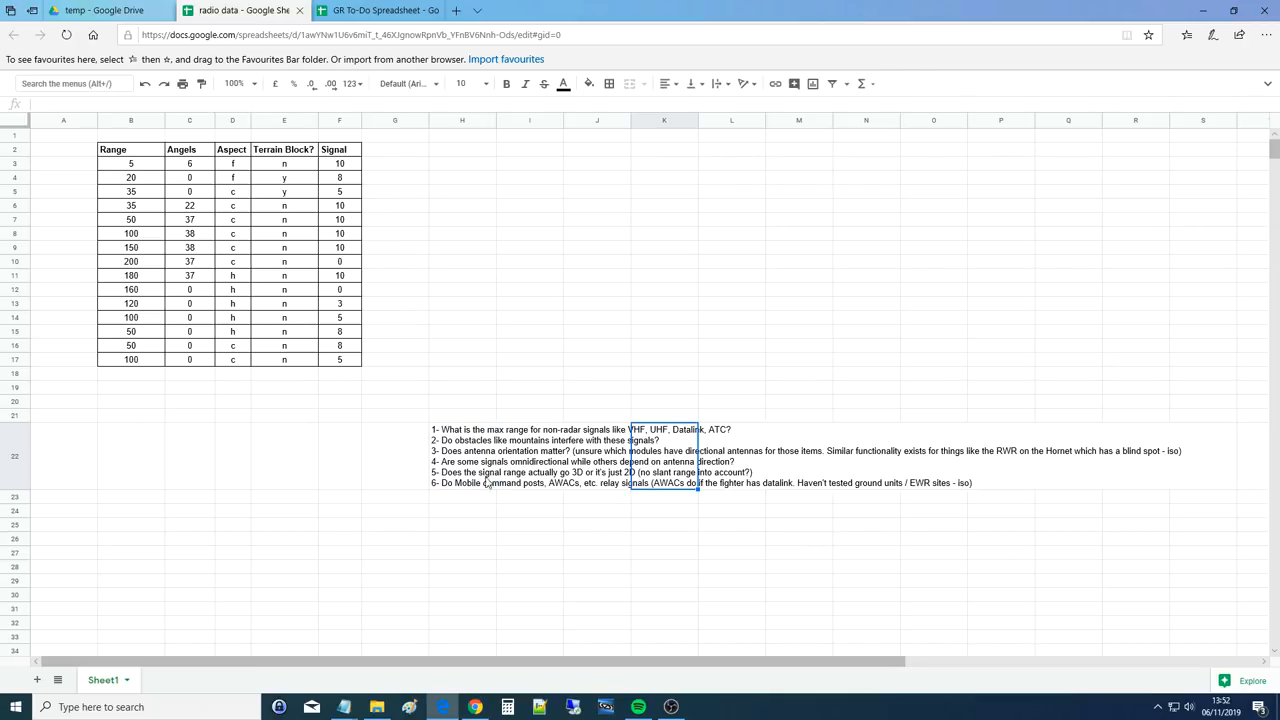
left_click(462, 456)
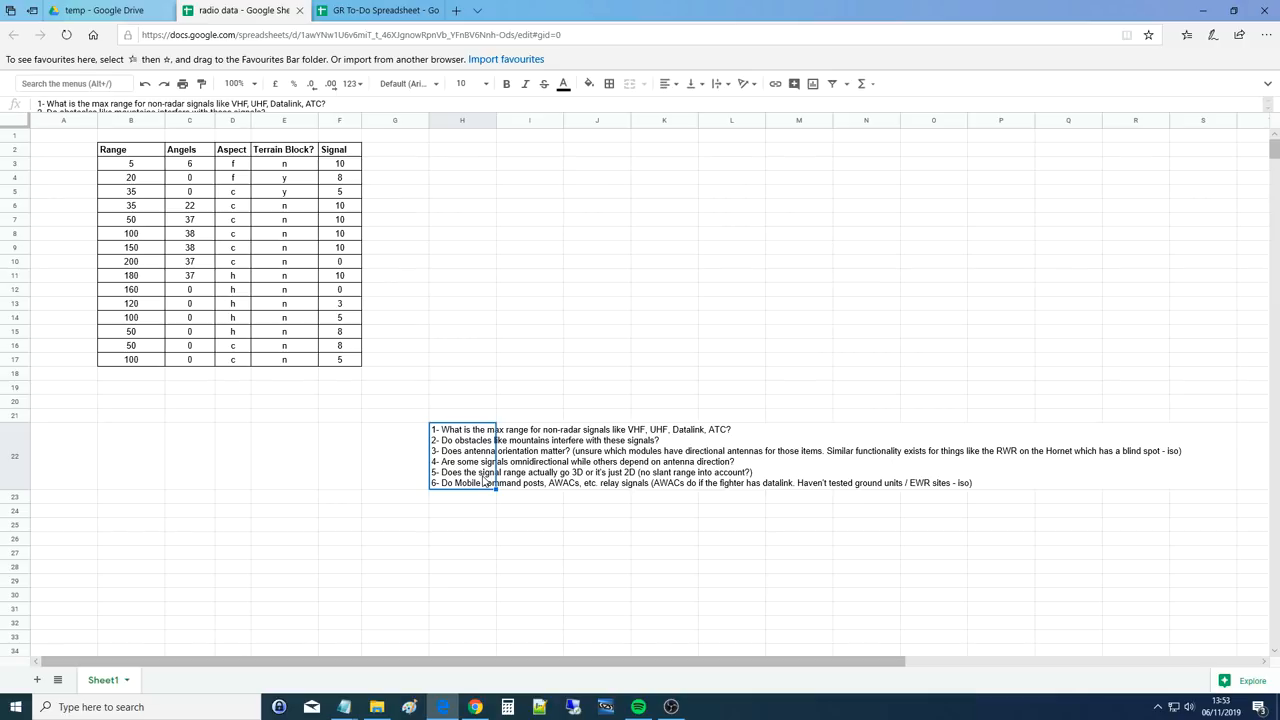
mouse_move(541, 481)
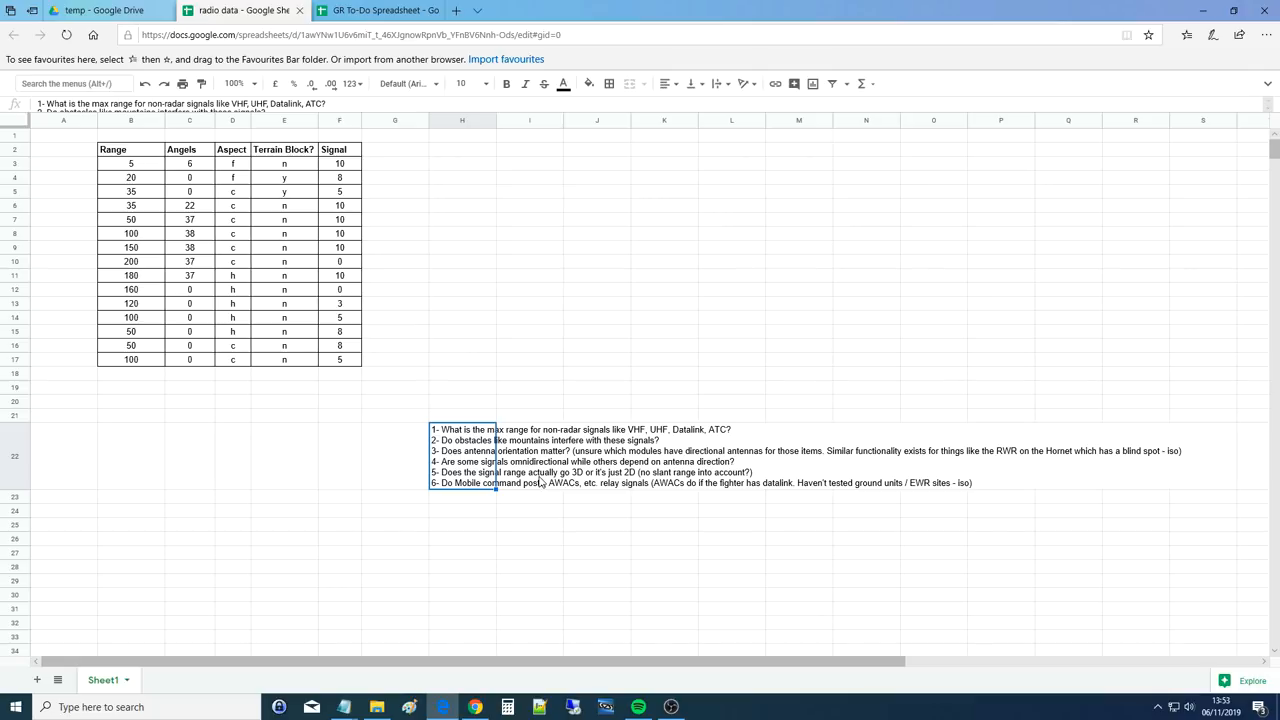
mouse_move(362, 201)
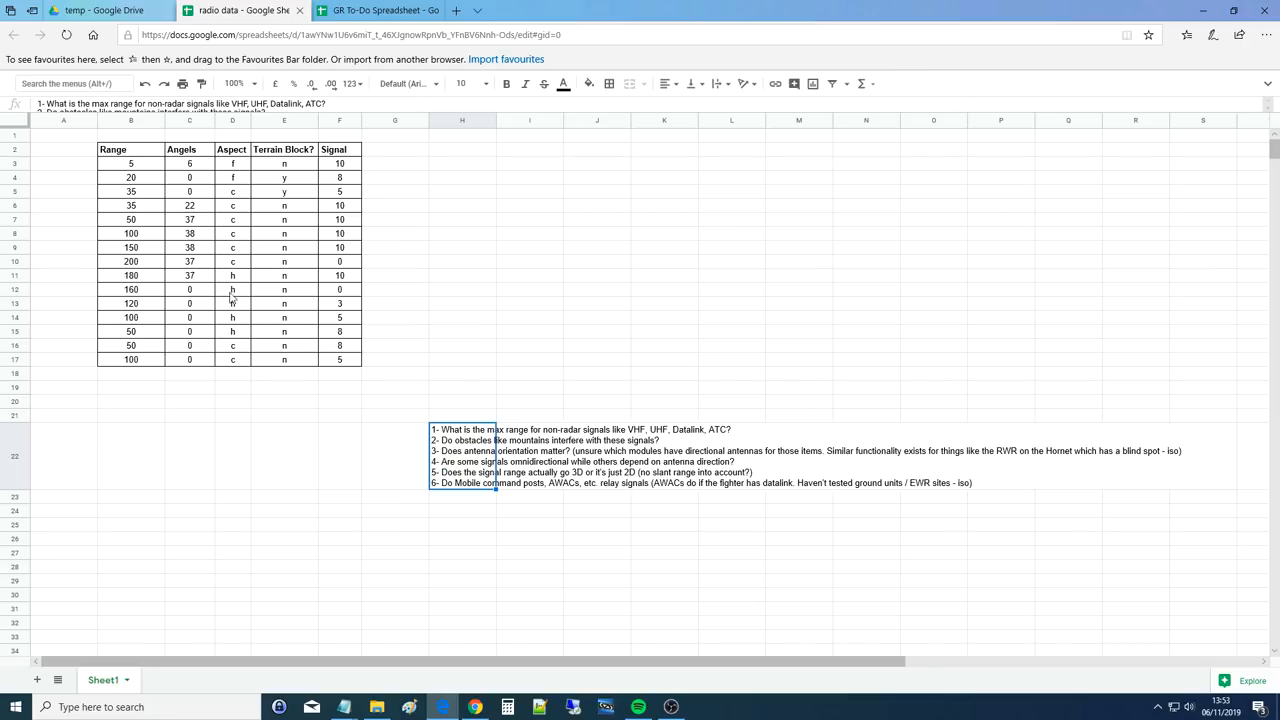
left_click(189, 247)
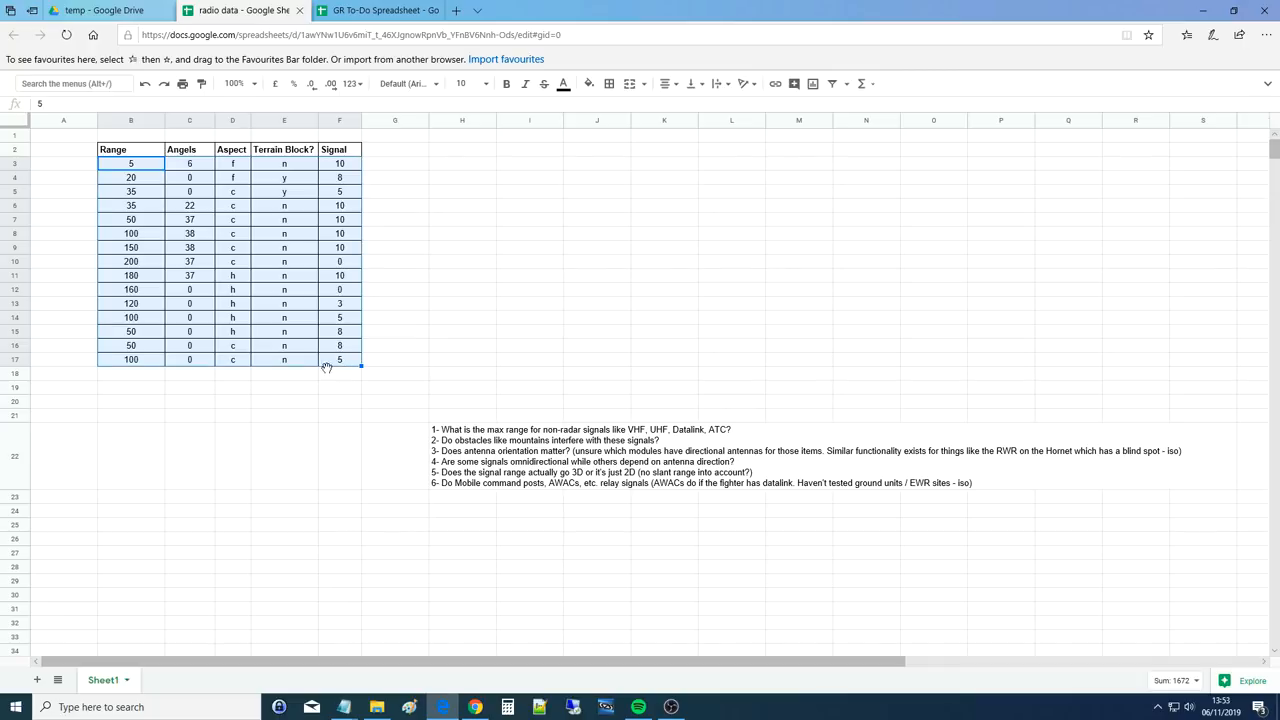
left_click(462, 388)
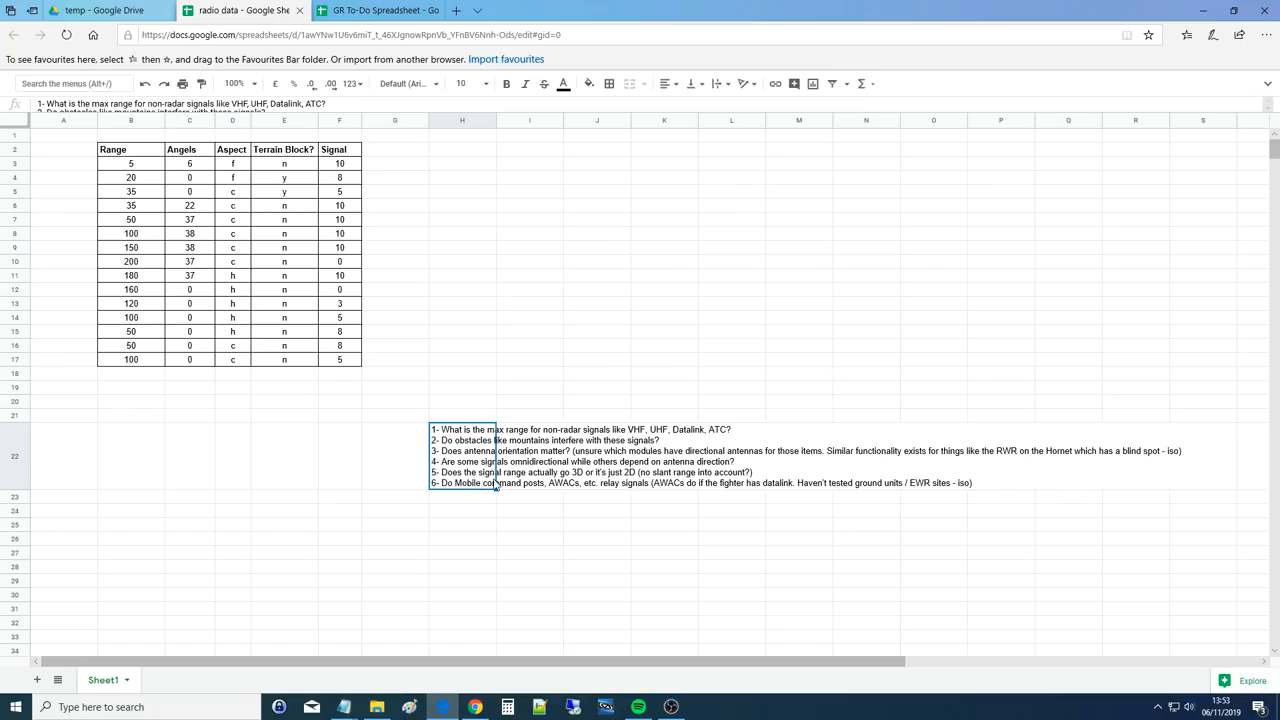
left_click(1068, 497)
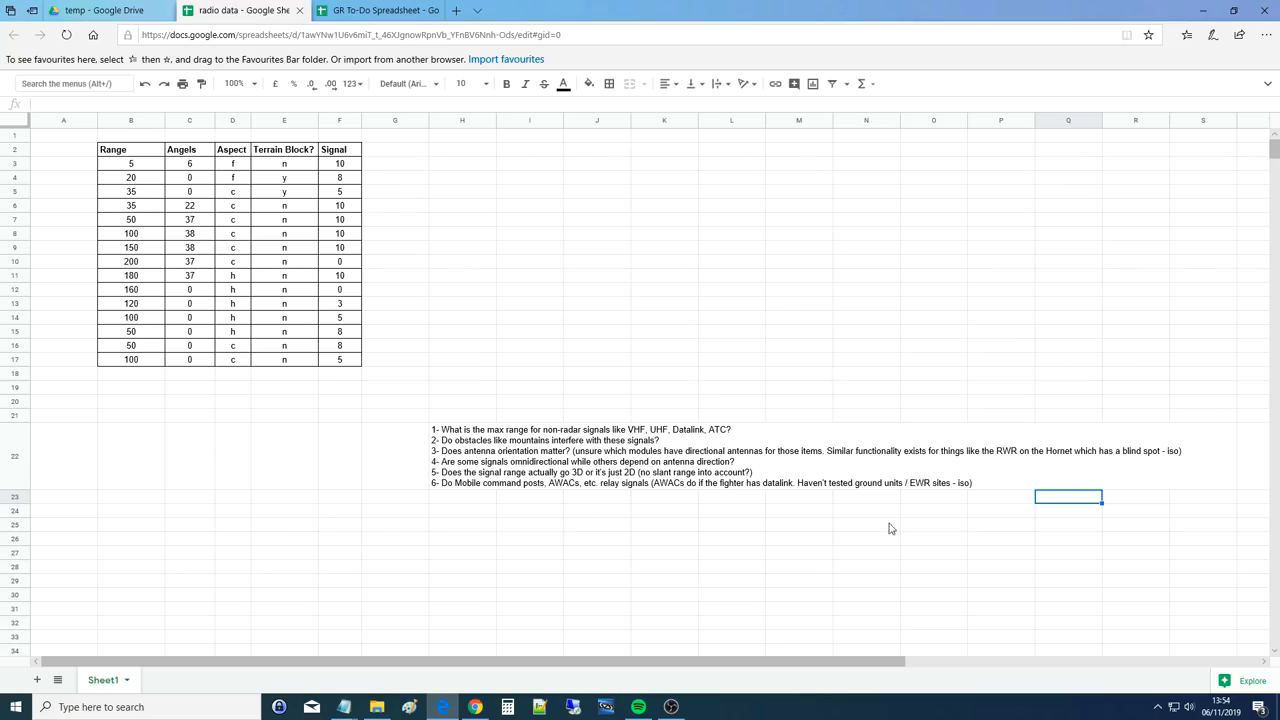
left_click(461, 498)
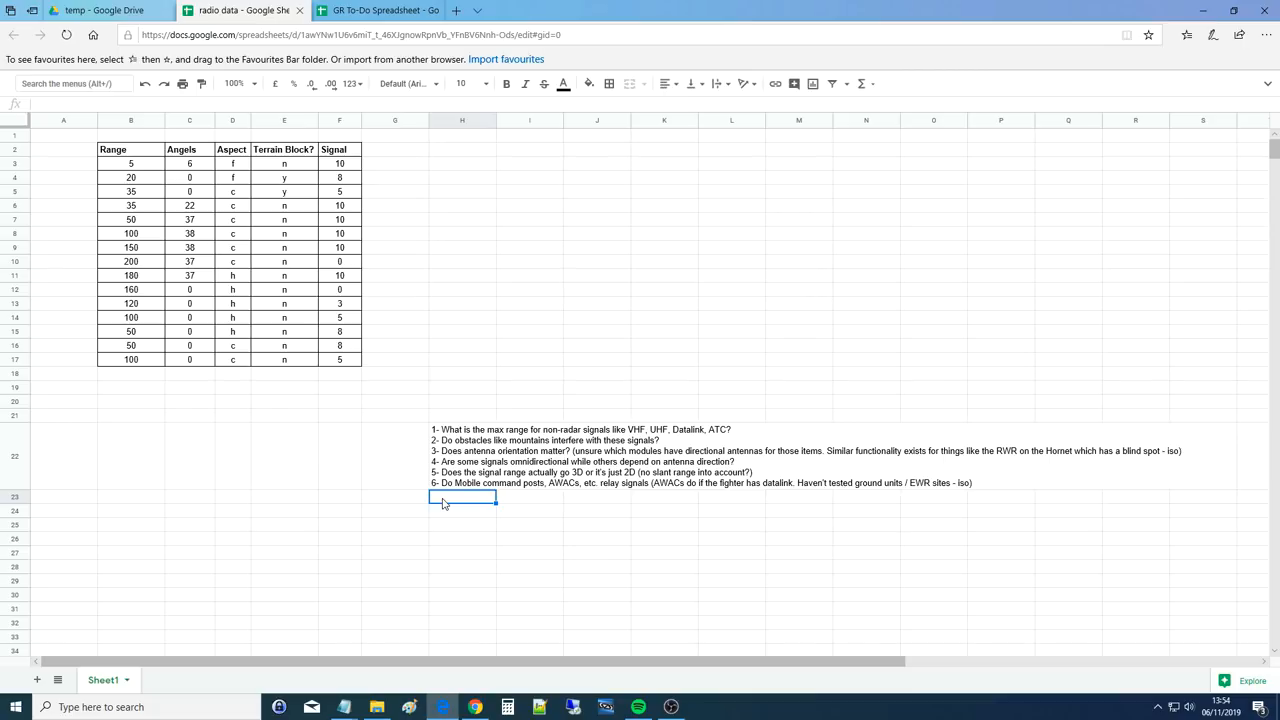
mouse_move(219, 258)
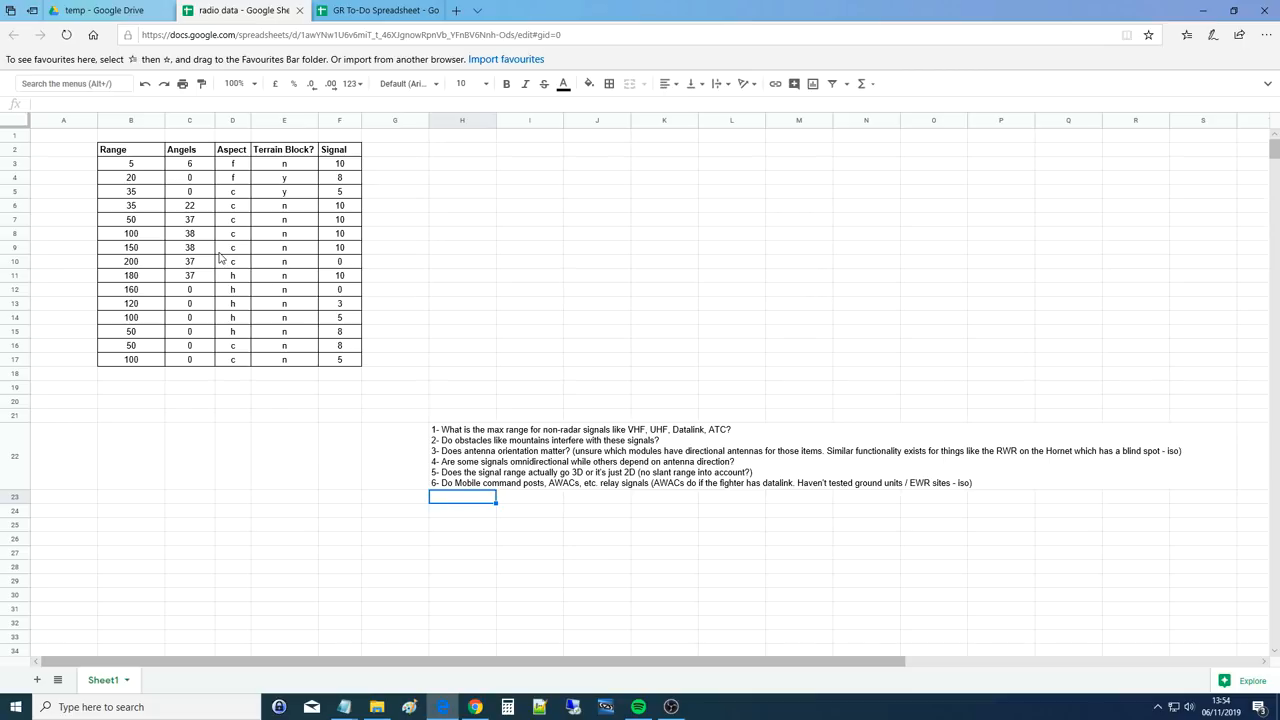